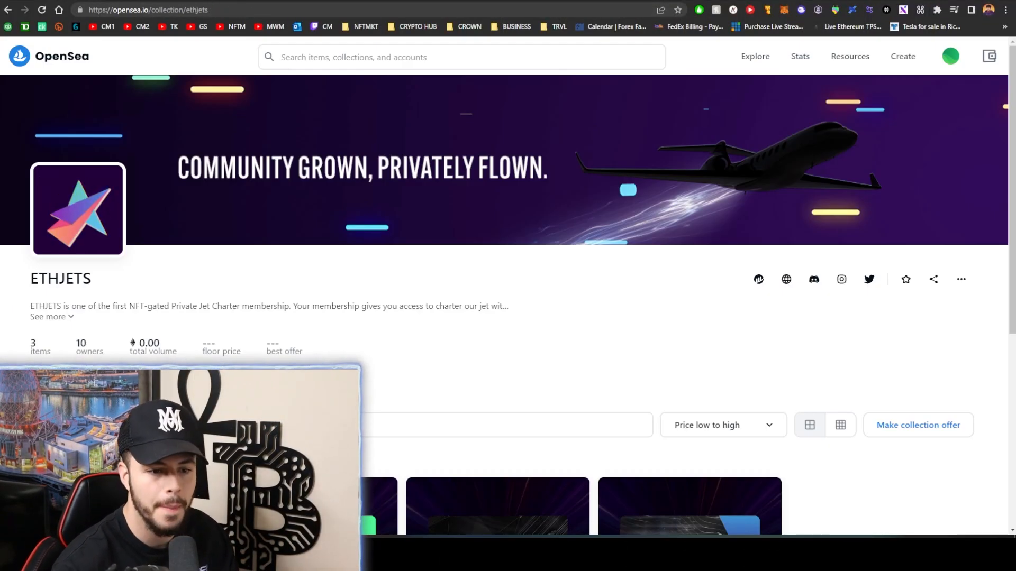
Browse the three ETHJETS membership passes on OpenSea, then switch to the ETHJETS mint schedule tweet
scroll("down", 3)
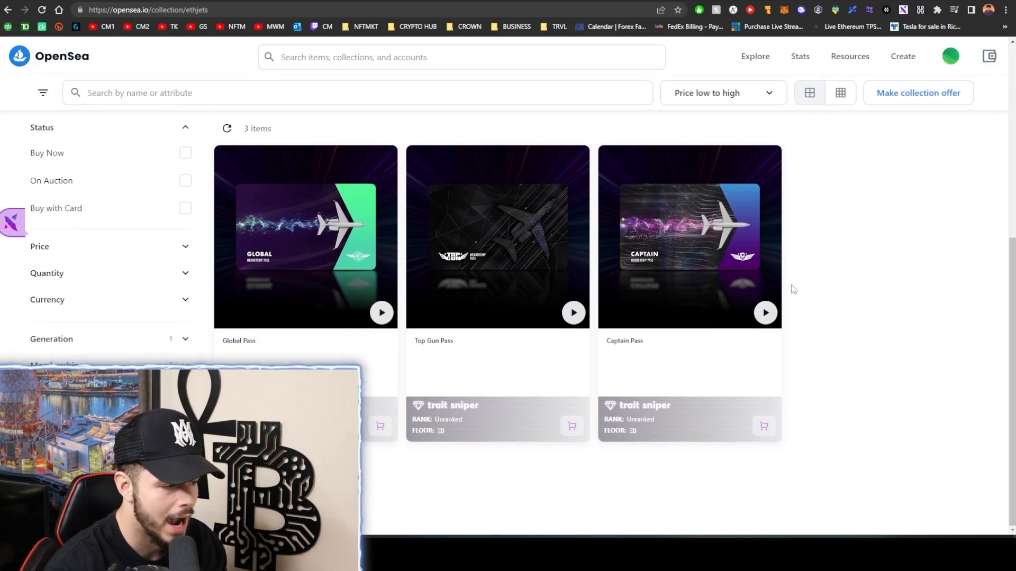
left_click(573, 313)
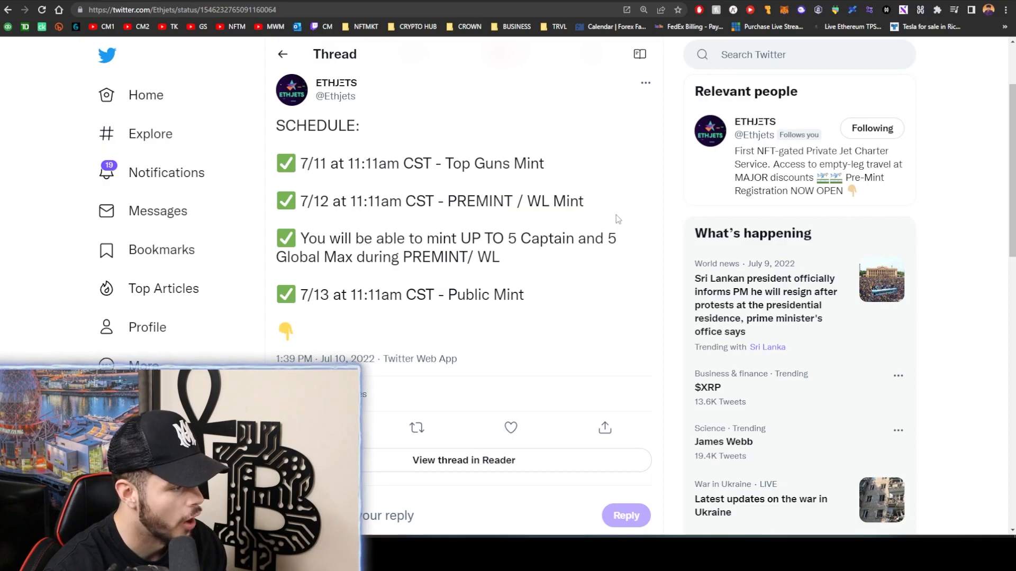
mouse_move(532, 158)
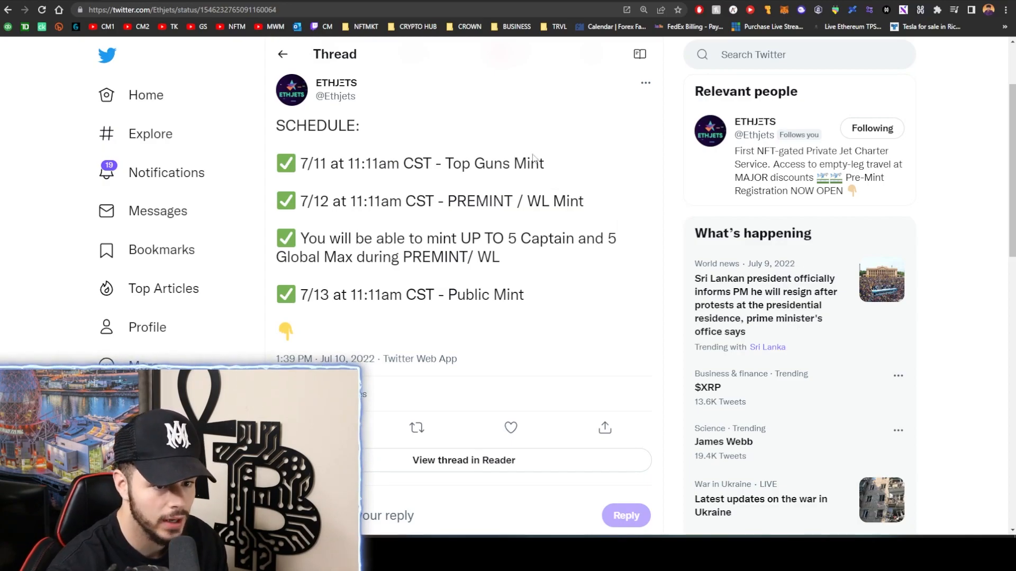
mouse_move(532, 159)
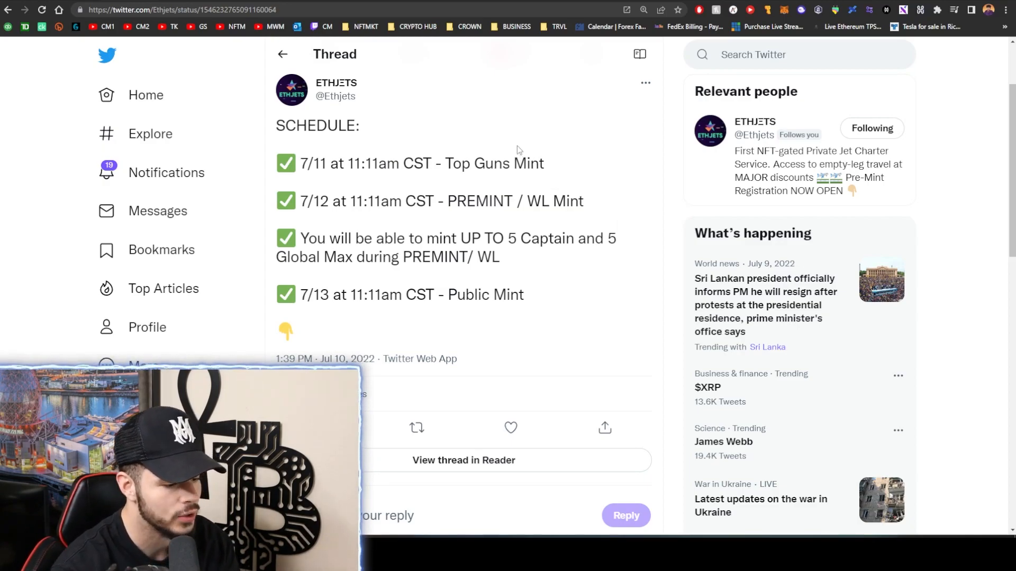
mouse_move(468, 159)
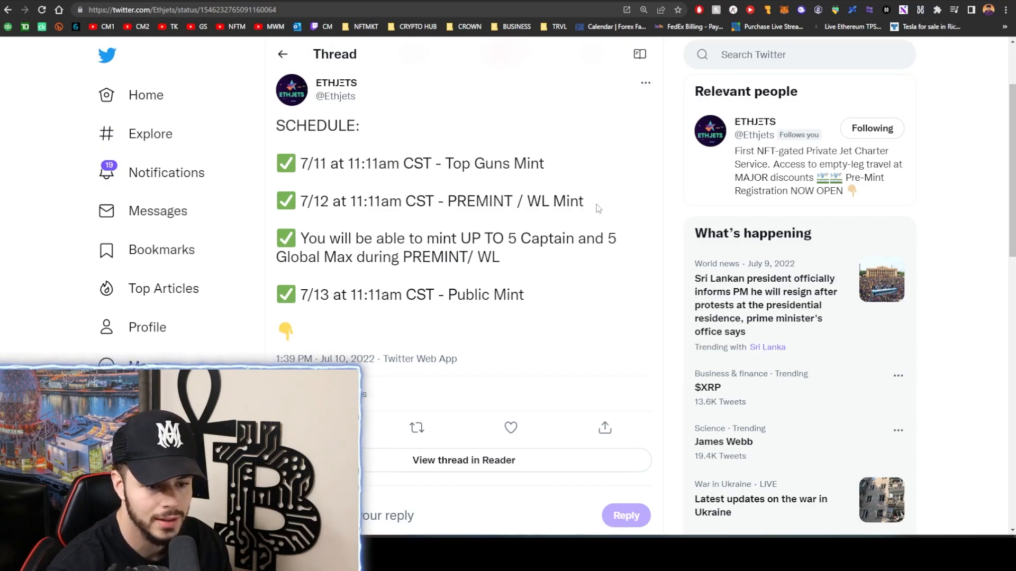
mouse_move(570, 253)
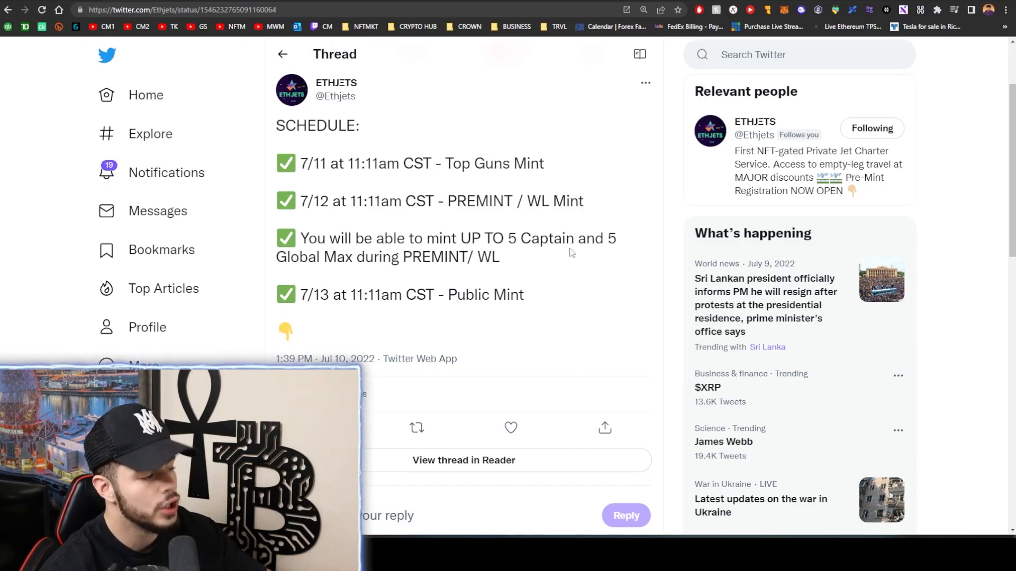
mouse_move(322, 233)
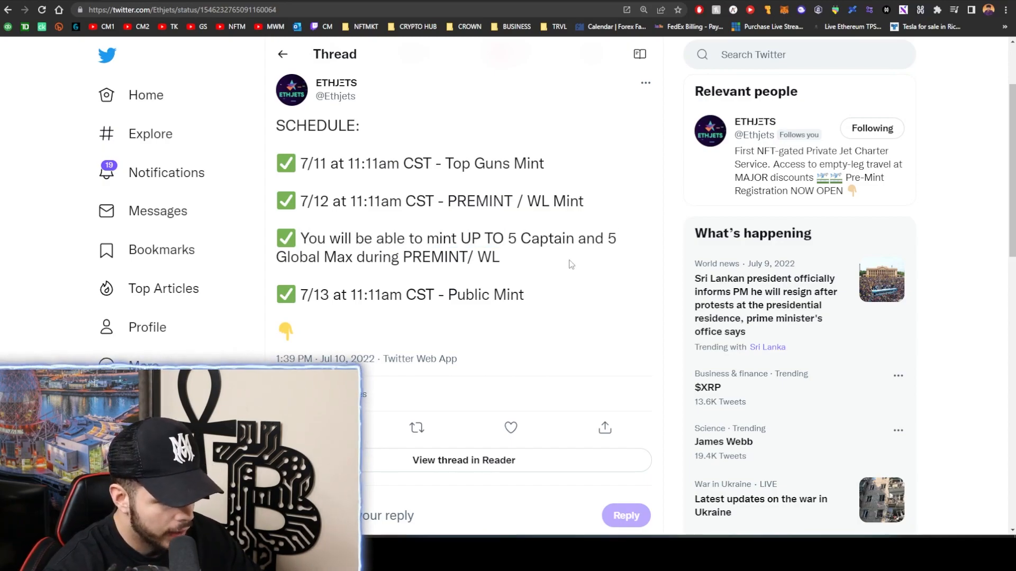
mouse_move(569, 247)
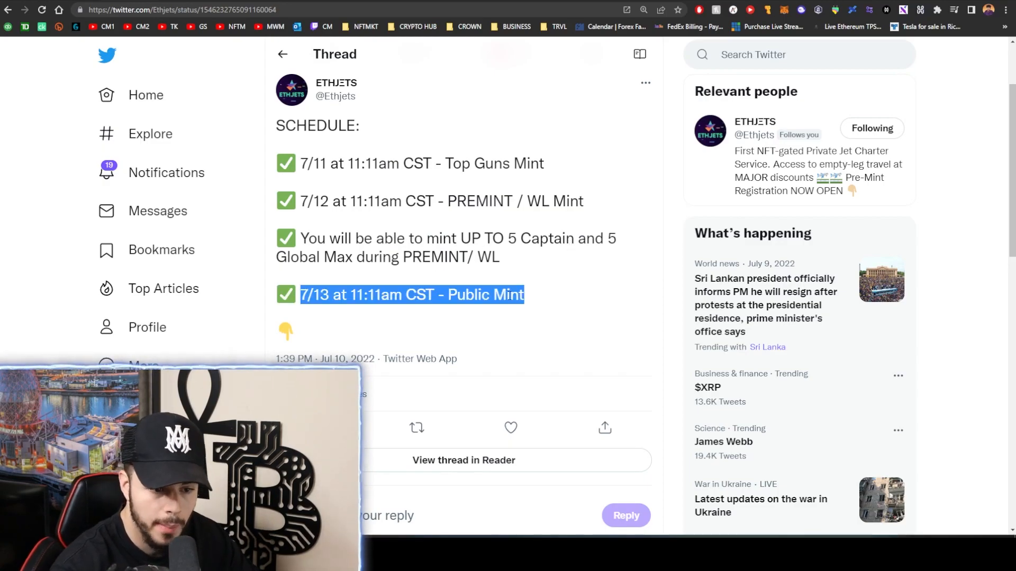
scroll("down", 3)
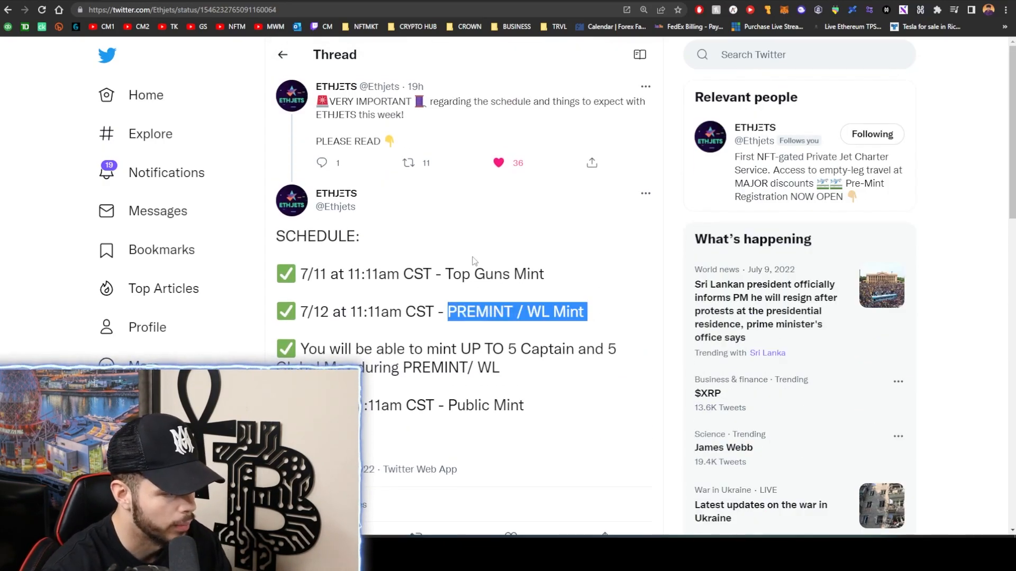
left_click(473, 261)
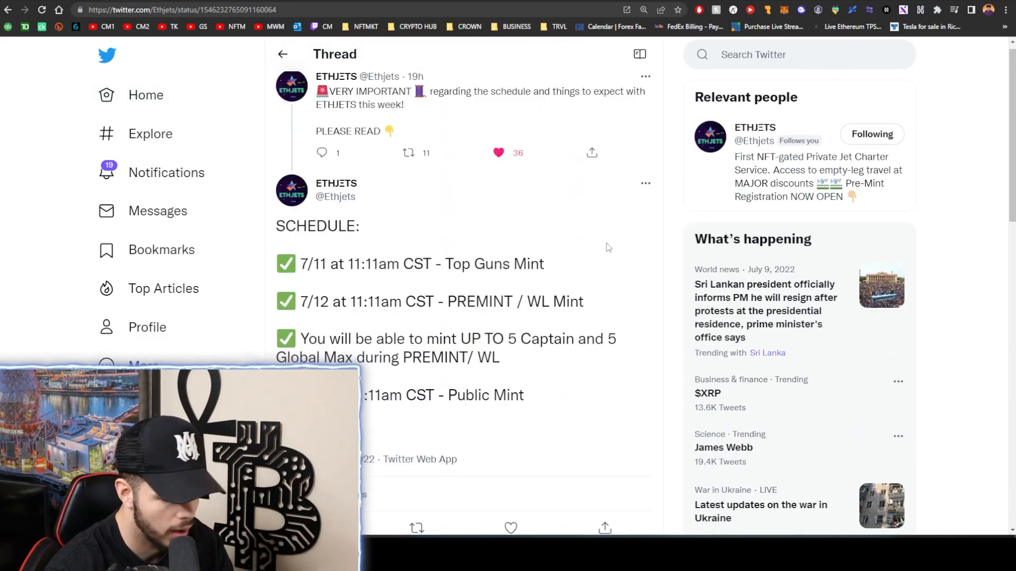
scroll("up", 3)
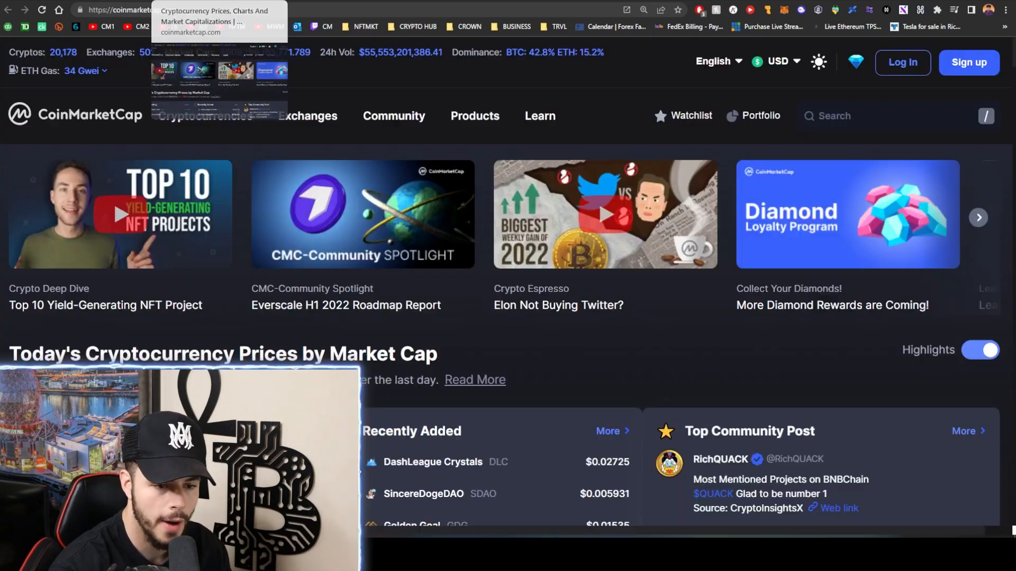
scroll("down", 3)
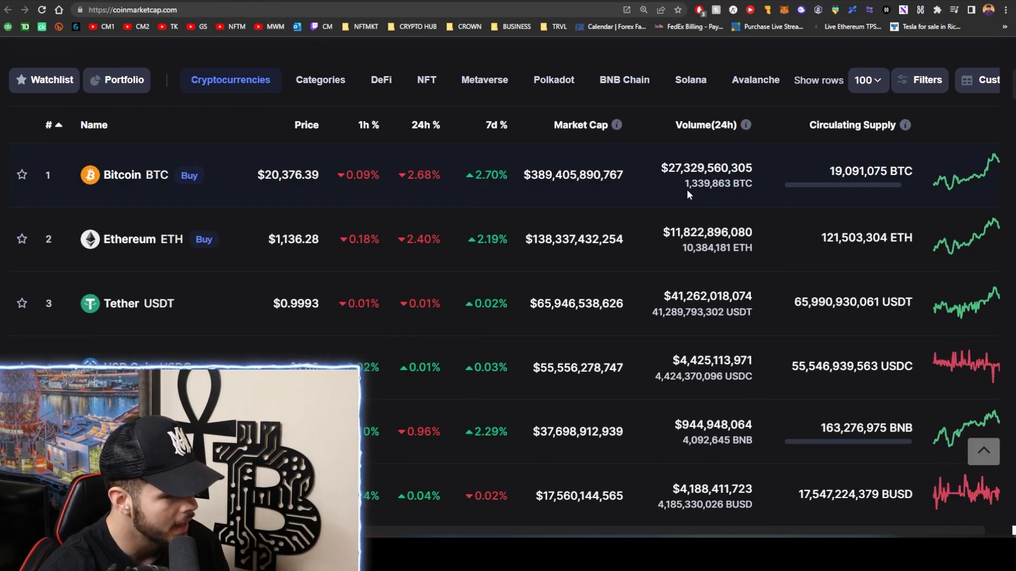
mouse_move(663, 175)
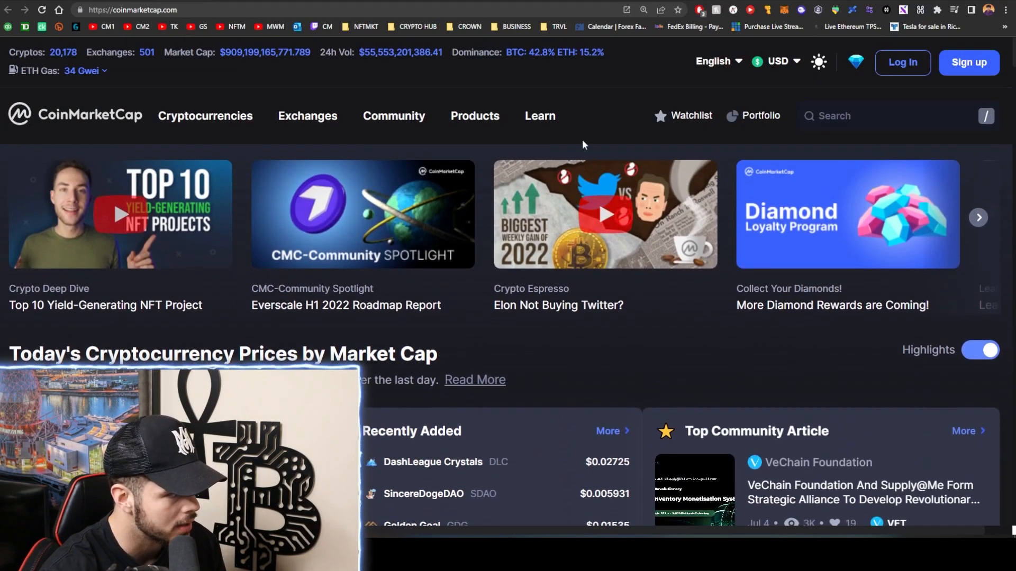
mouse_move(206, 71)
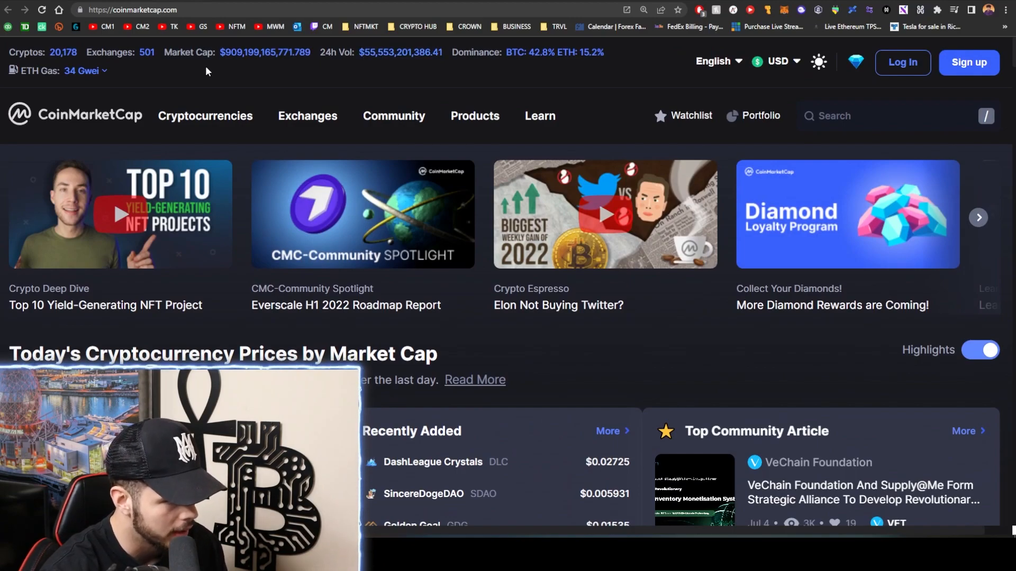
left_click(393, 116)
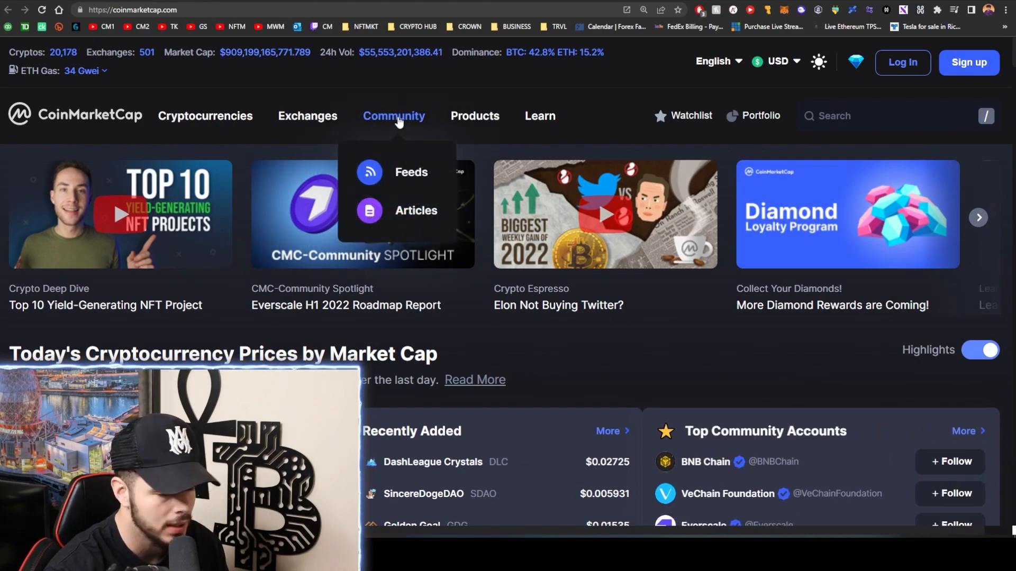
scroll("down", 3)
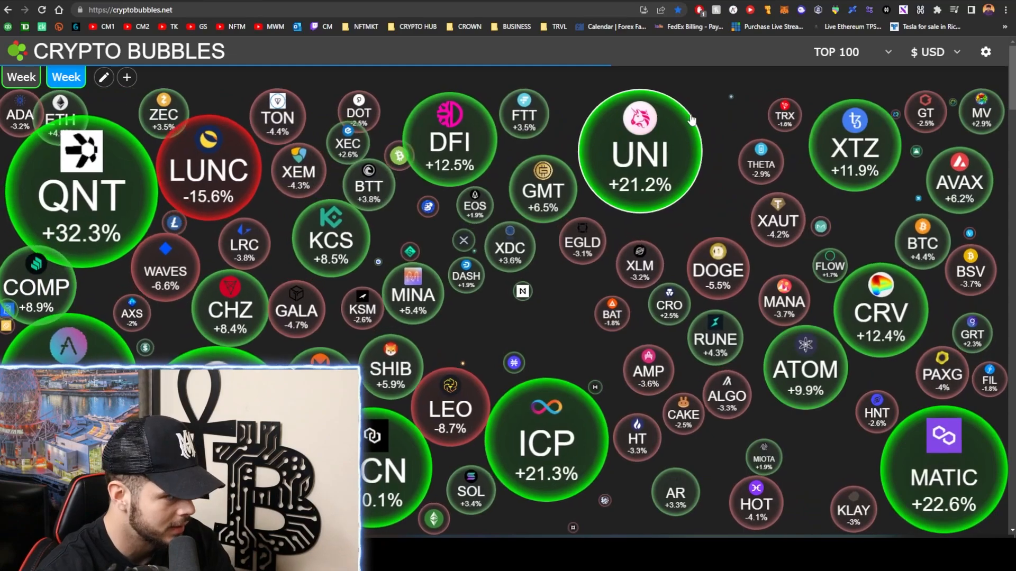
View Quant's weekly price details on Crypto Bubbles twice, closing the popup each time
left_click(82, 195)
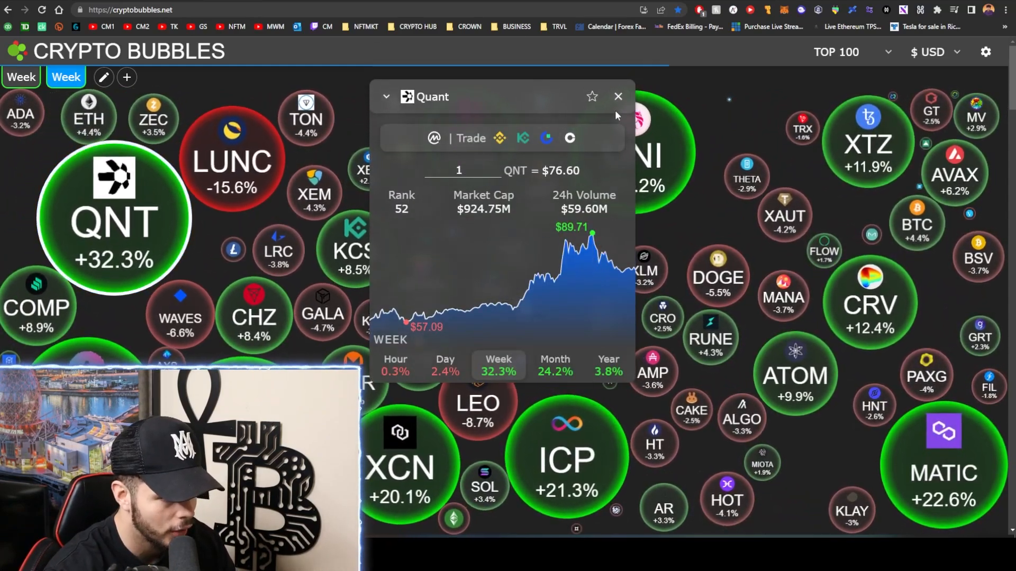
left_click(616, 97)
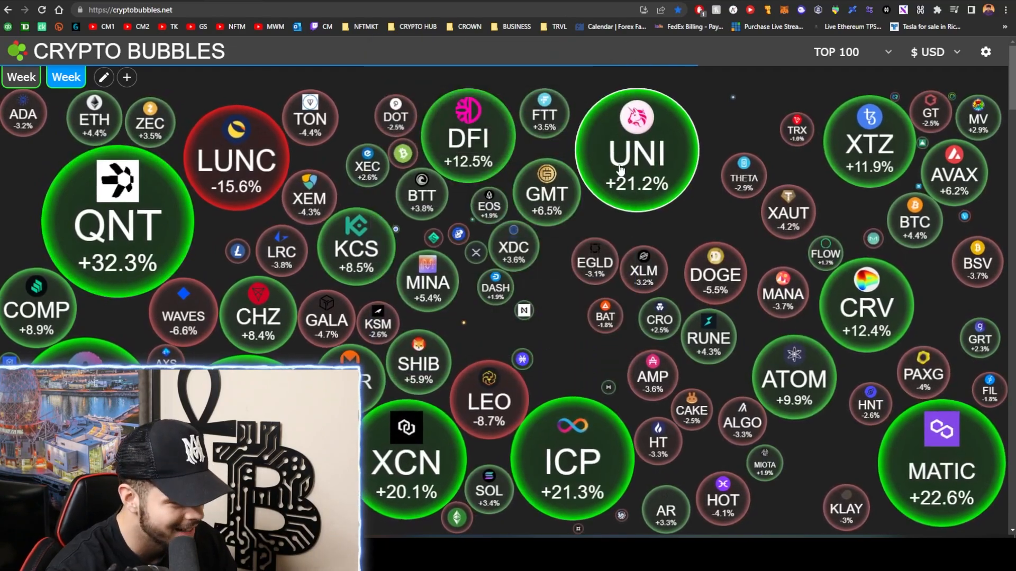
scroll("down", 3)
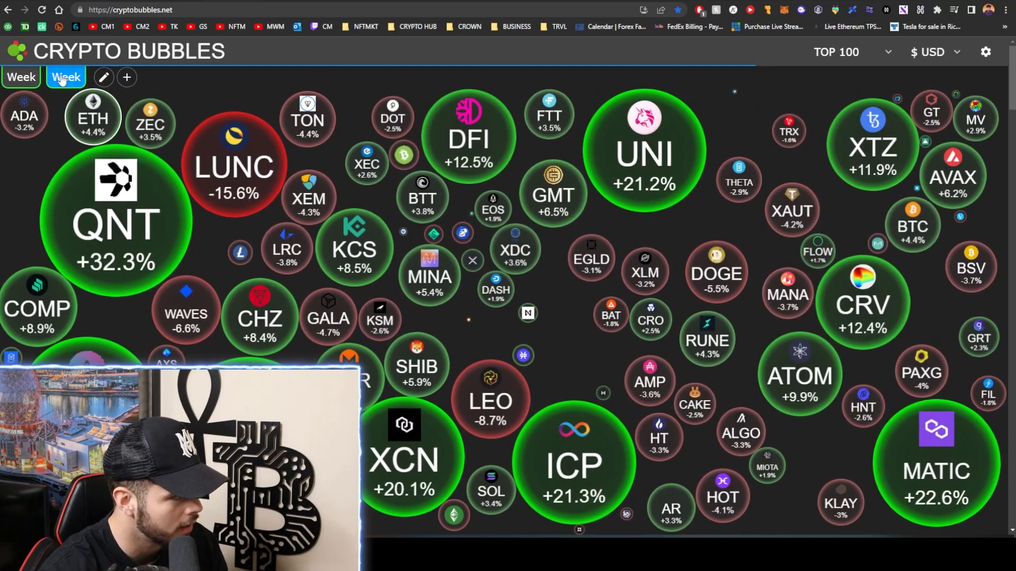
left_click(115, 223)
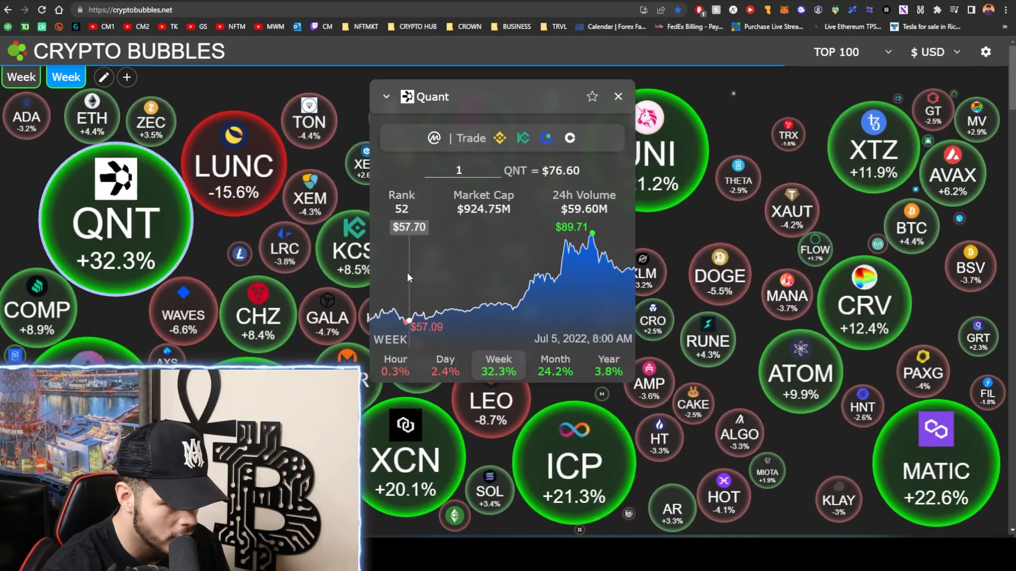
left_click(616, 96)
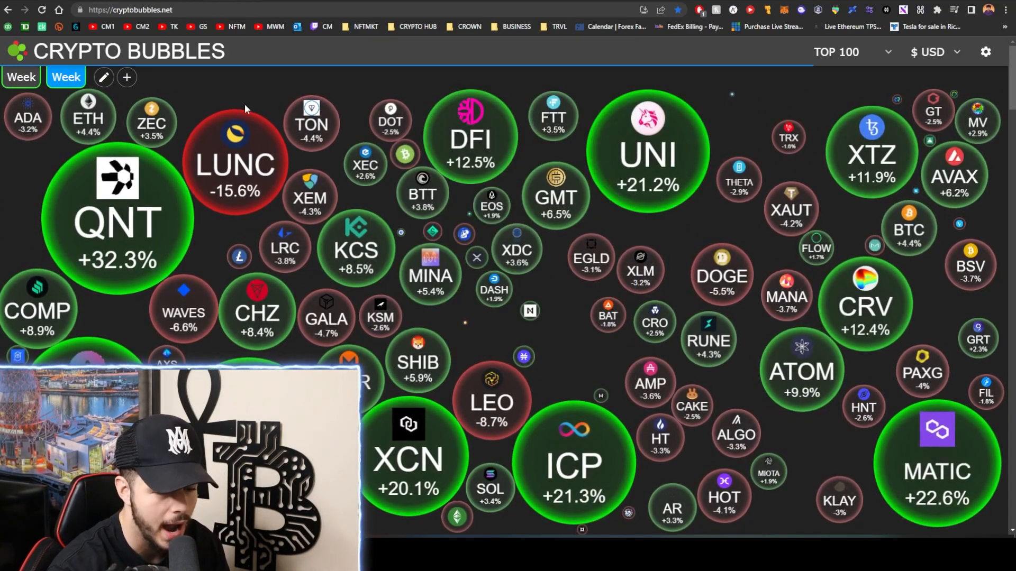
Change the bubble period to Day so the bubbles show daily performance
left_click(65, 78)
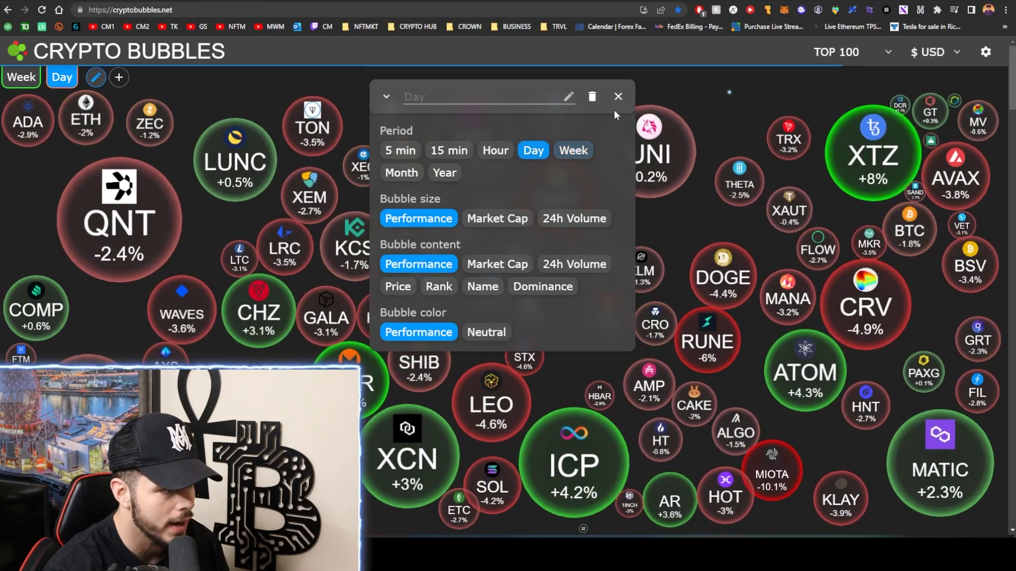
left_click(617, 96)
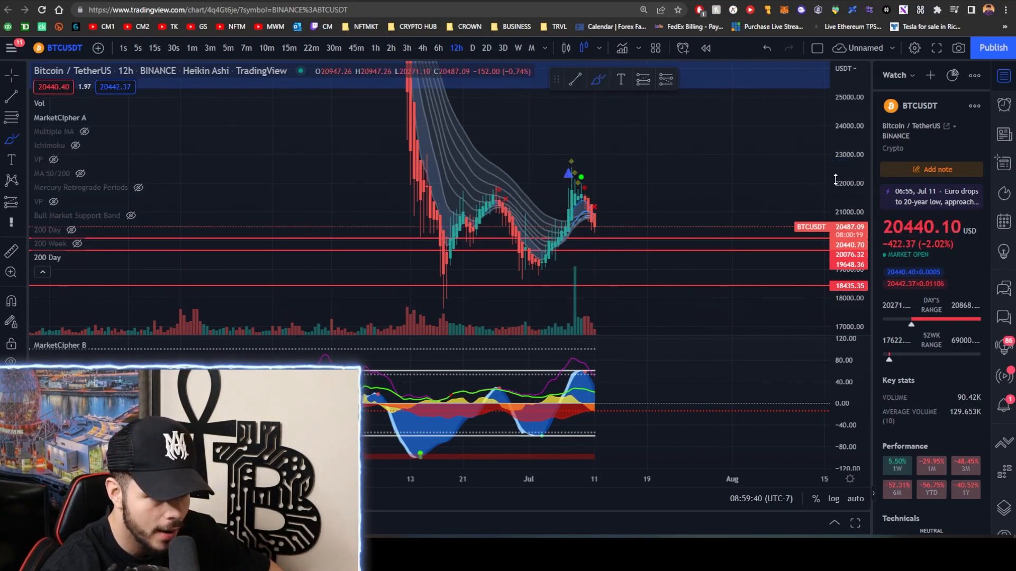
mouse_move(616, 224)
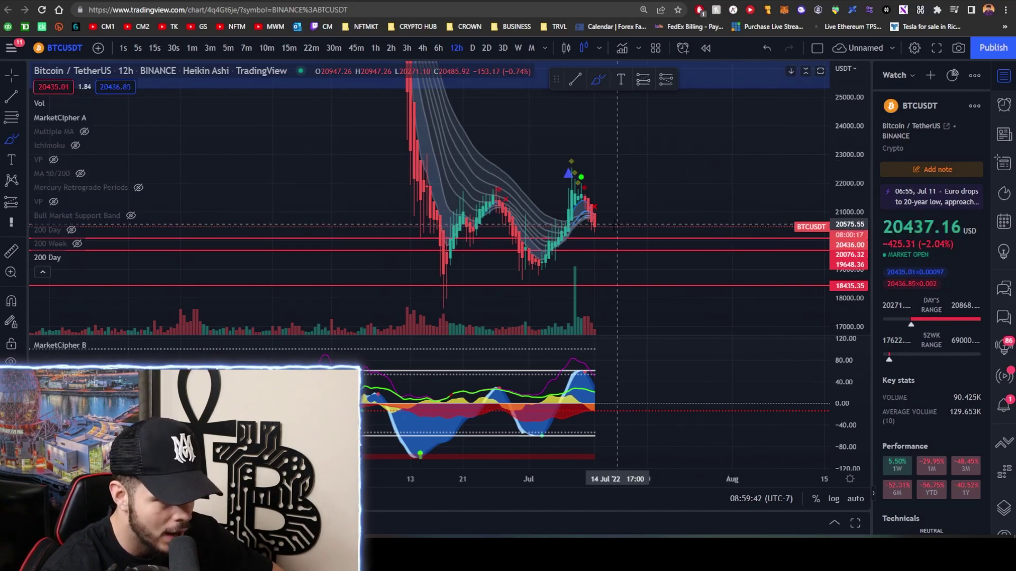
mouse_move(651, 204)
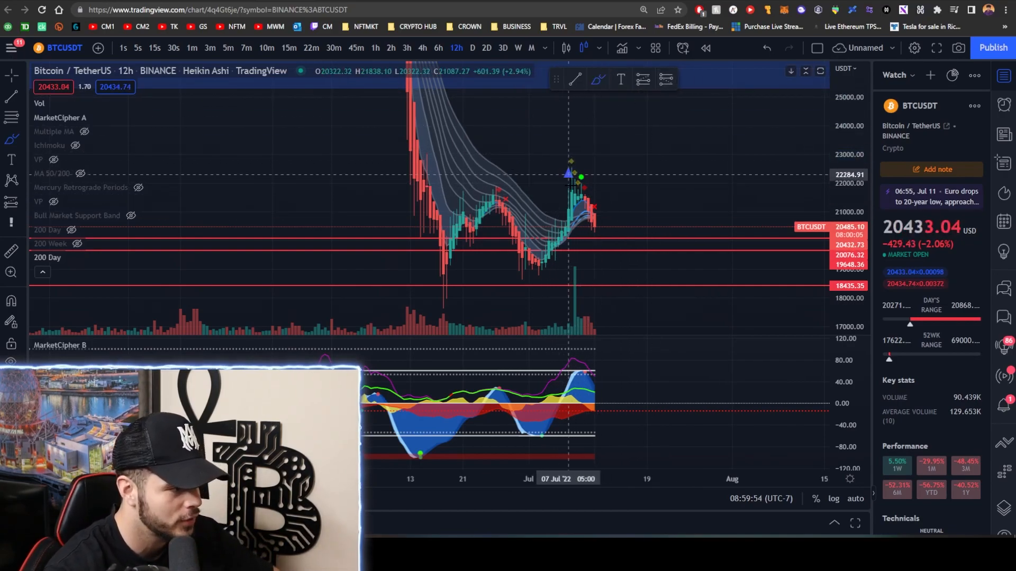
mouse_move(586, 181)
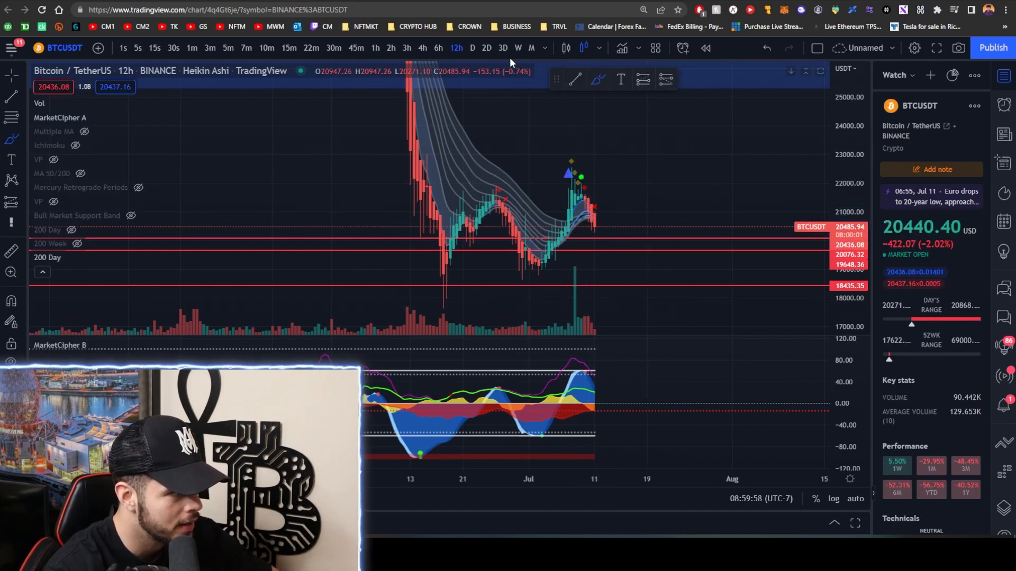
left_click(439, 47)
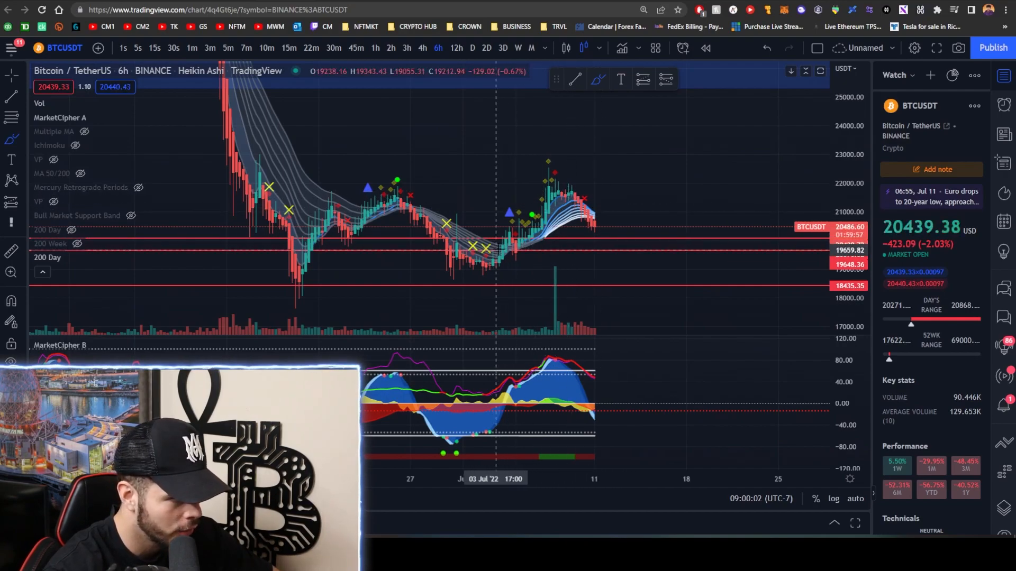
mouse_move(554, 194)
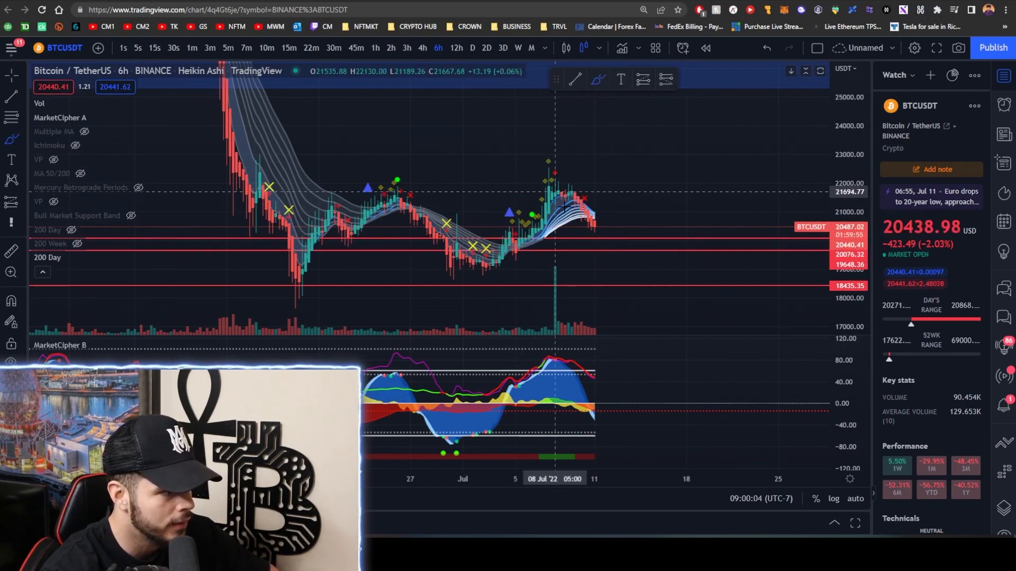
mouse_move(589, 223)
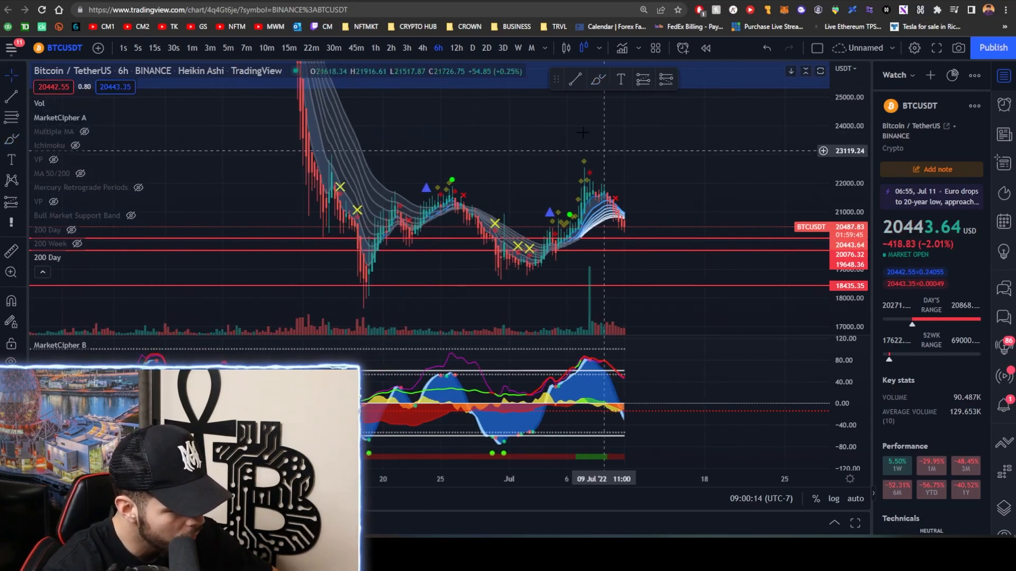
left_click(456, 47)
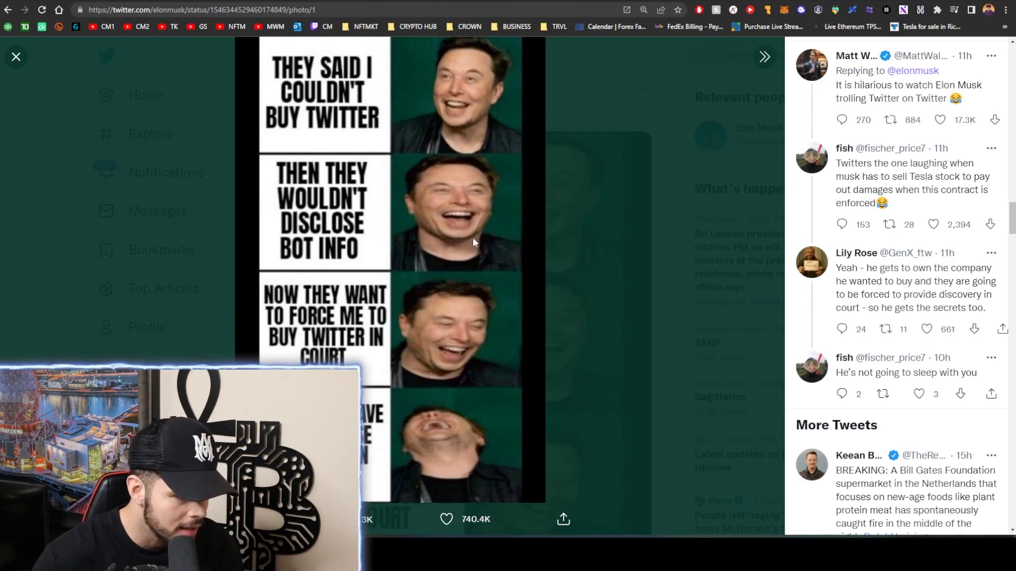
Scroll further through the replies beside Elon Musk's enlarged laughing-faces meme
scroll("down", 3)
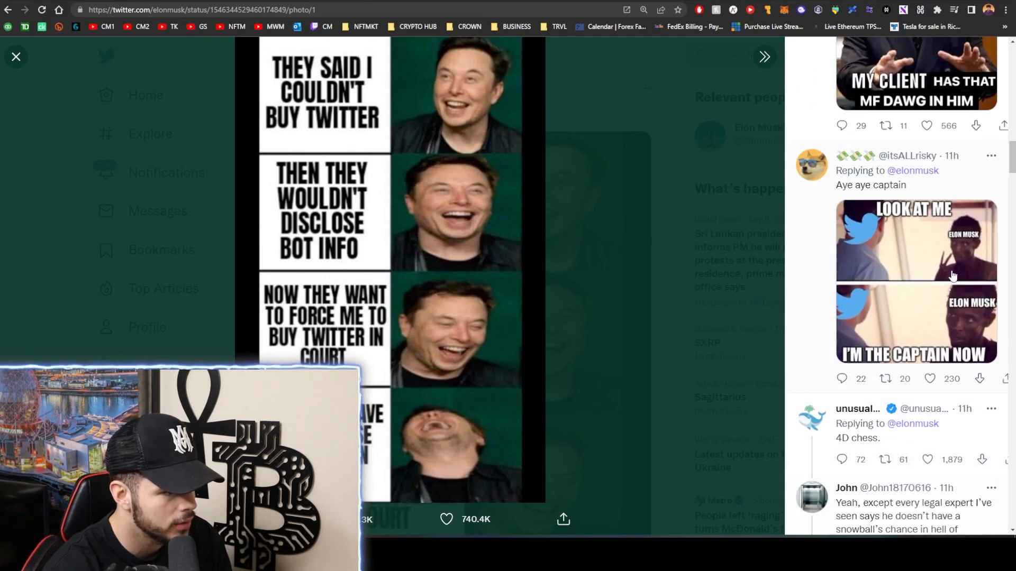
Close the enlarged meme and scroll through the replies under Elon Musk's post
left_click(16, 56)
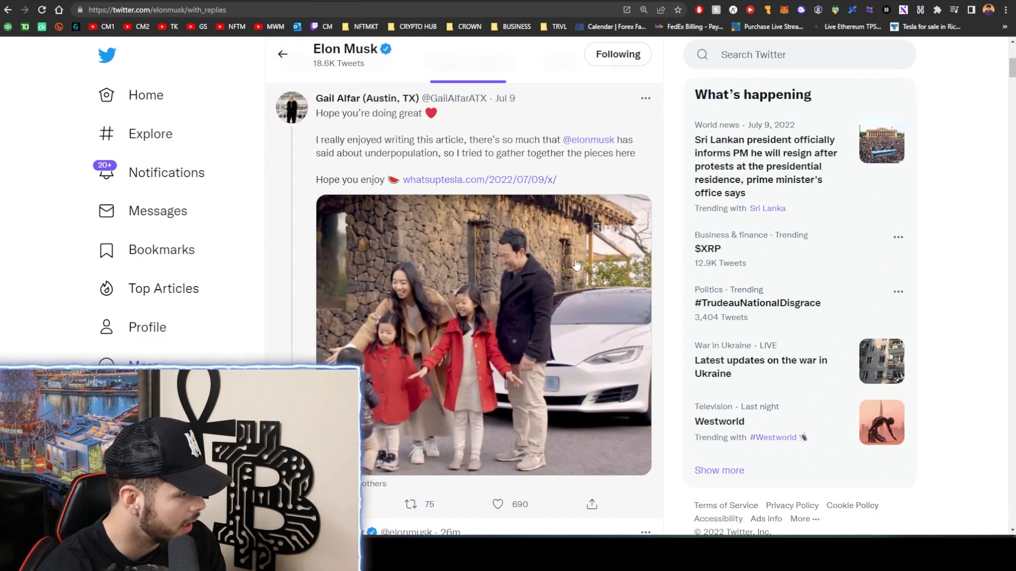
scroll("down", 3)
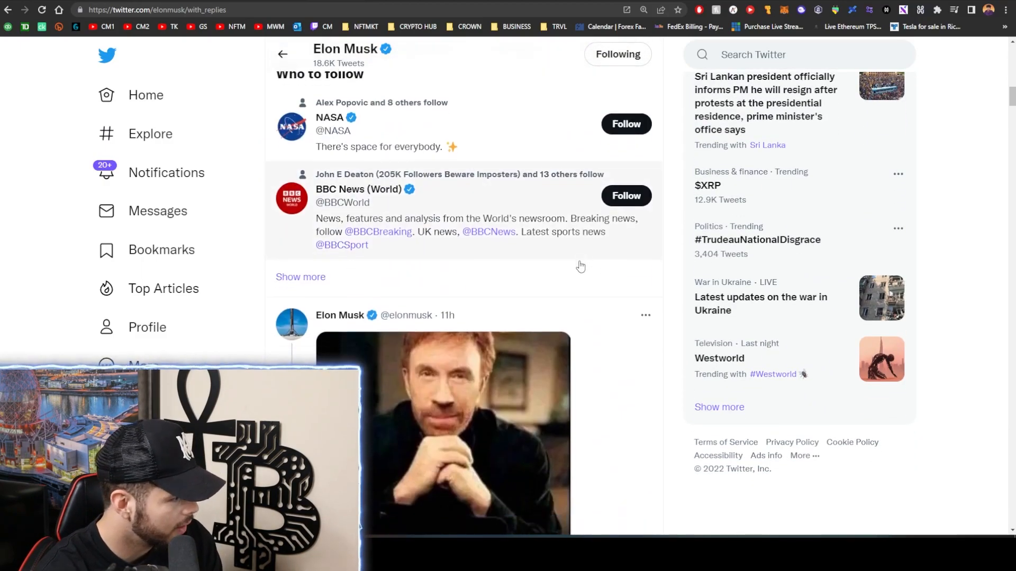
scroll("down", 3)
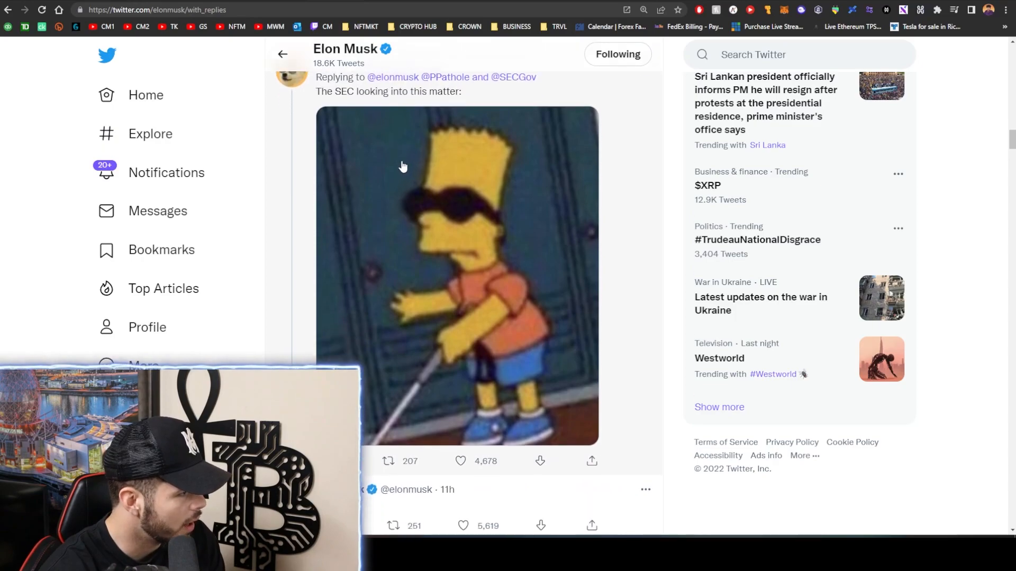
scroll("down", 3)
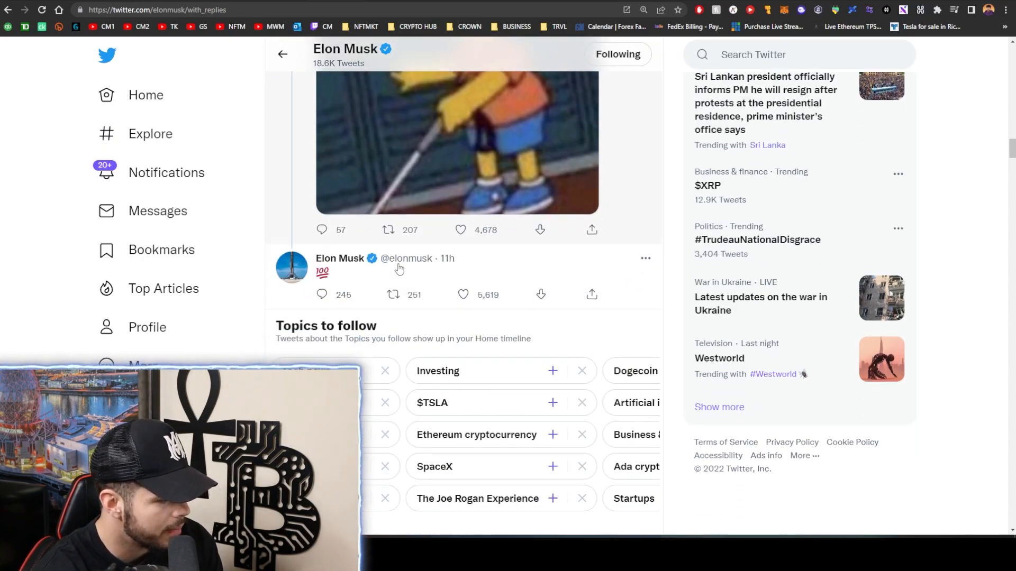
scroll("up", 3)
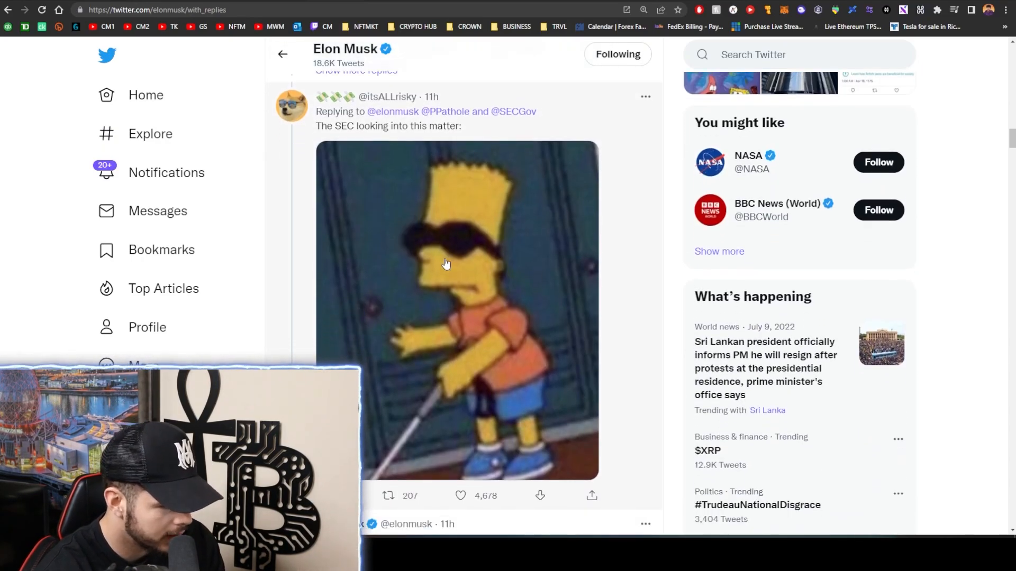
scroll("down", 3)
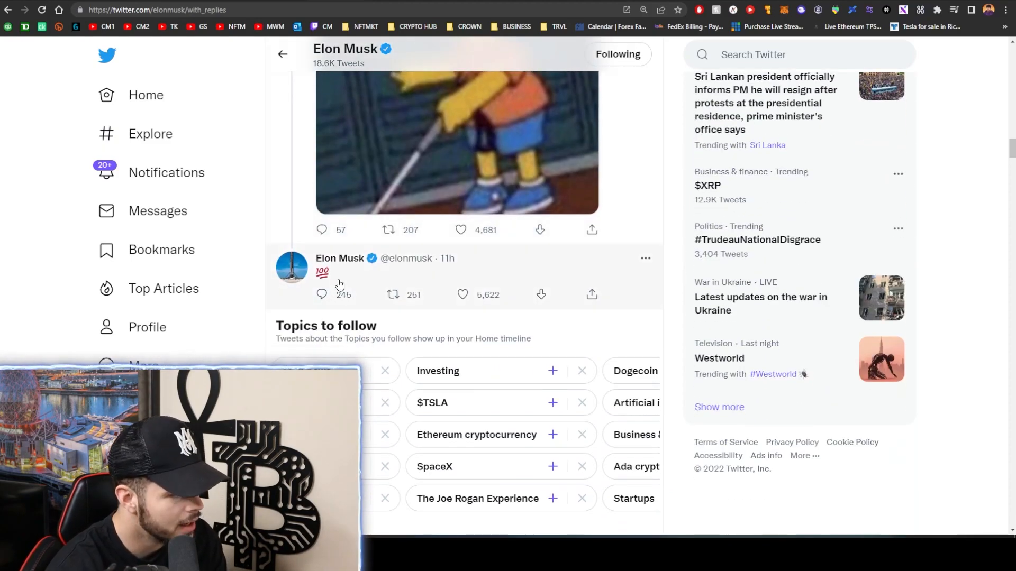
scroll("up", 3)
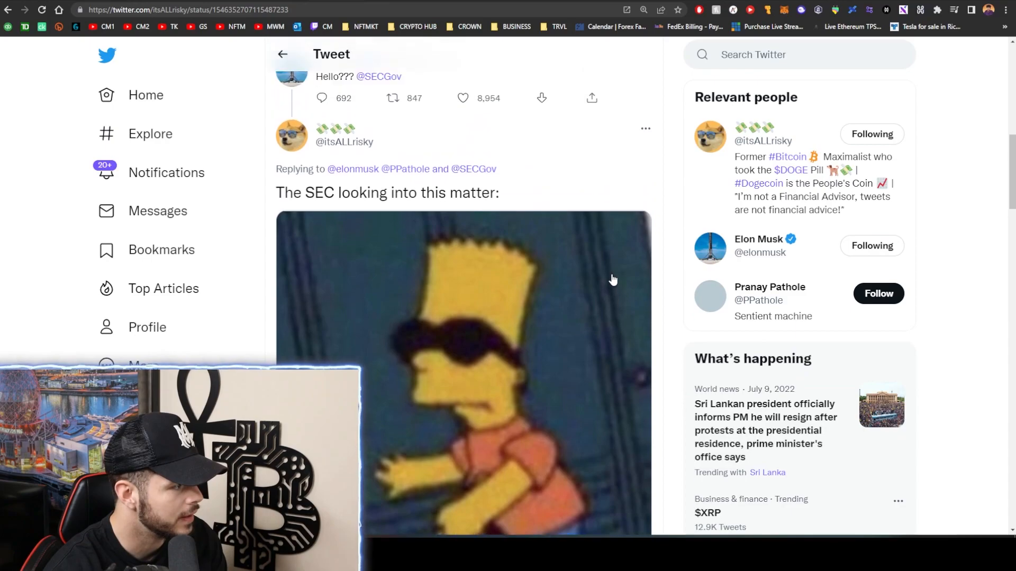
Scroll back up to the original post, then down to the Bart Simpson SEC reply
scroll("up", 3)
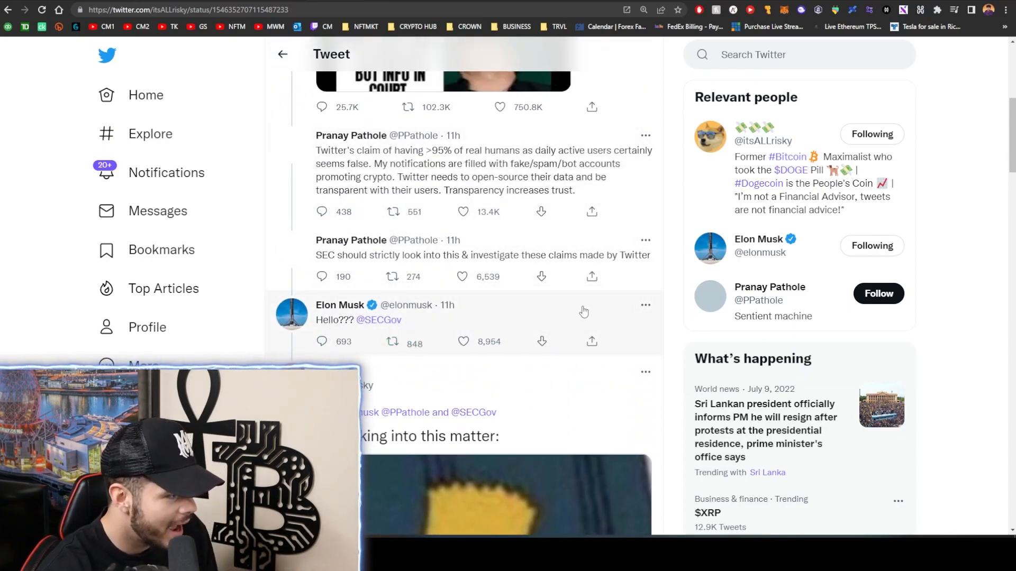
scroll("up", 3)
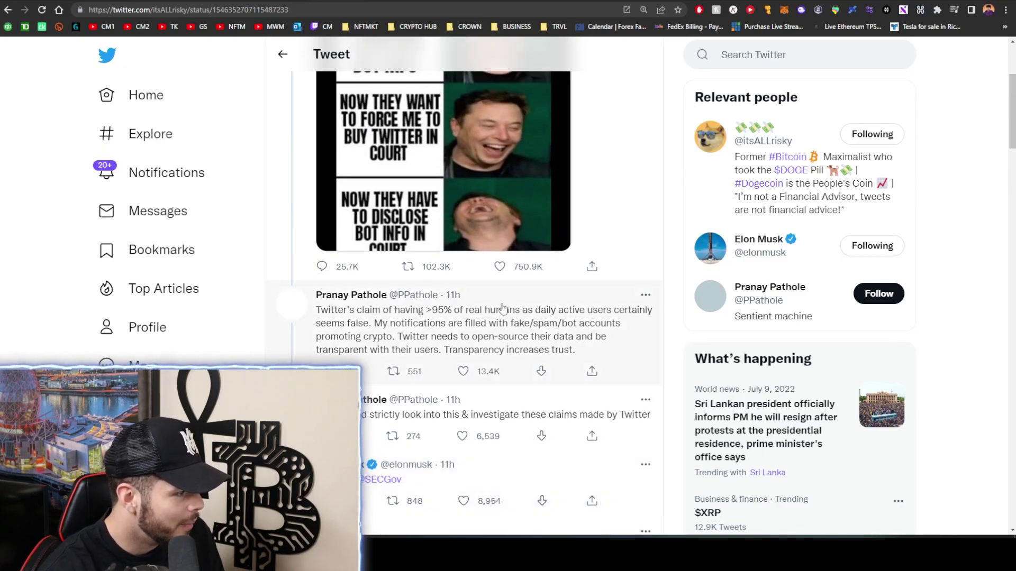
scroll("down", 3)
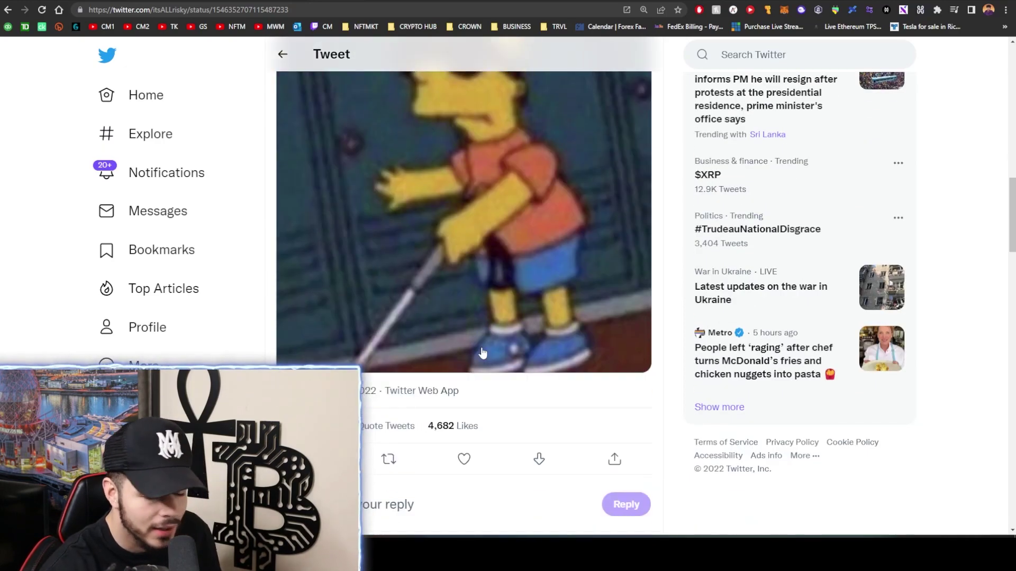
scroll("down", 3)
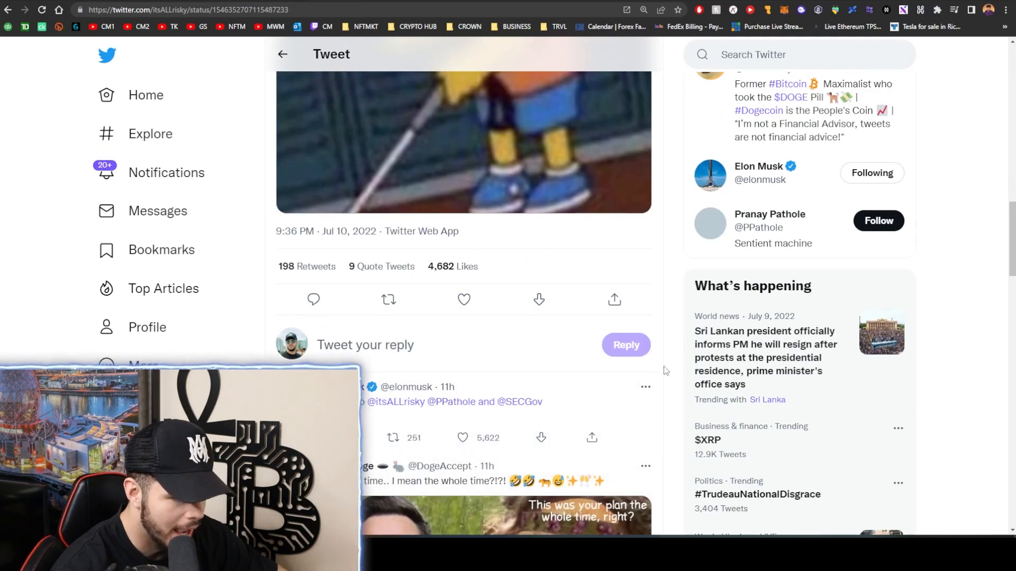
scroll("up", 3)
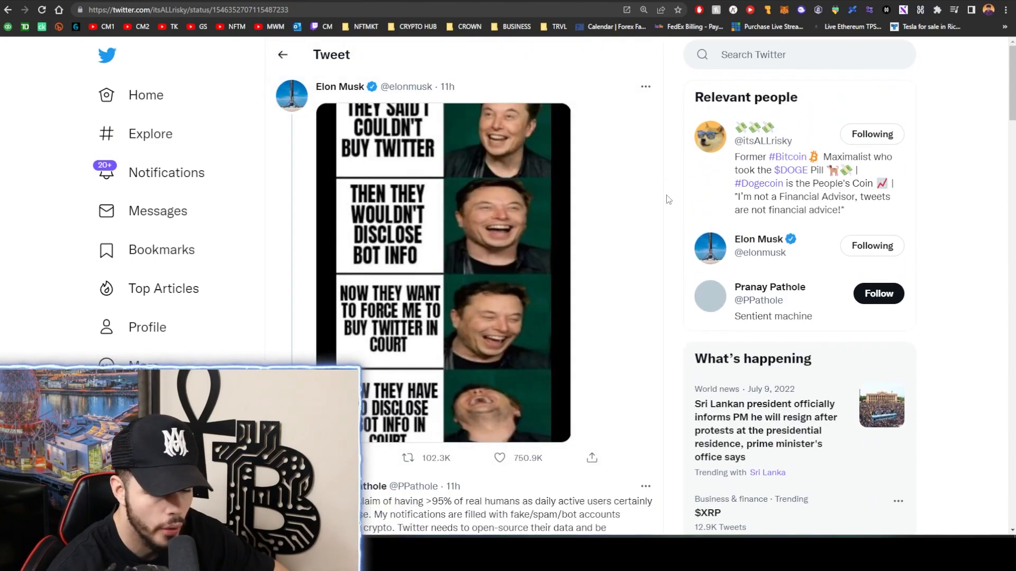
mouse_move(705, 197)
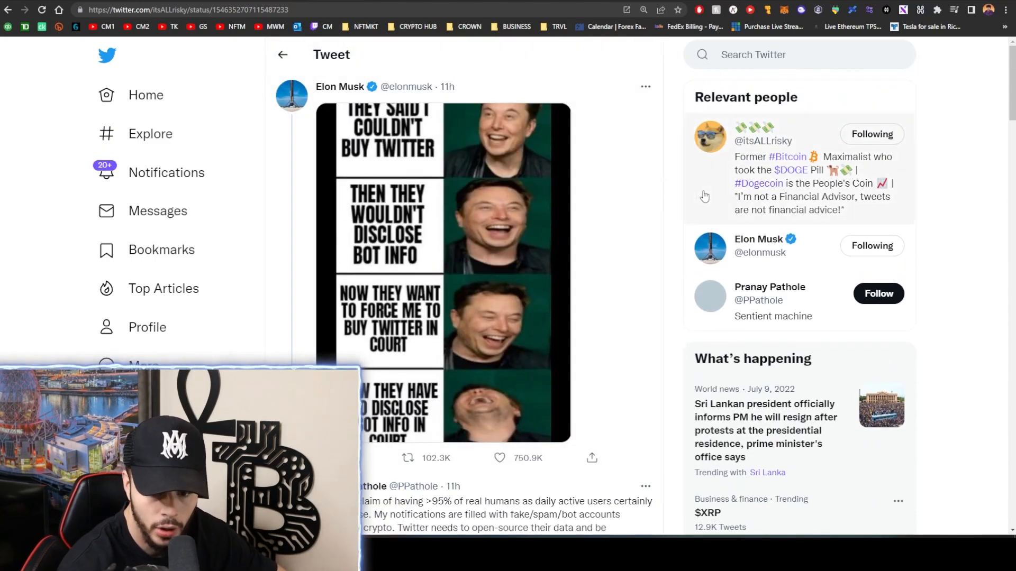
mouse_move(664, 239)
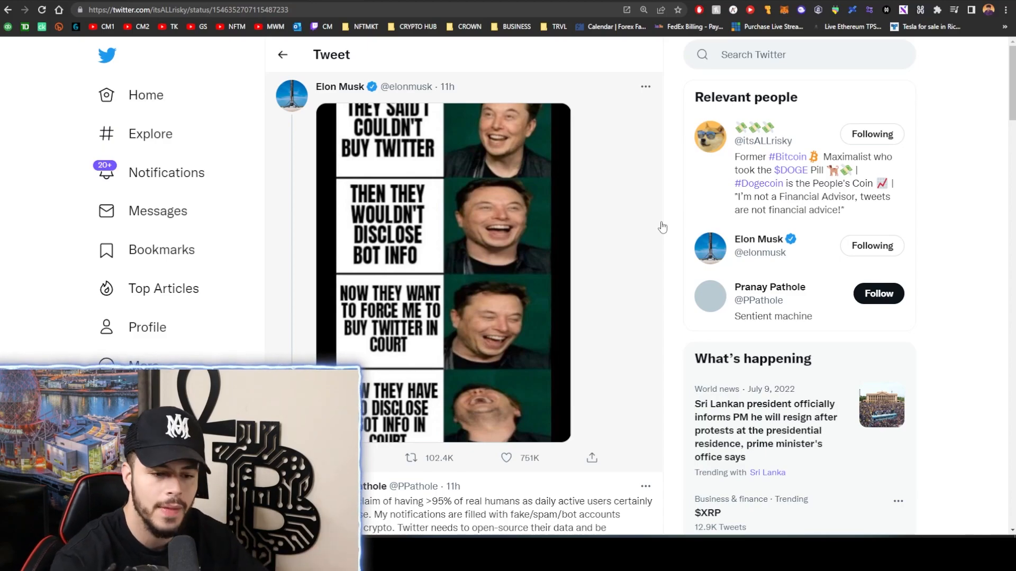
mouse_move(696, 193)
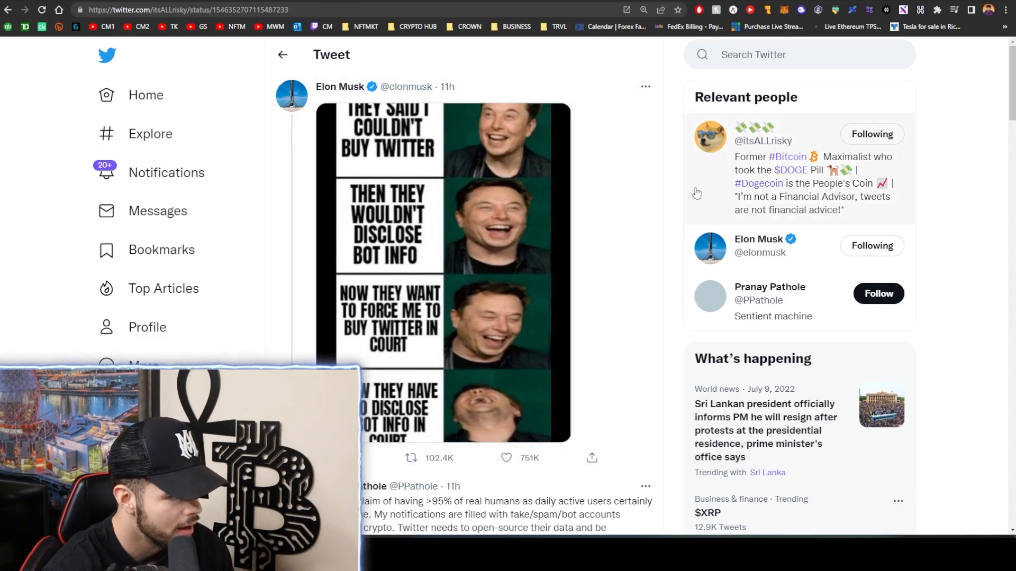
mouse_move(657, 180)
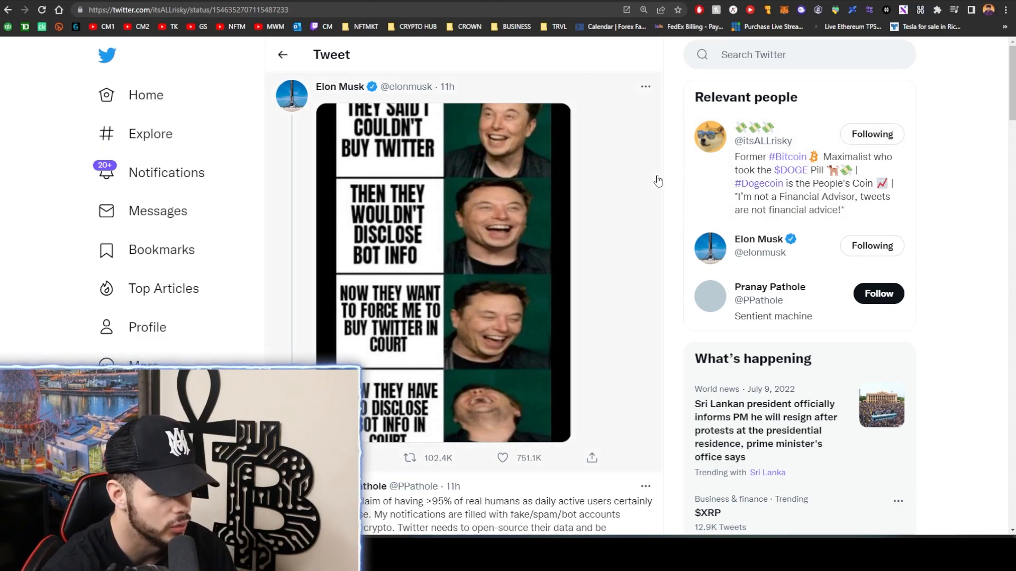
scroll("down", 3)
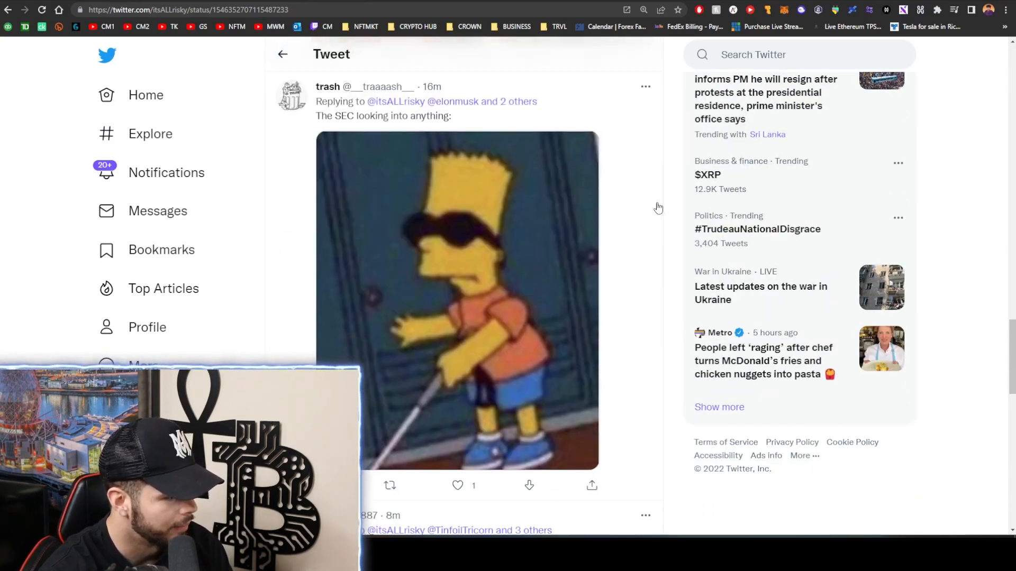
scroll("up", 3)
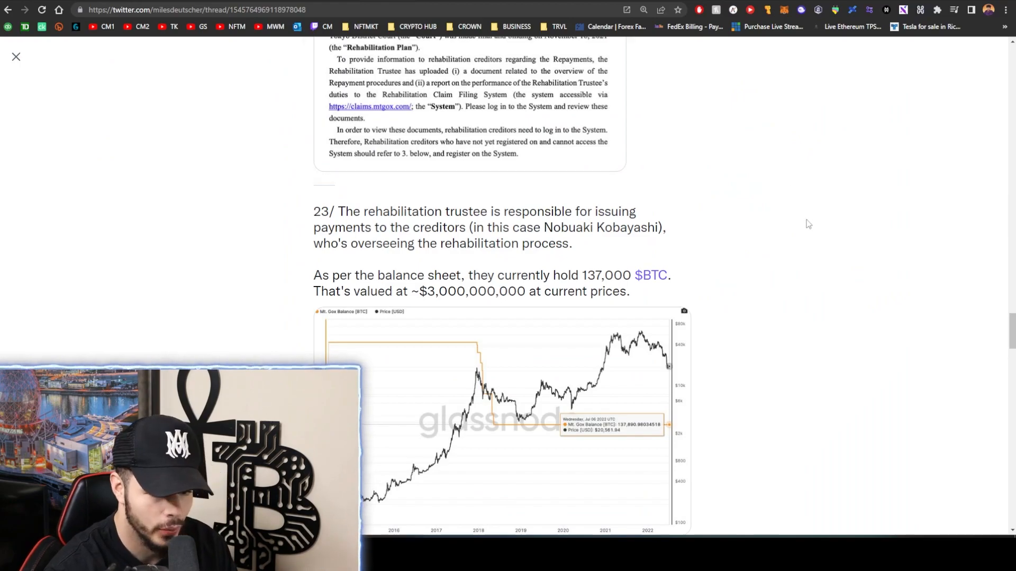
mouse_move(814, 273)
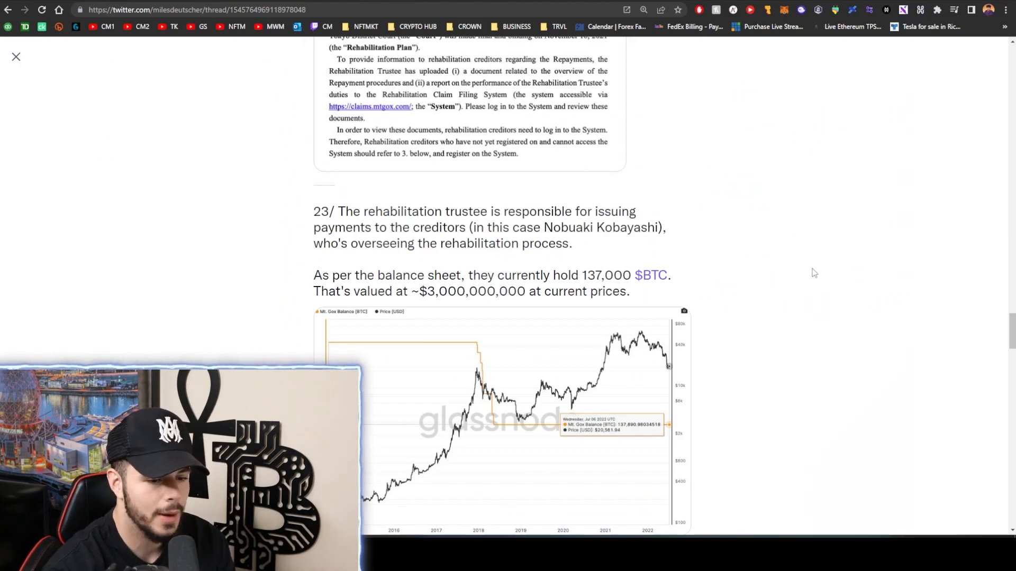
mouse_move(803, 269)
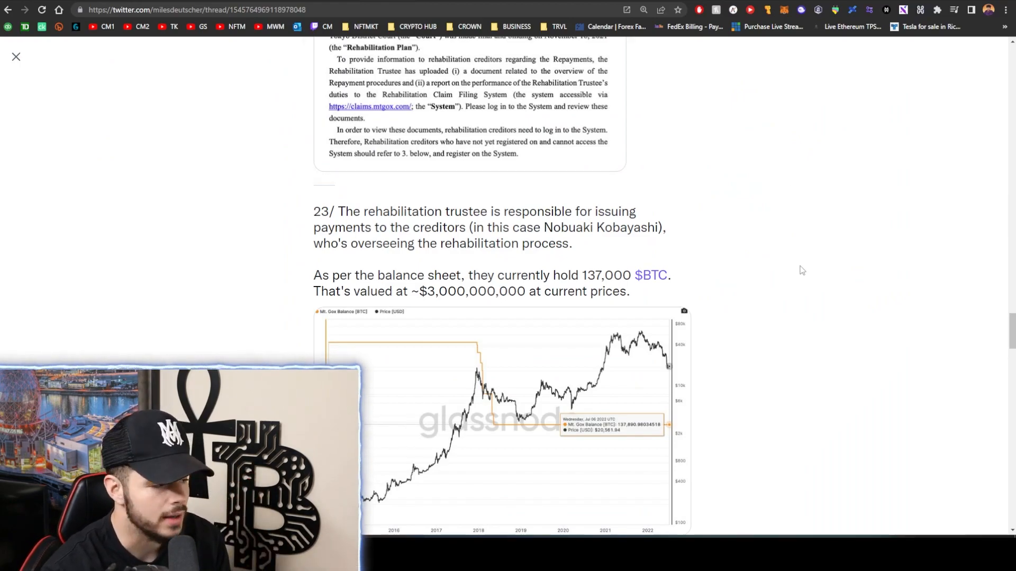
mouse_move(838, 195)
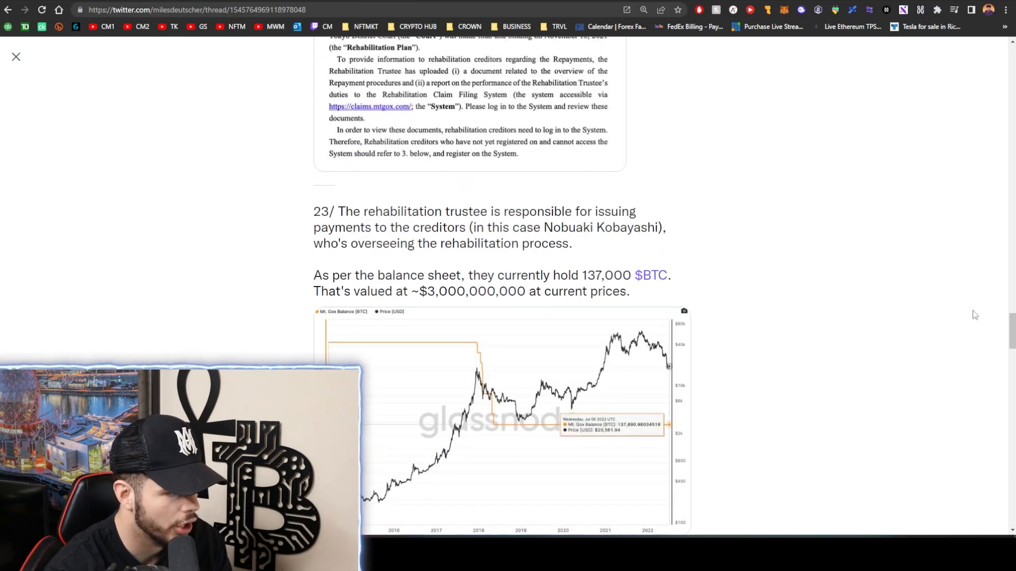
scroll("up", 3)
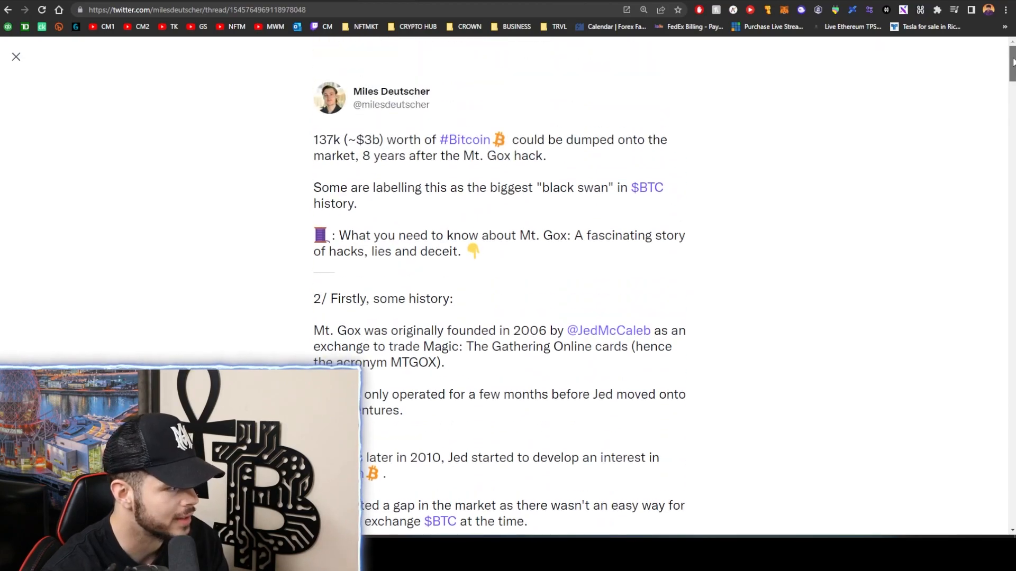
scroll("down", 3)
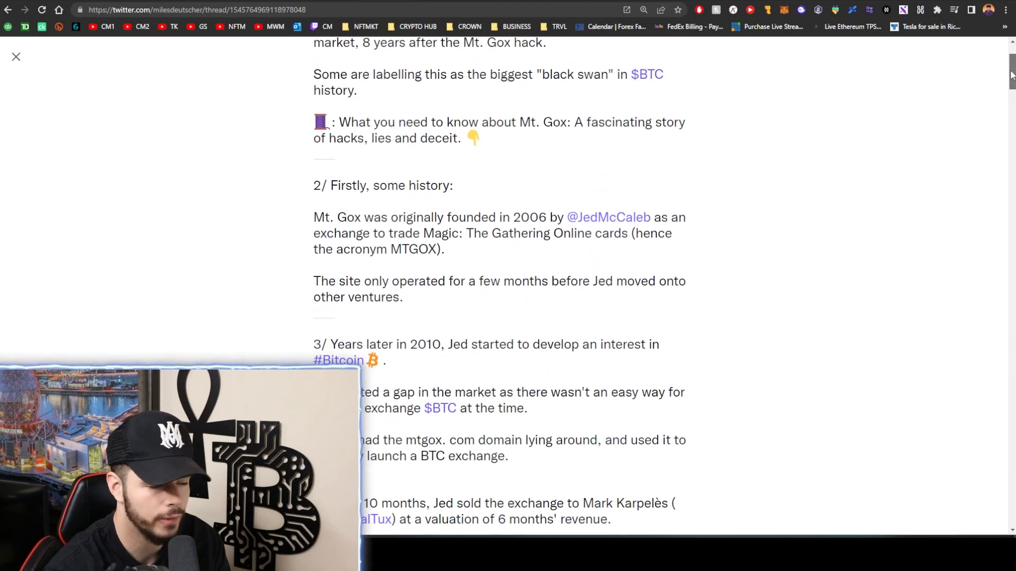
scroll("up", 3)
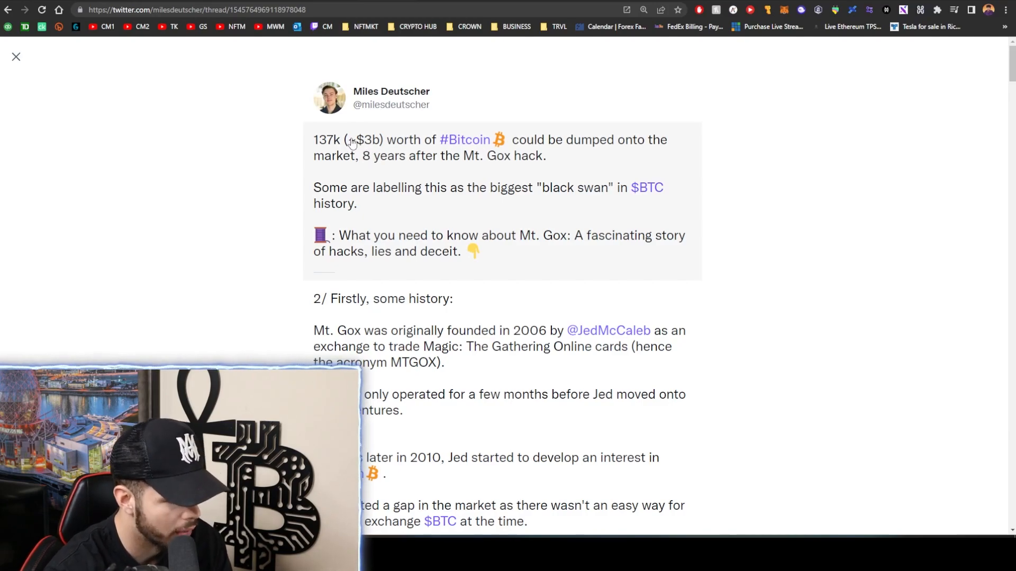
mouse_move(332, 153)
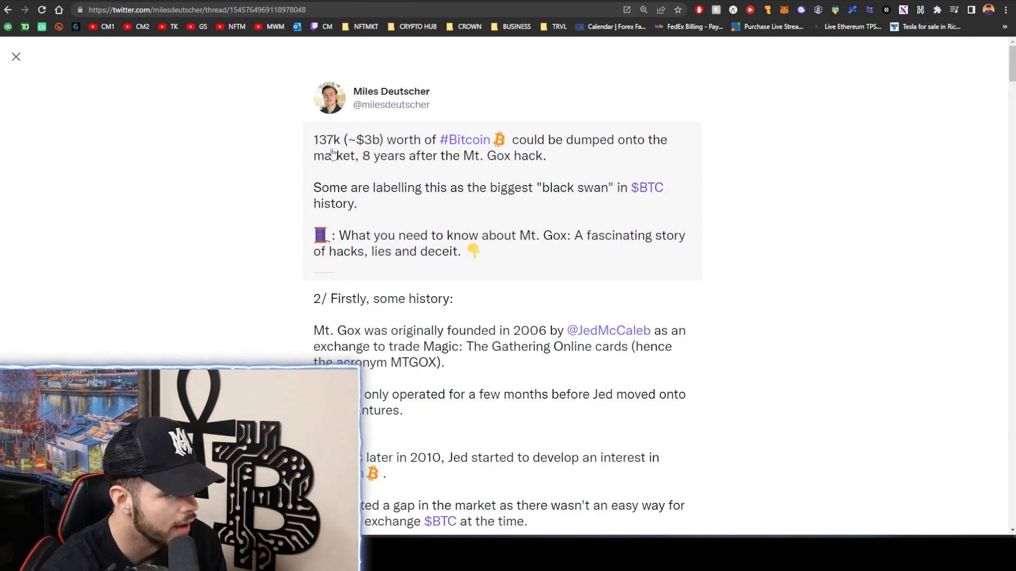
mouse_move(372, 157)
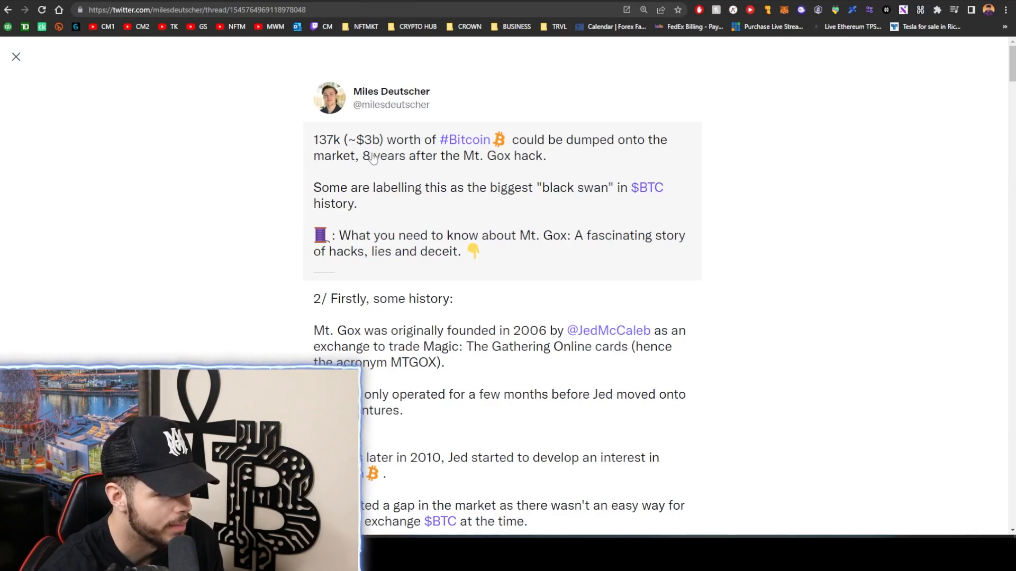
mouse_move(590, 160)
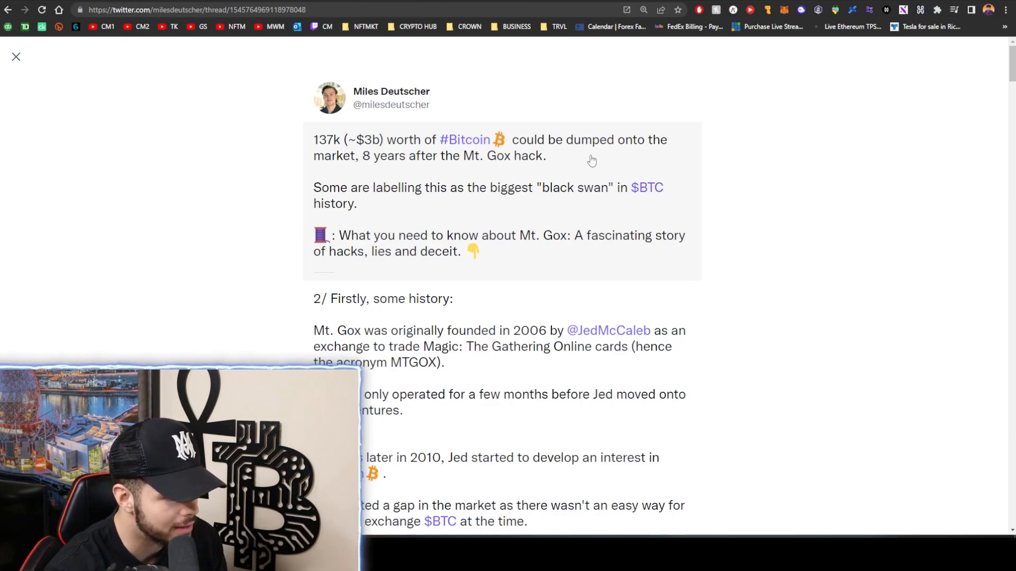
mouse_move(536, 151)
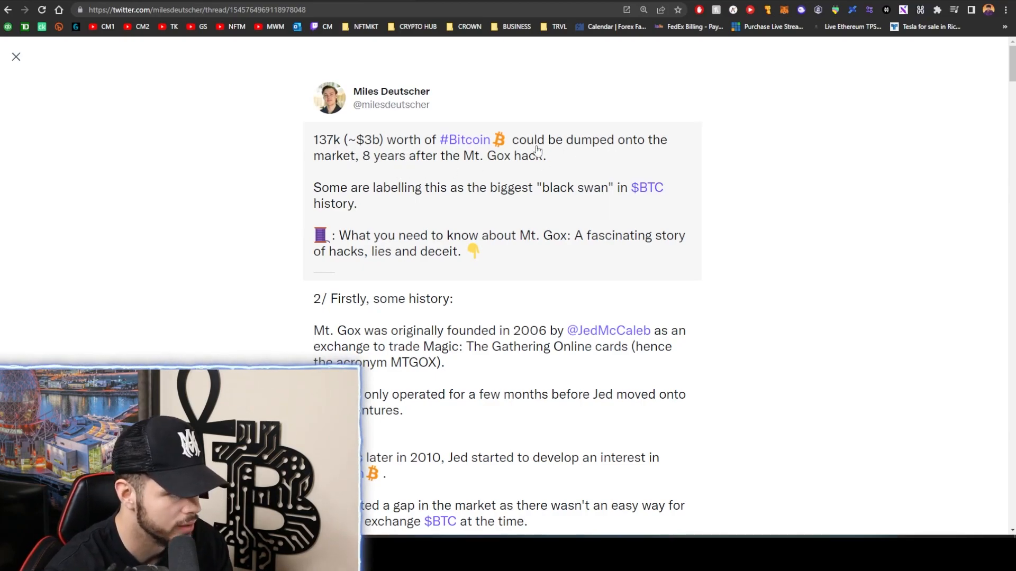
mouse_move(494, 169)
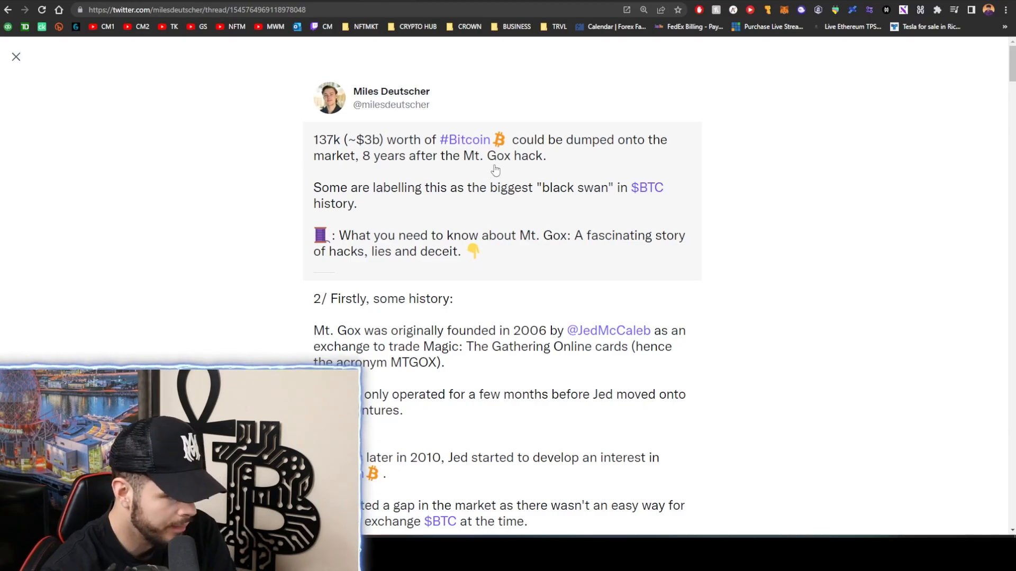
mouse_move(341, 192)
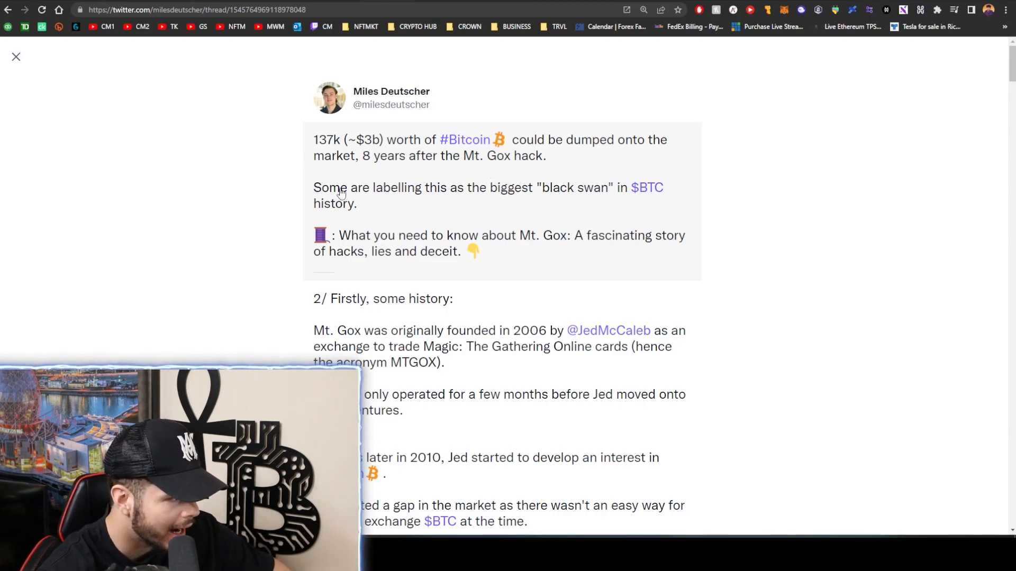
mouse_move(503, 197)
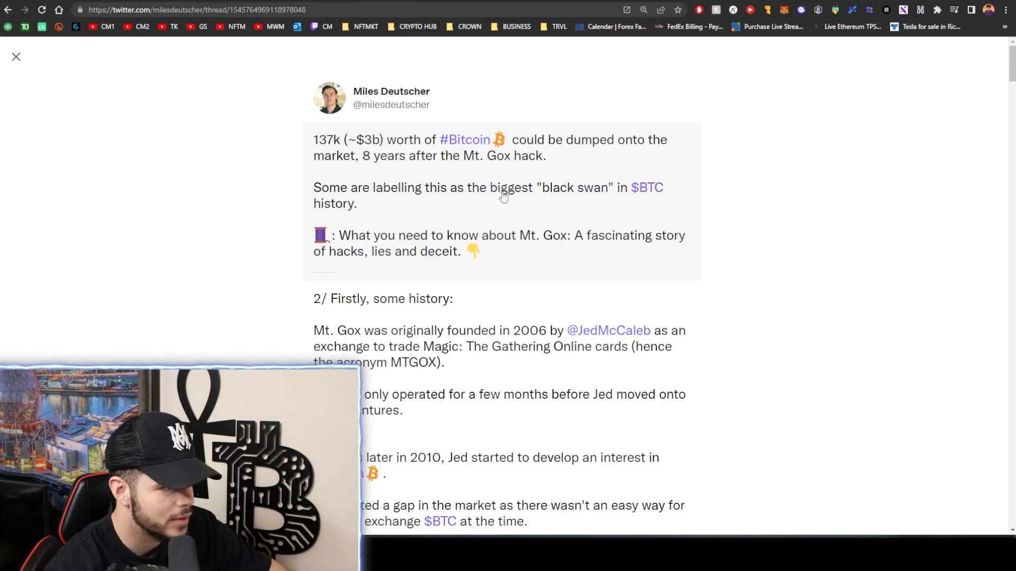
mouse_move(650, 192)
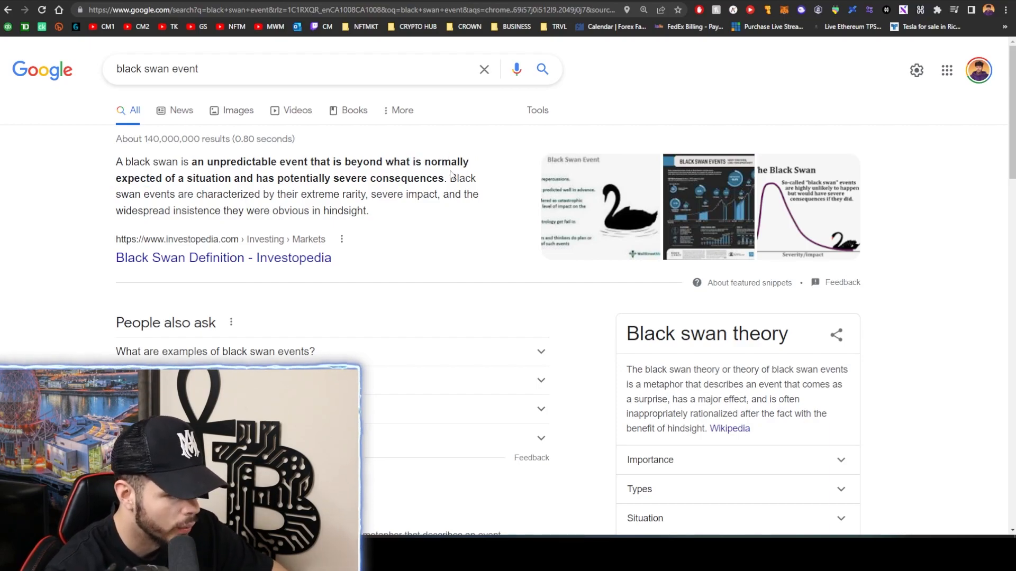
mouse_move(534, 159)
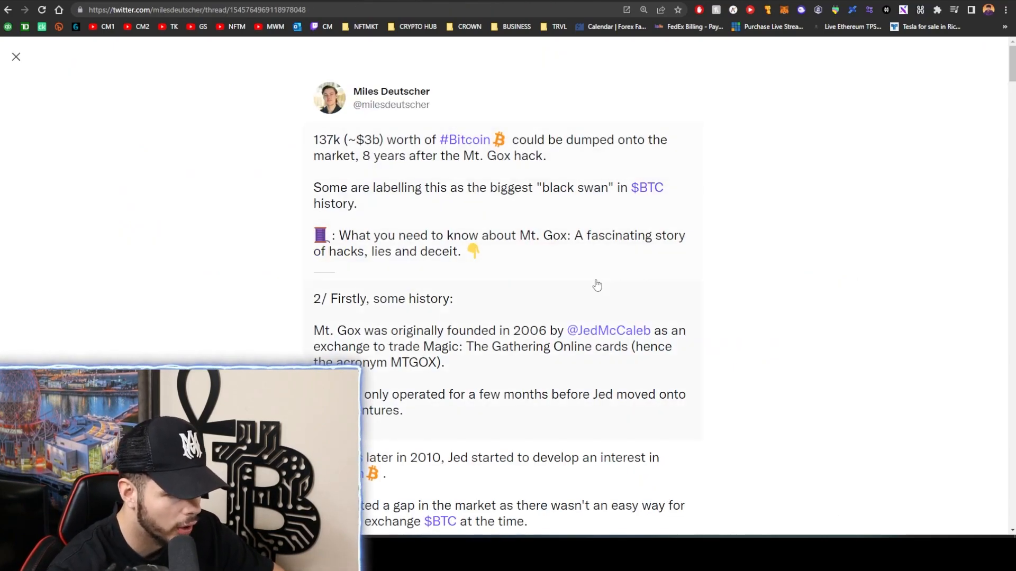
Scroll down the Mt. Gox thread to tweet 24 about creditors receiving funds in August
scroll("down", 3)
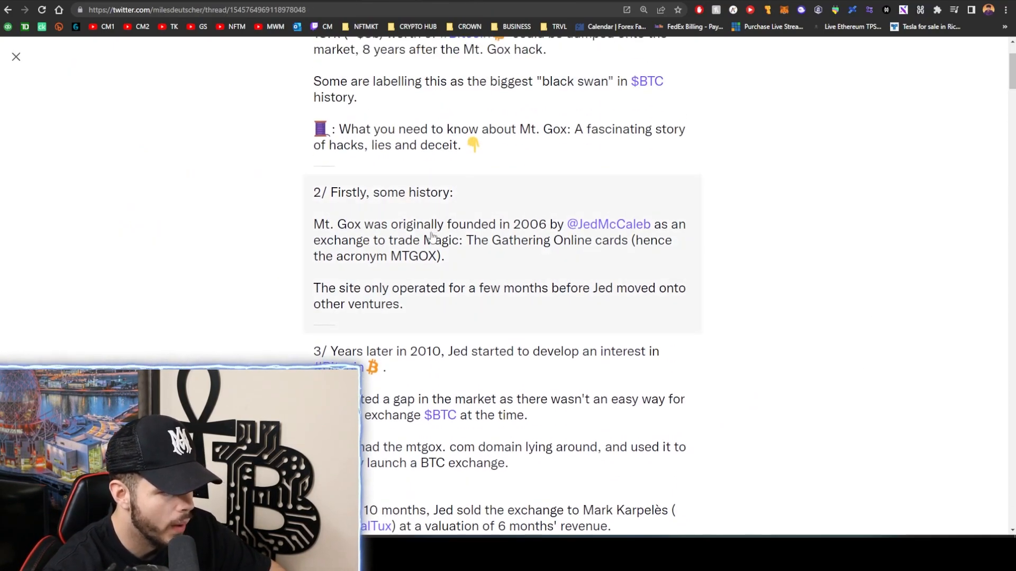
mouse_move(607, 224)
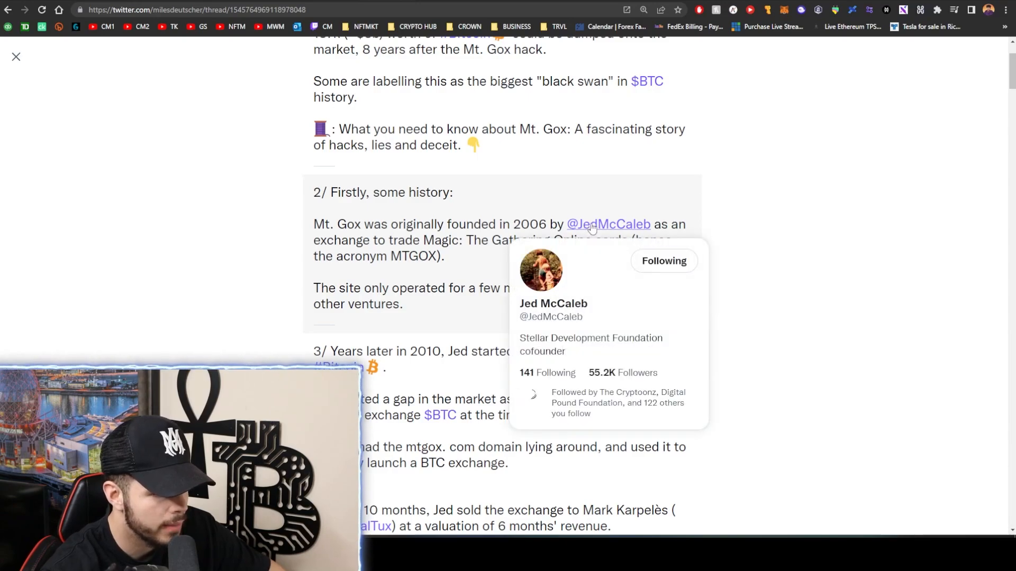
scroll("down", 3)
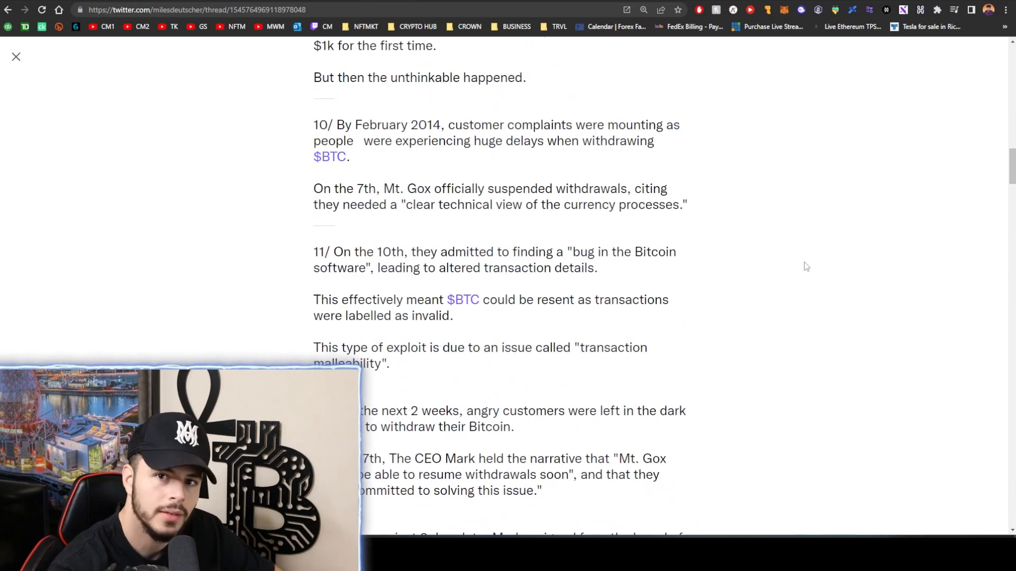
scroll("down", 3)
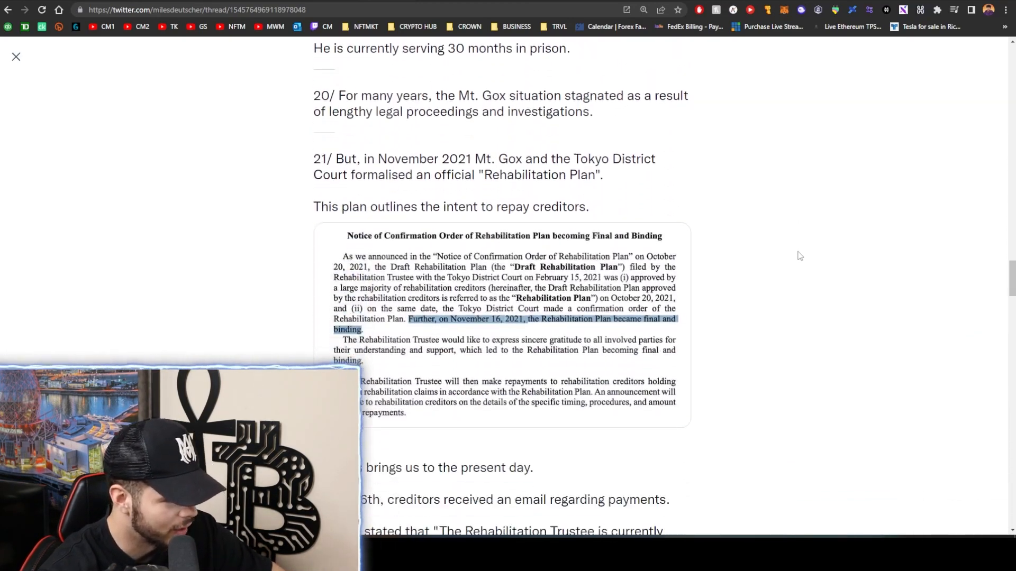
scroll("down", 3)
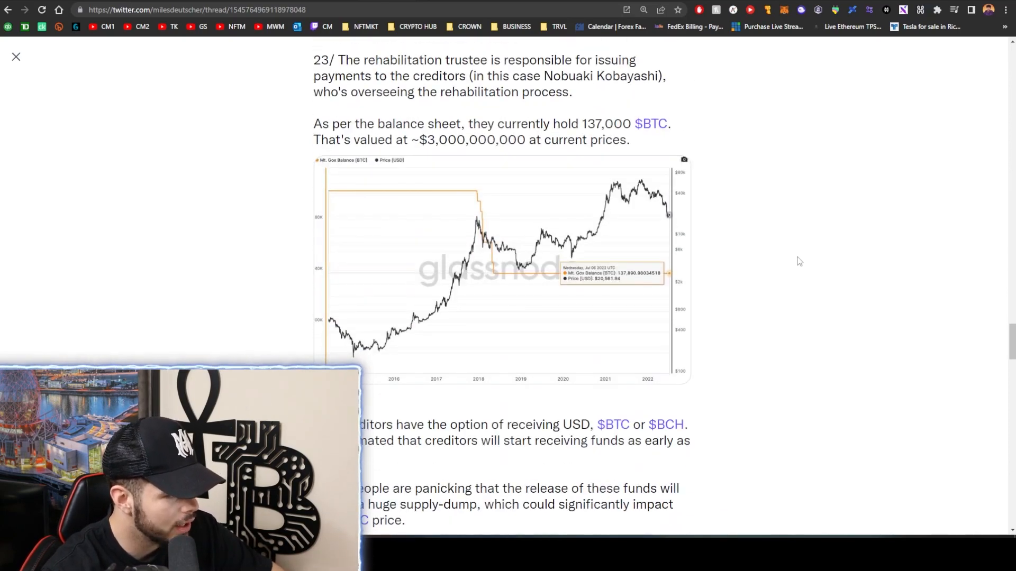
mouse_move(789, 241)
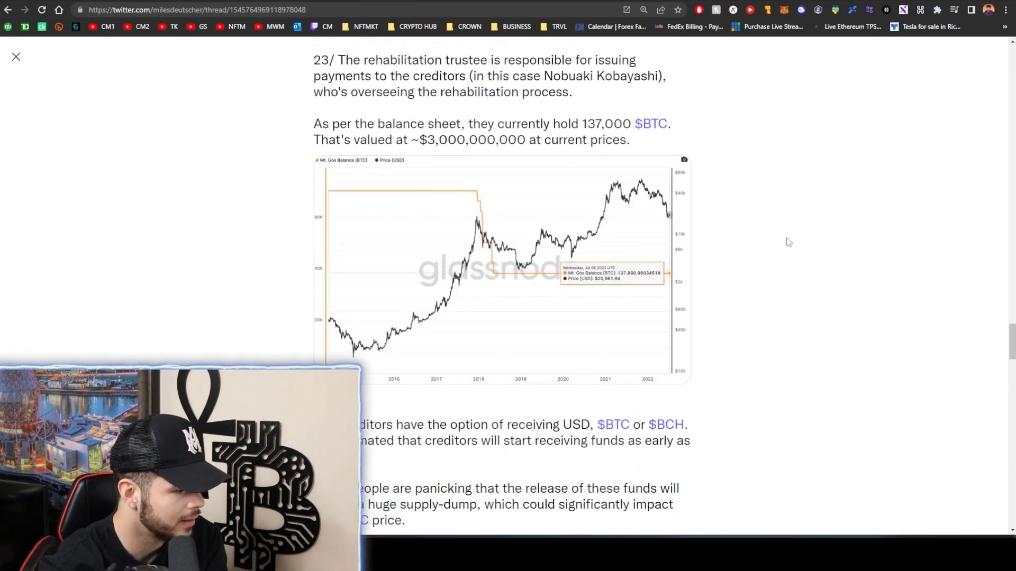
scroll("down", 3)
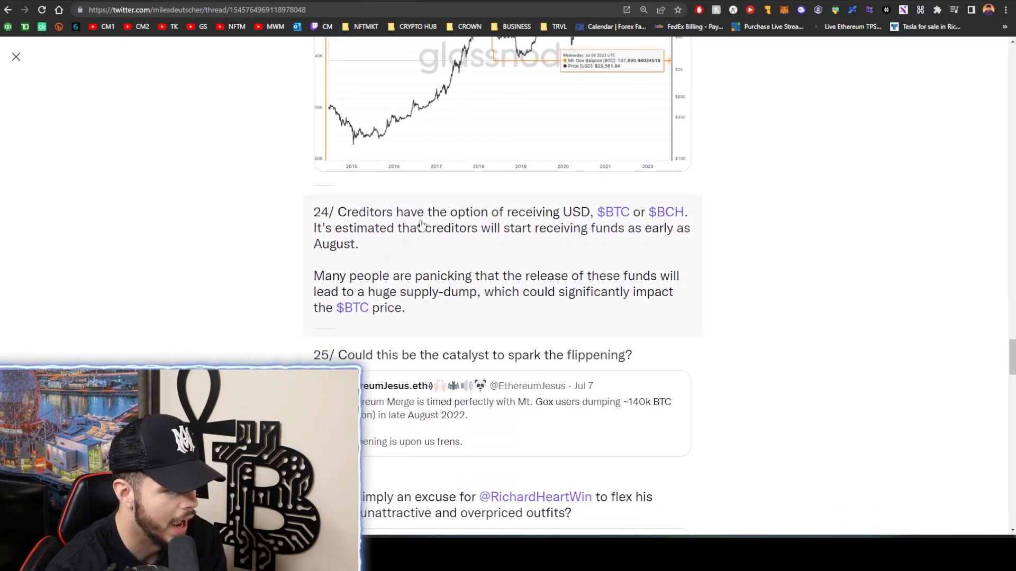
mouse_move(586, 207)
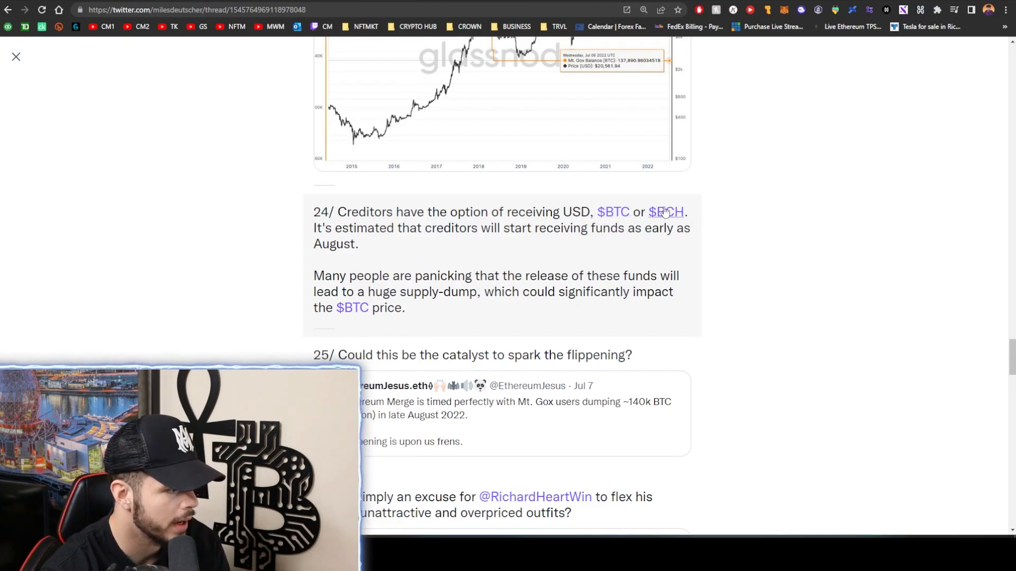
mouse_move(479, 239)
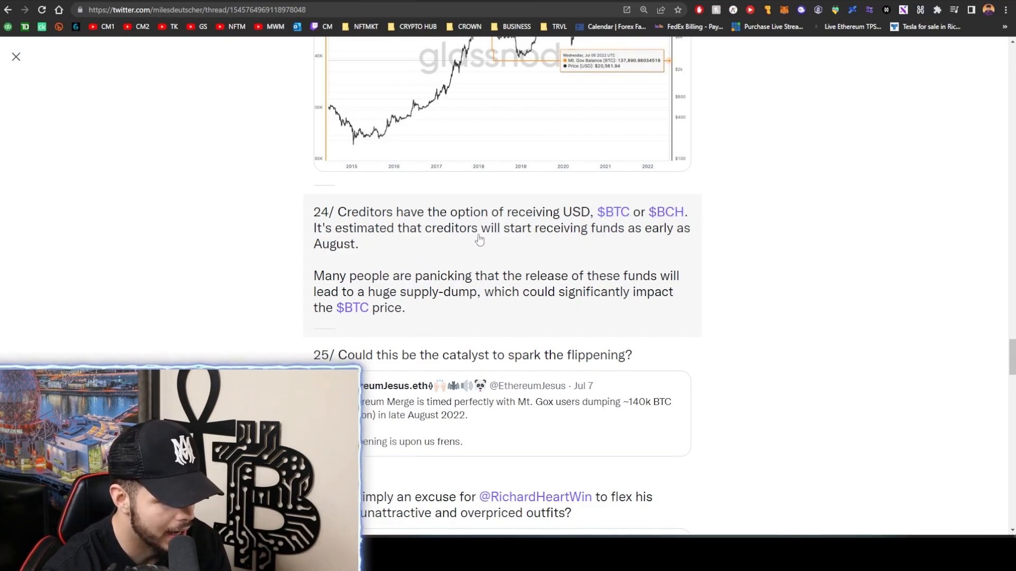
mouse_move(634, 232)
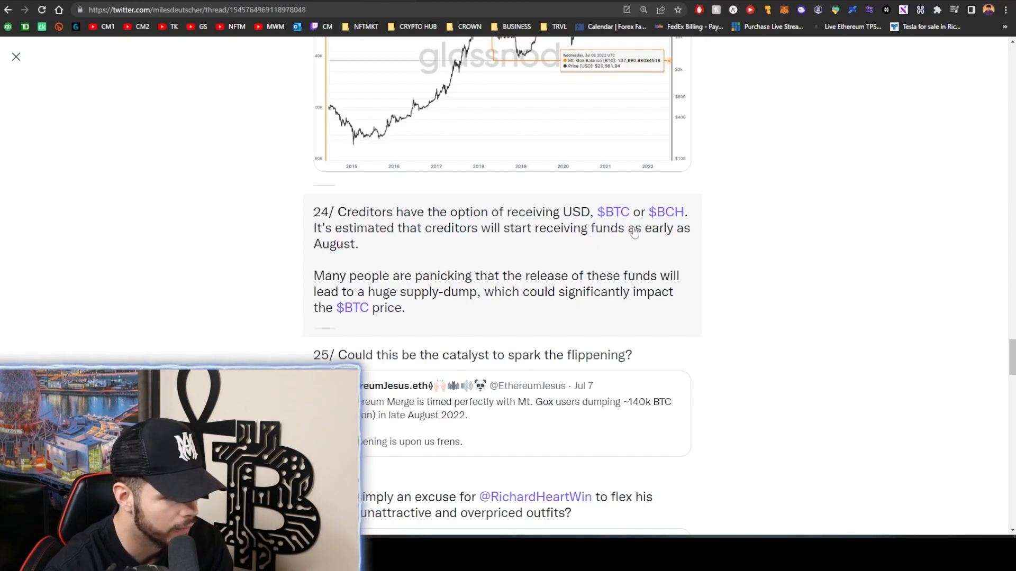
mouse_move(725, 261)
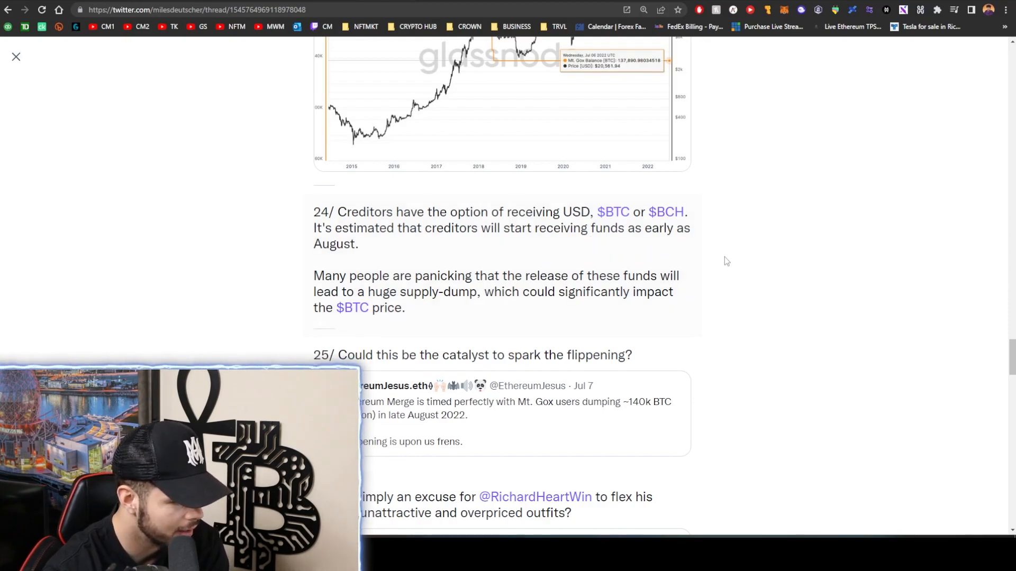
Read further down the Mt. Gox creditor thread toward the $3b Bitcoin sell-off tweets
scroll("down", 3)
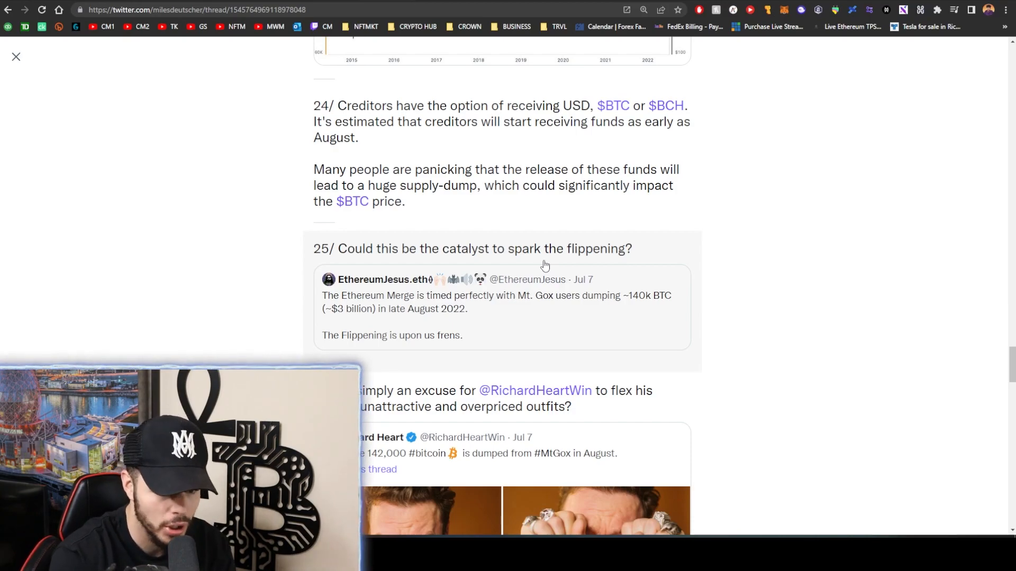
scroll("down", 3)
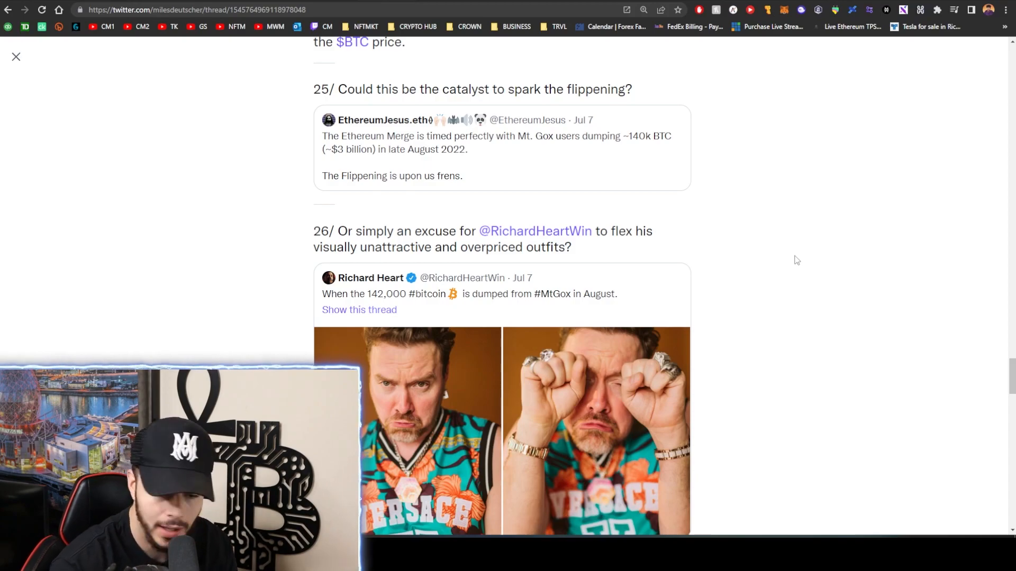
mouse_move(764, 226)
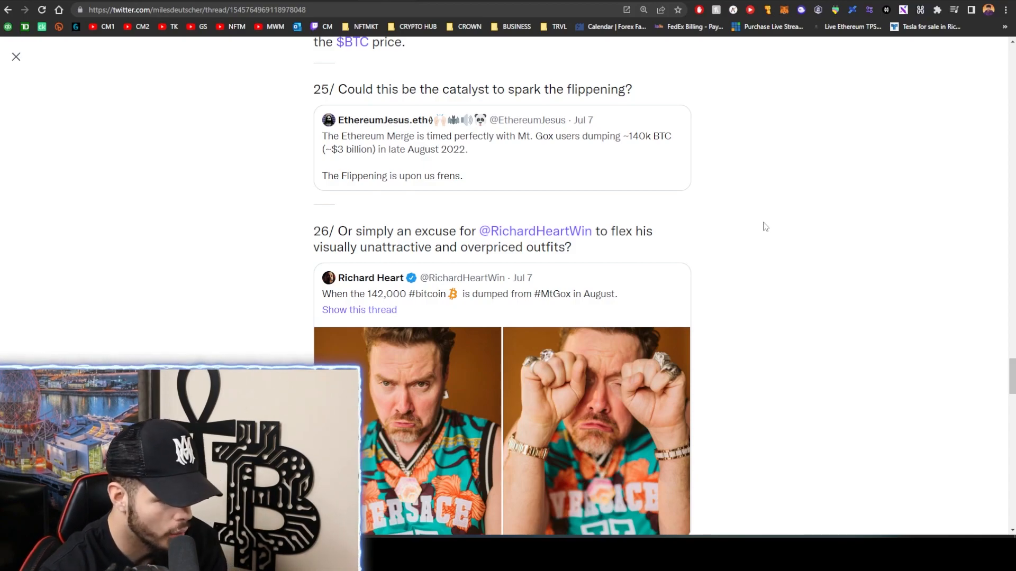
scroll("down", 3)
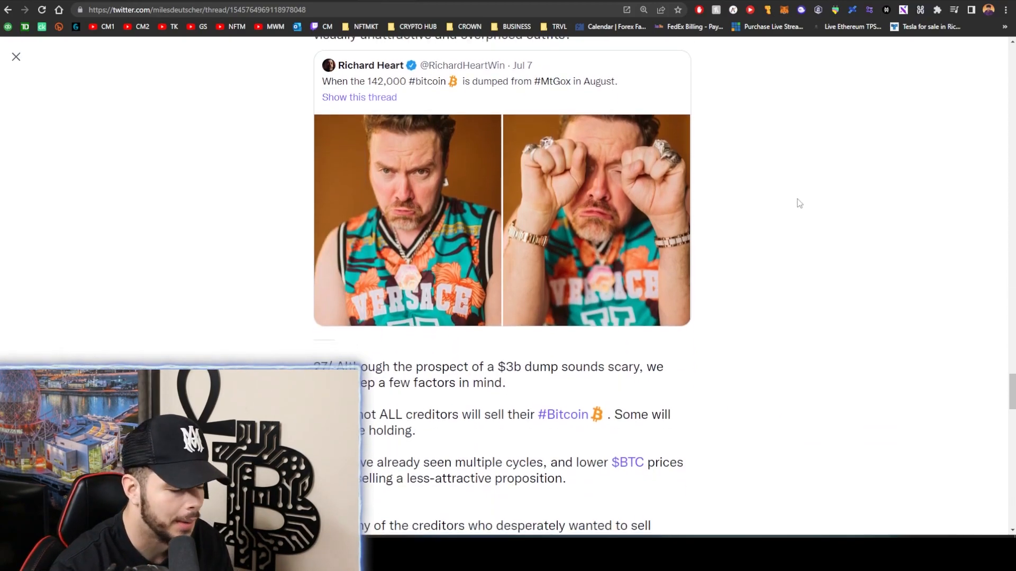
scroll("up", 3)
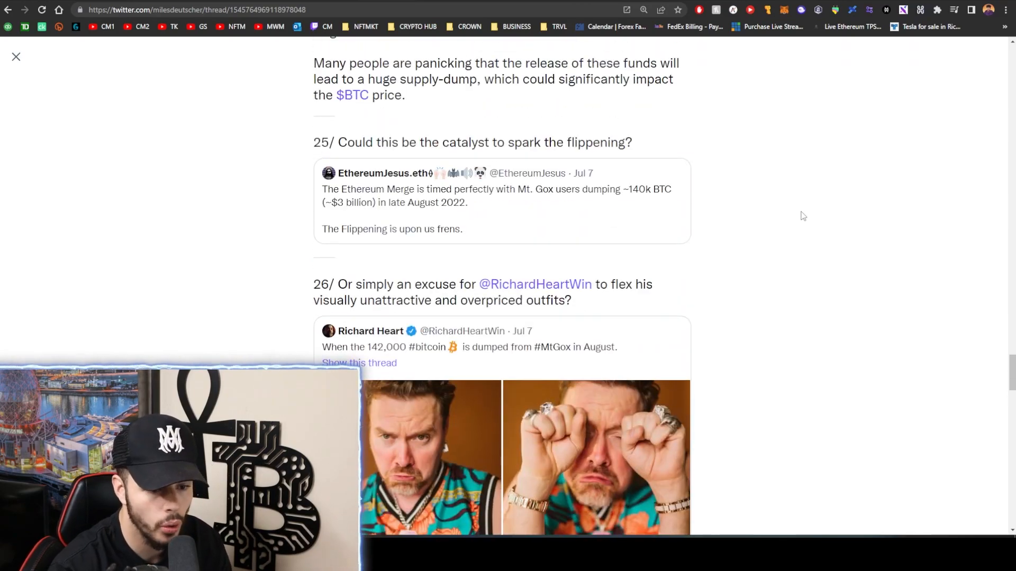
scroll("down", 3)
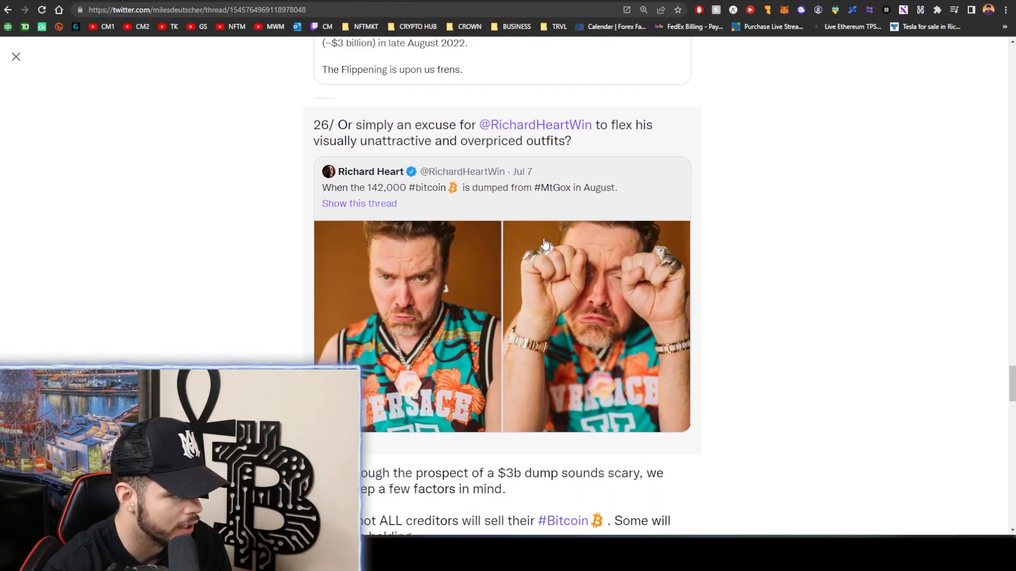
scroll("down", 3)
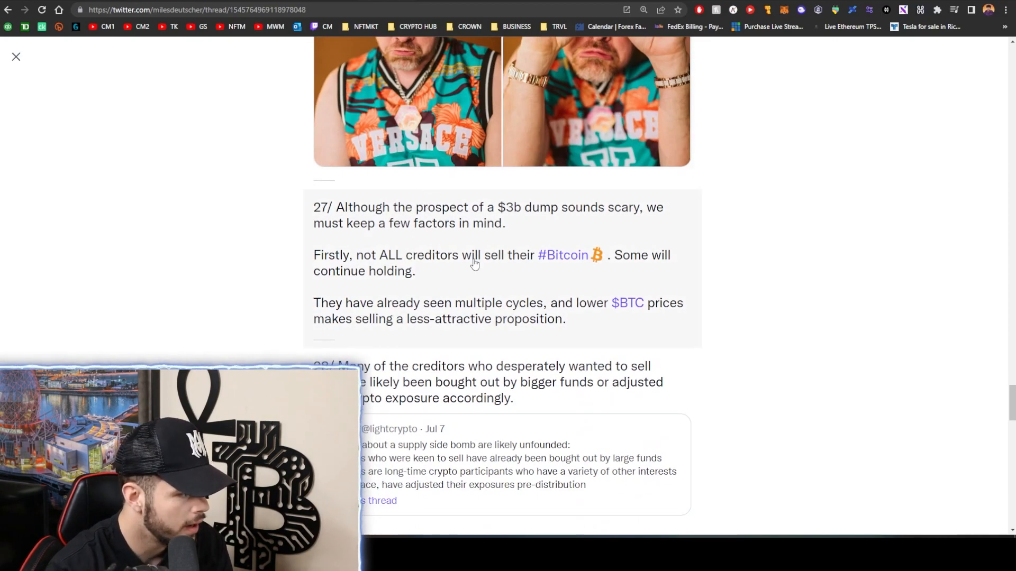
scroll("down", 3)
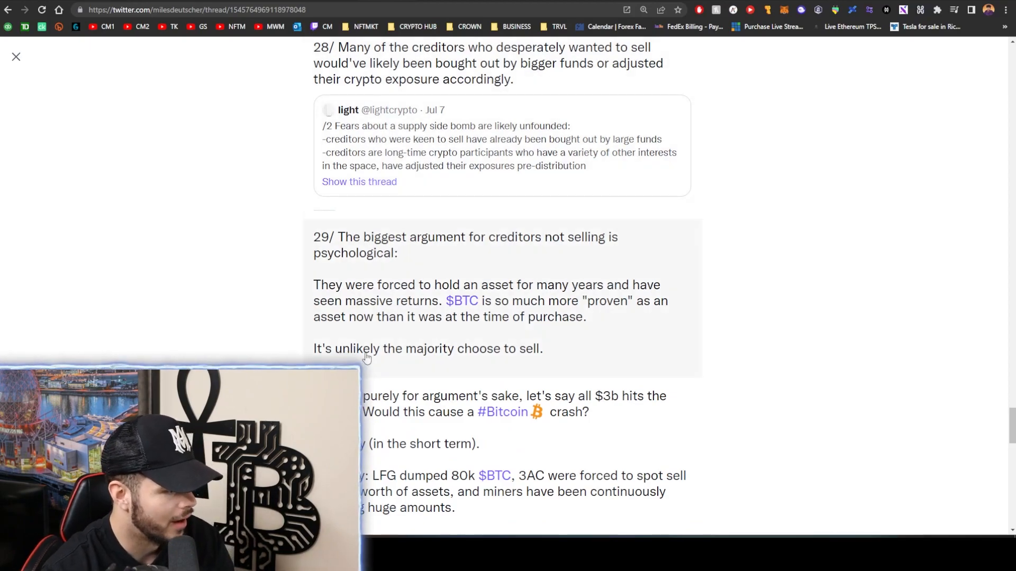
mouse_move(728, 333)
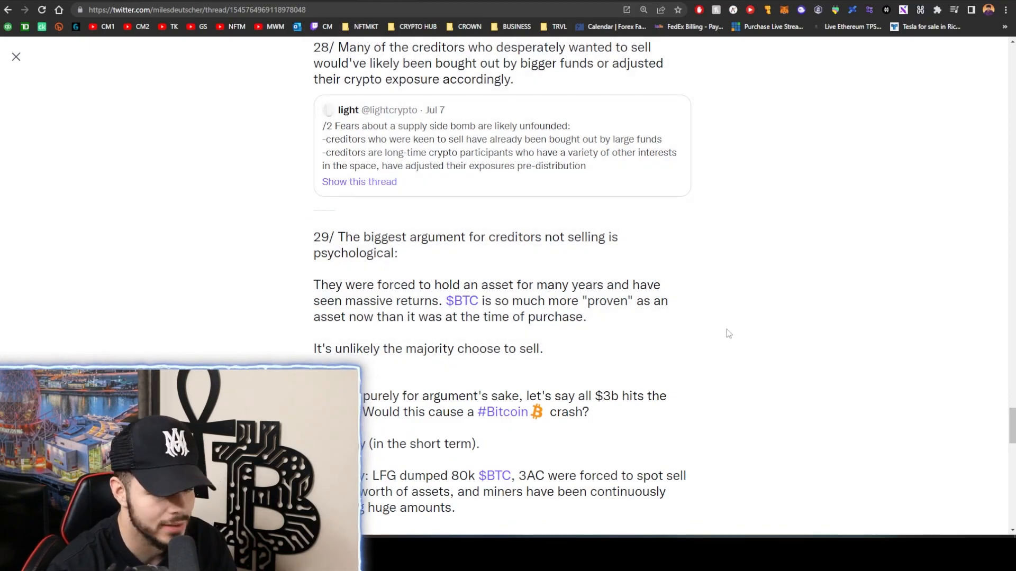
Reach tweets 30–32 on the sell-off, then scroll back up the thread
scroll("down", 3)
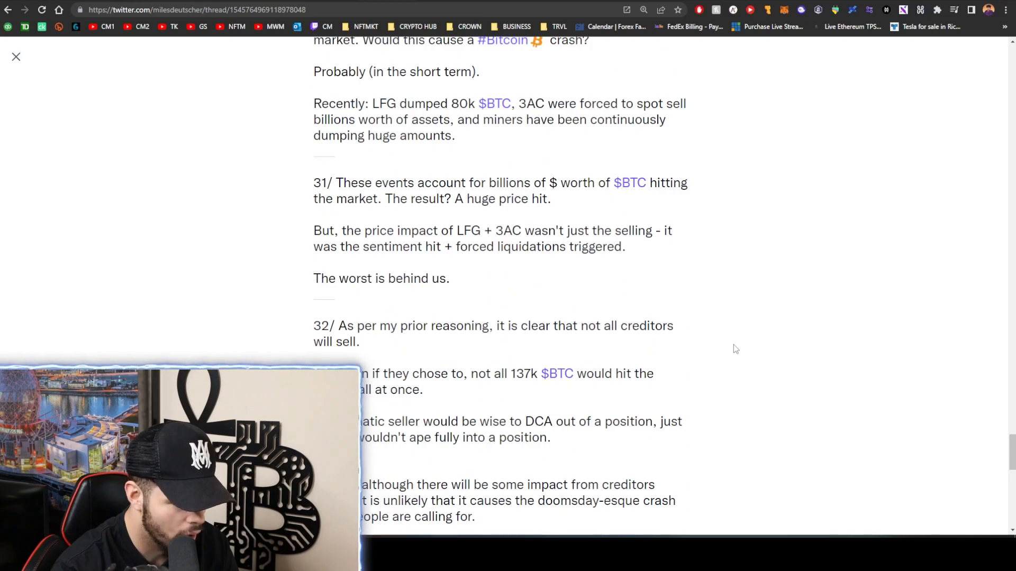
scroll("down", 3)
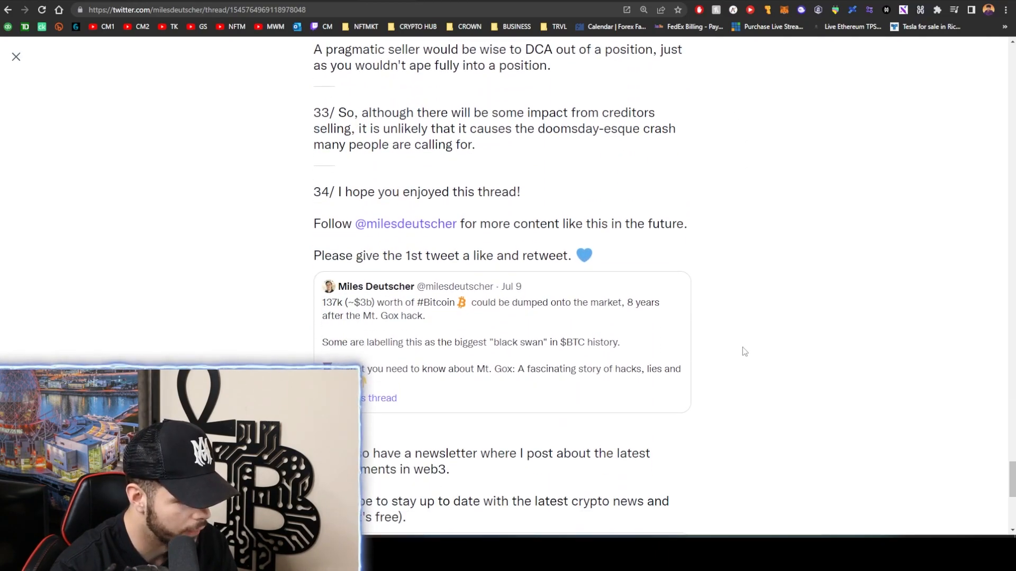
scroll("up", 3)
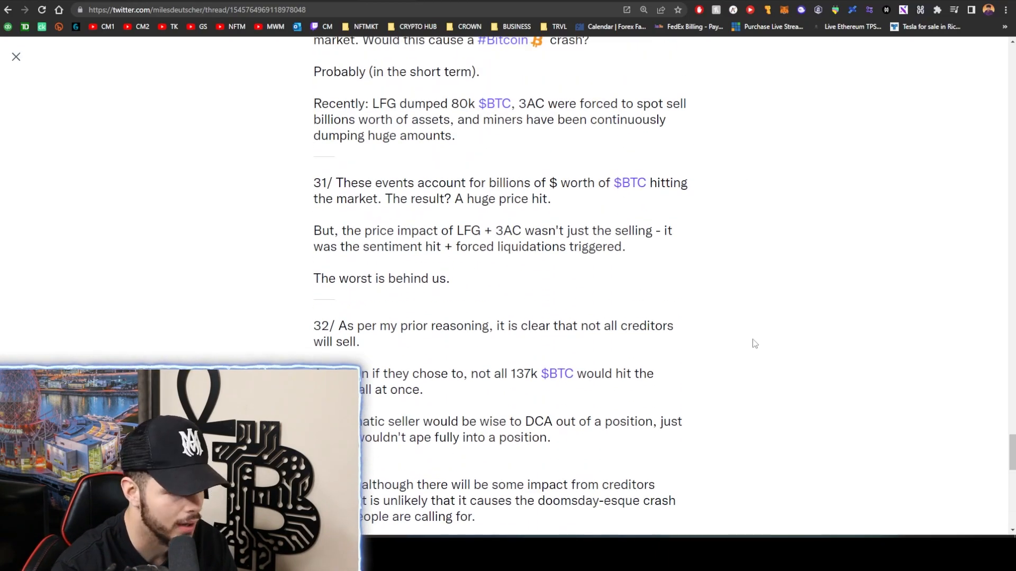
scroll("up", 3)
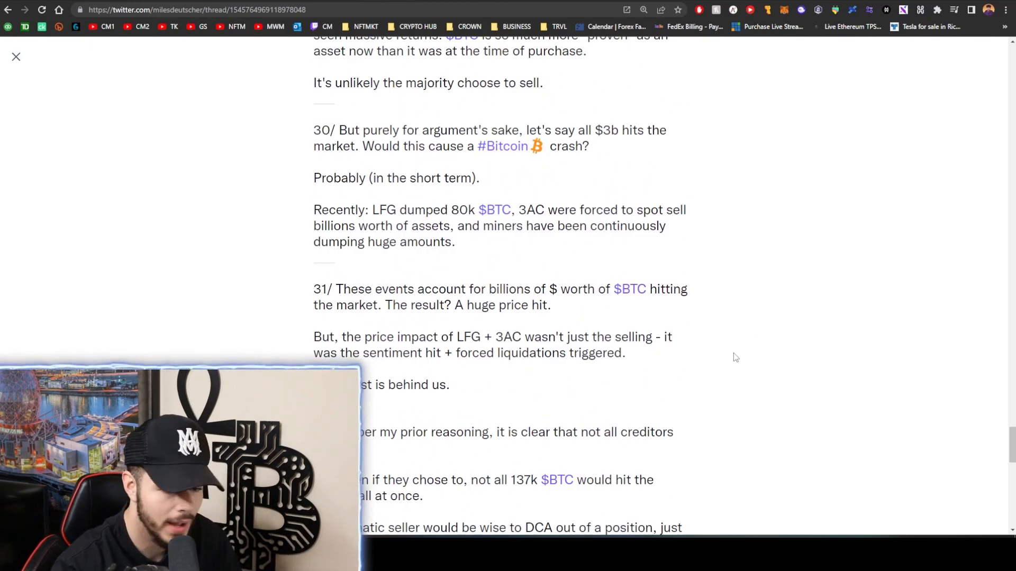
mouse_move(727, 353)
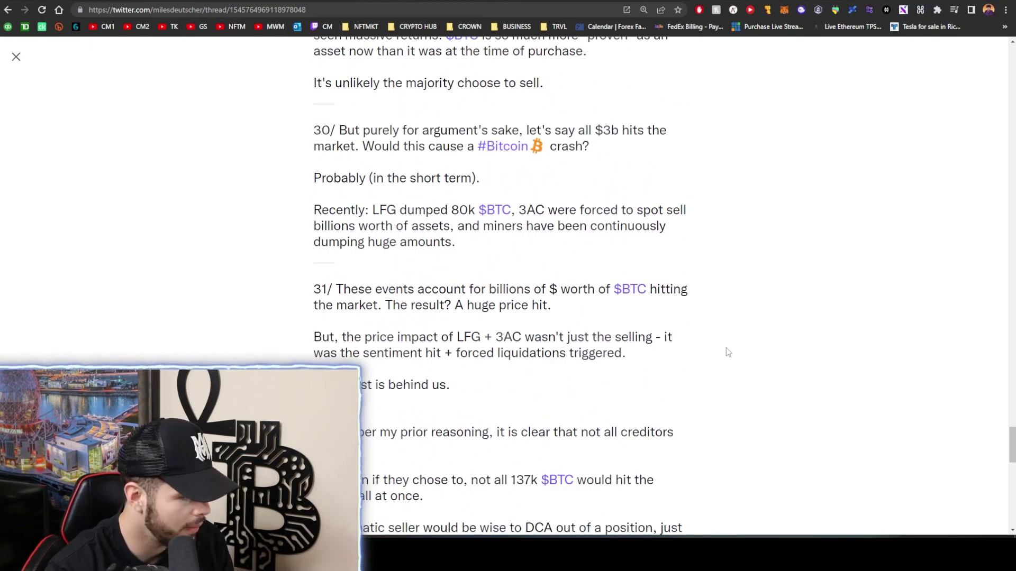
mouse_move(717, 334)
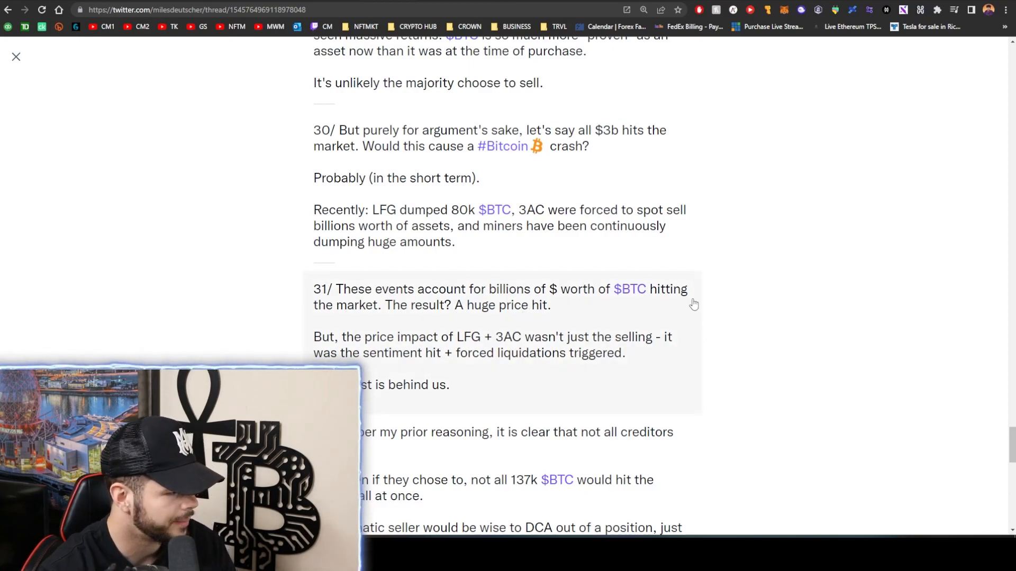
mouse_move(754, 308)
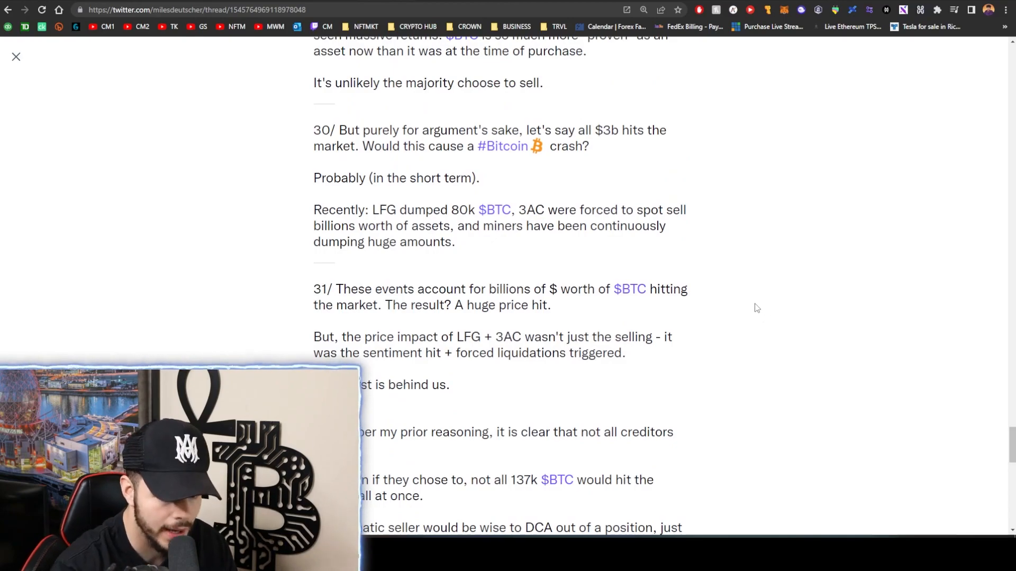
scroll("up", 3)
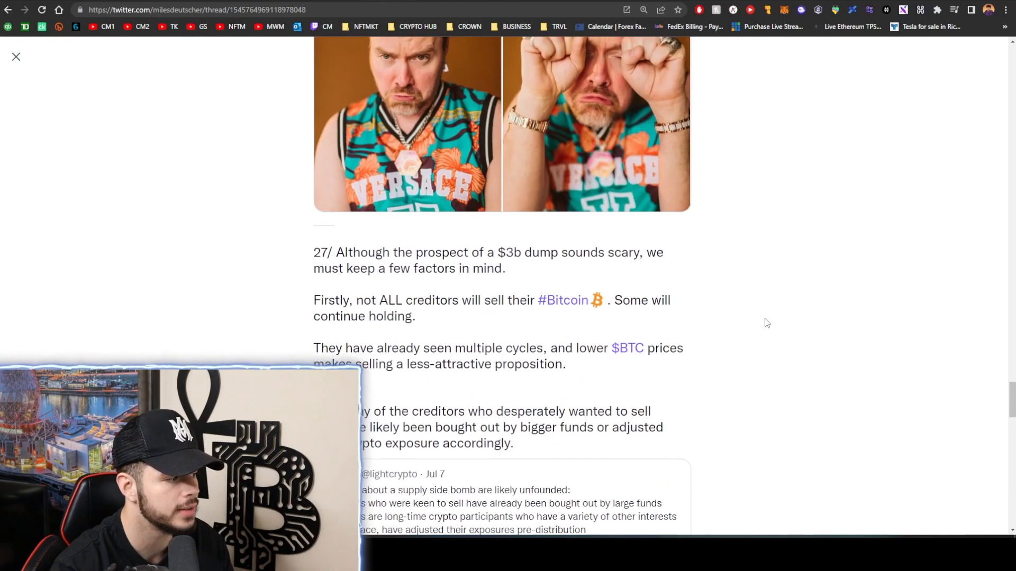
scroll("up", 3)
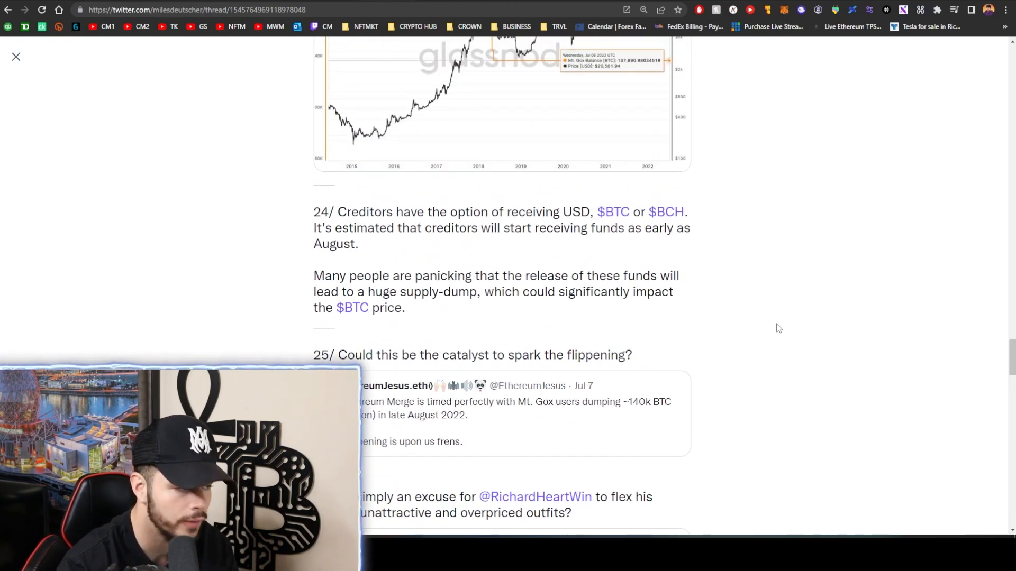
scroll("up", 3)
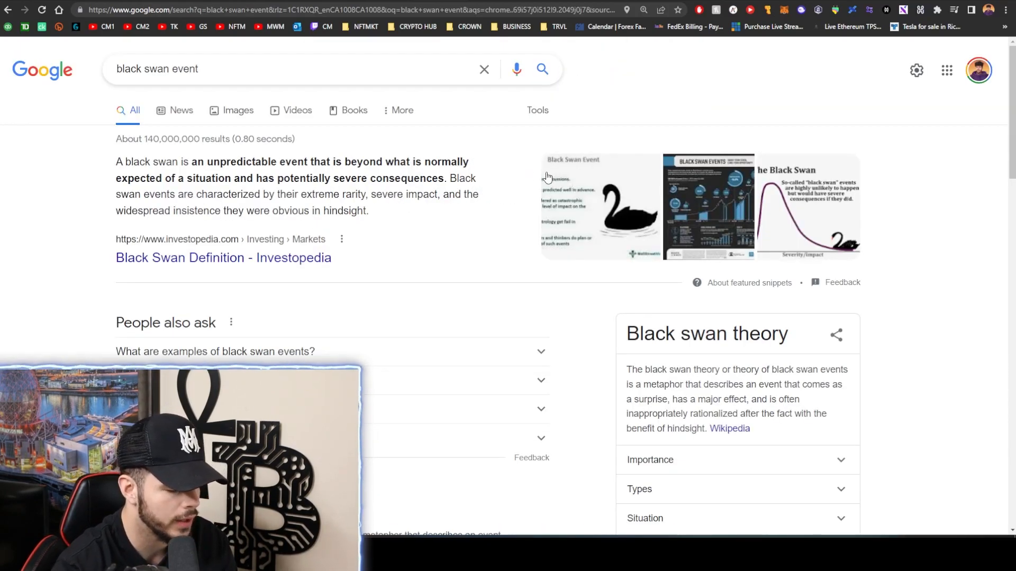
mouse_move(476, 180)
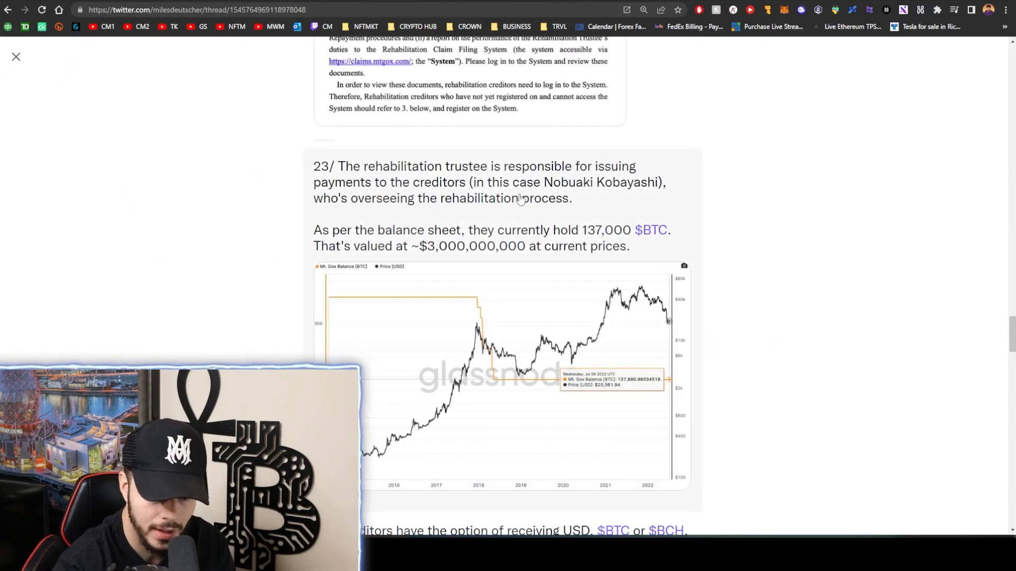
mouse_move(696, 155)
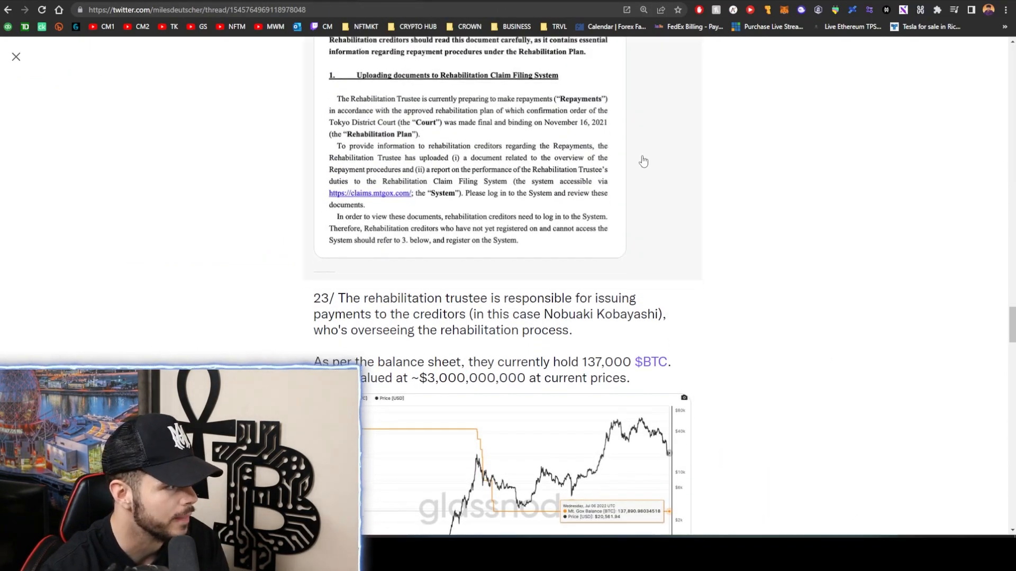
scroll("down", 3)
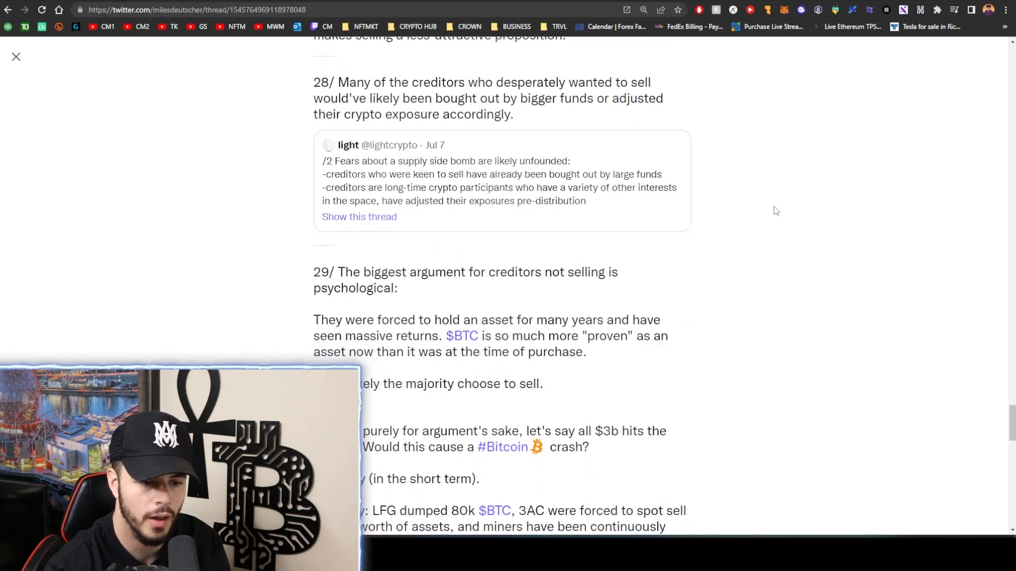
scroll("down", 3)
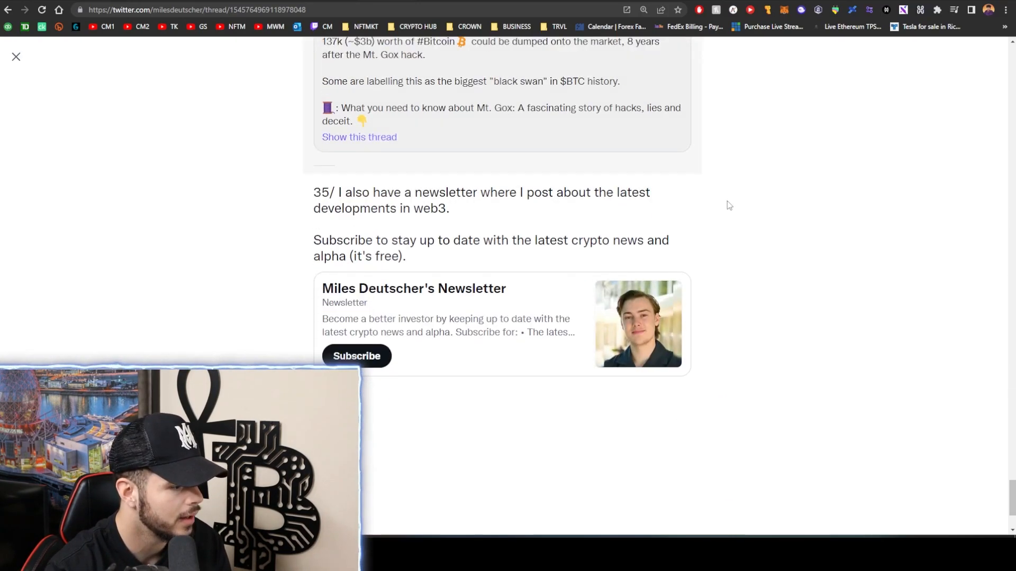
scroll("up", 3)
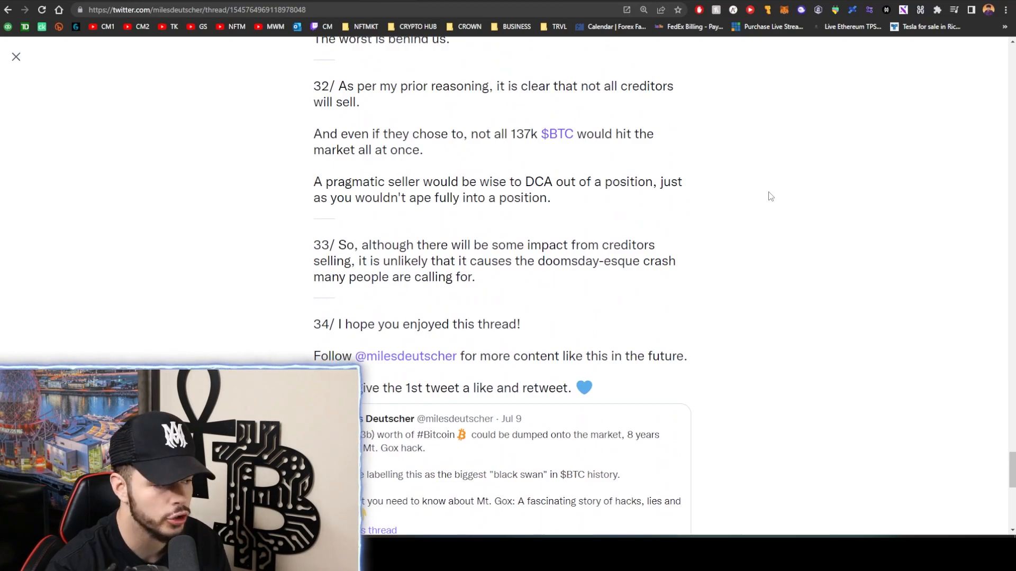
mouse_move(769, 194)
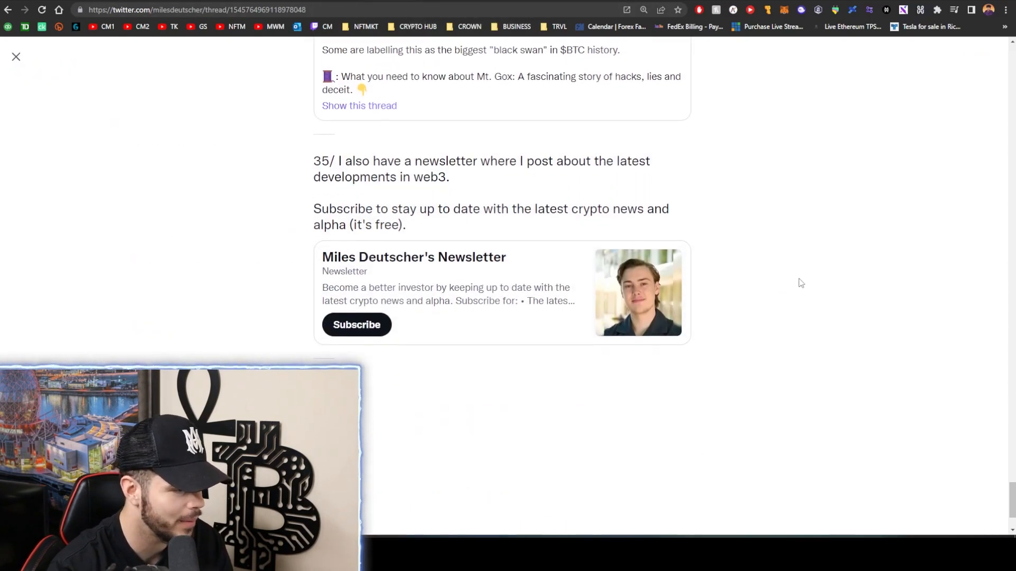
scroll("up", 3)
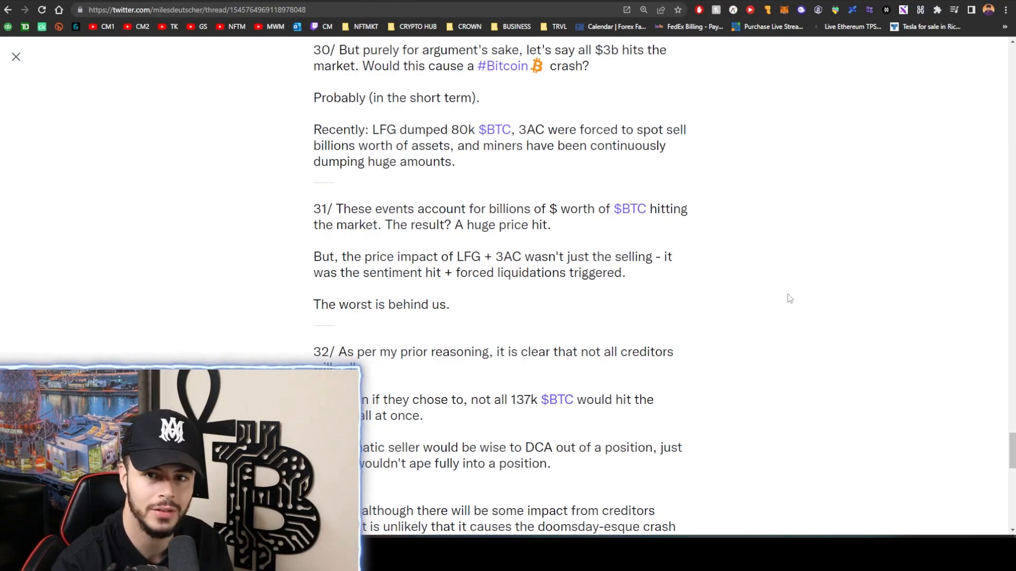
scroll("up", 3)
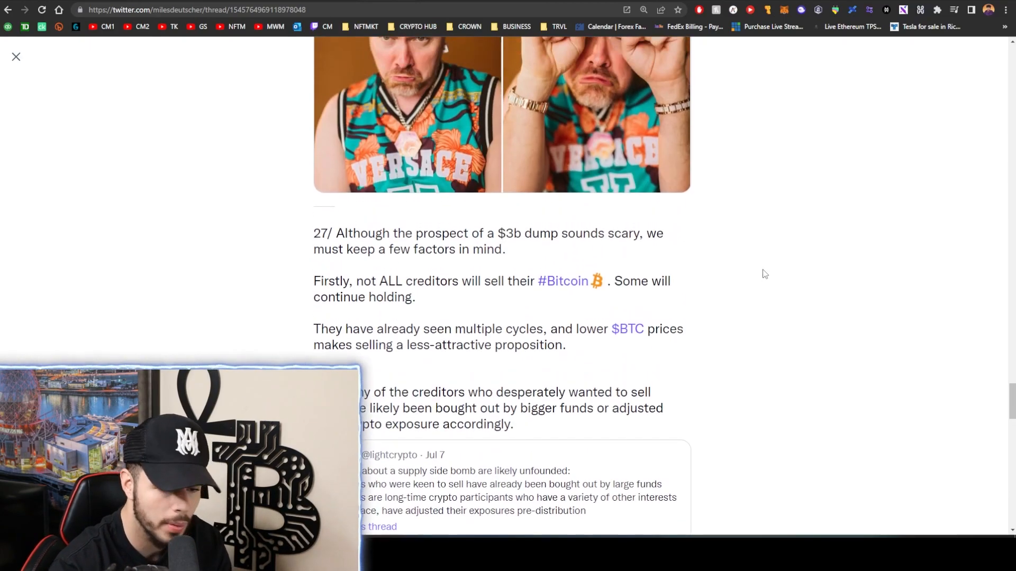
scroll("down", 3)
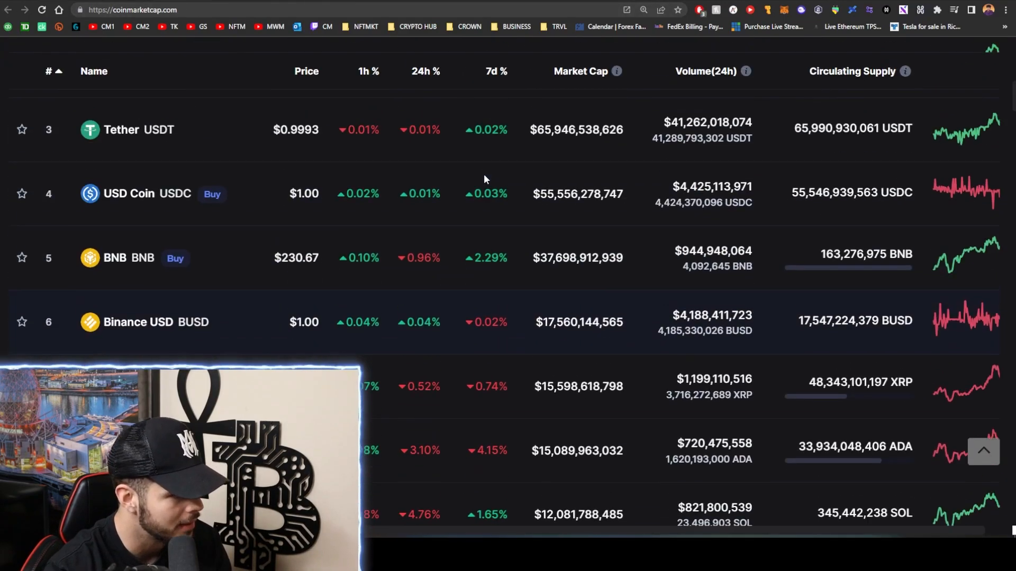
Subtract Ethereum's 138 billion cap from Bitcoin's 389 to get 251, then switch to the XRP price tweet
scroll("up", 3)
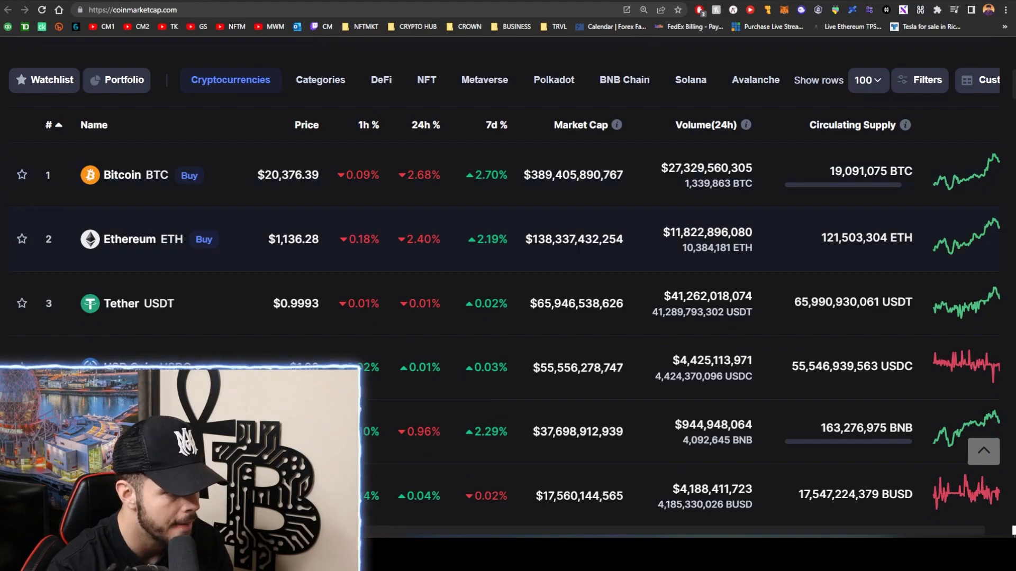
mouse_move(633, 275)
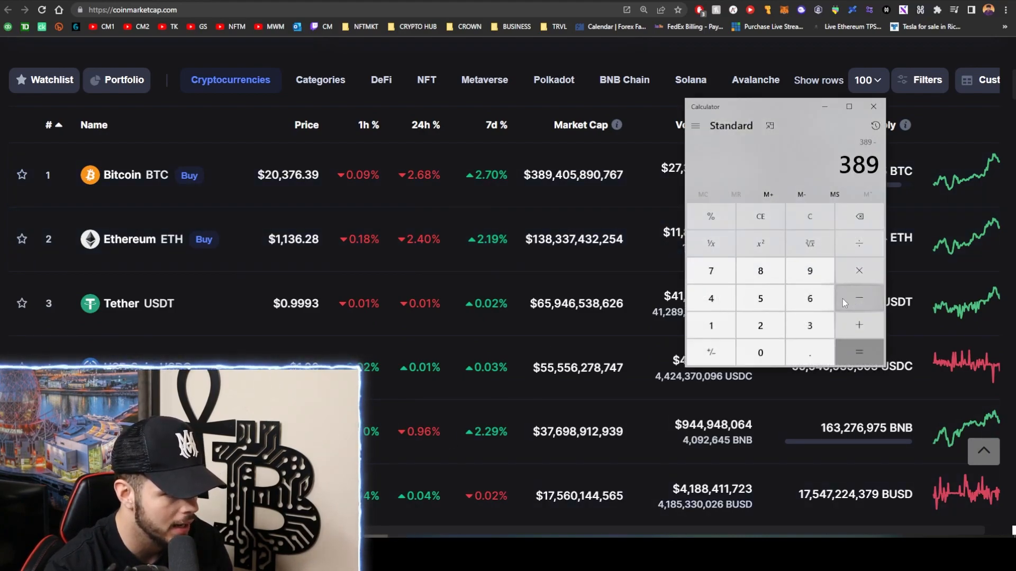
left_click(858, 351)
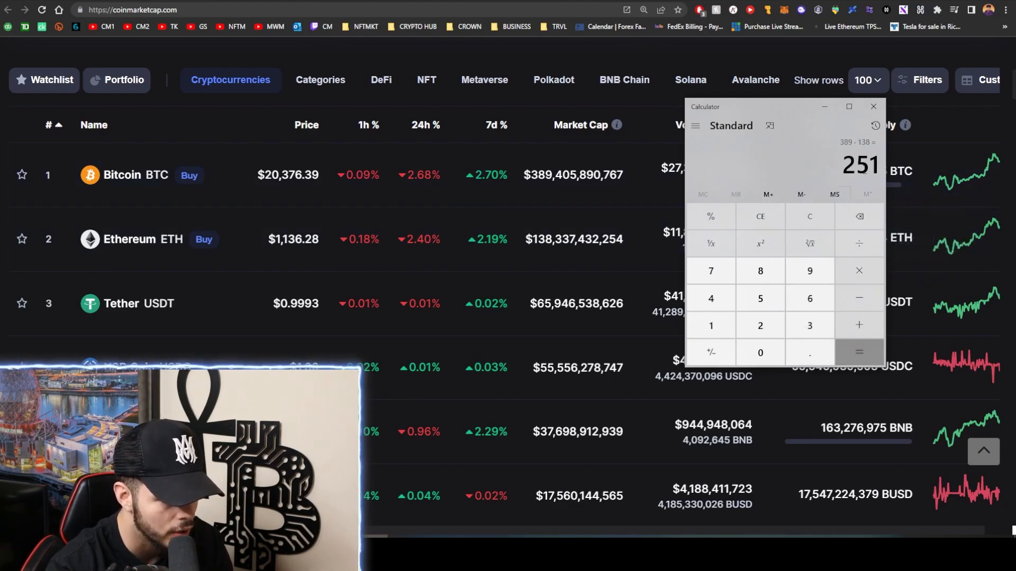
left_click(873, 106)
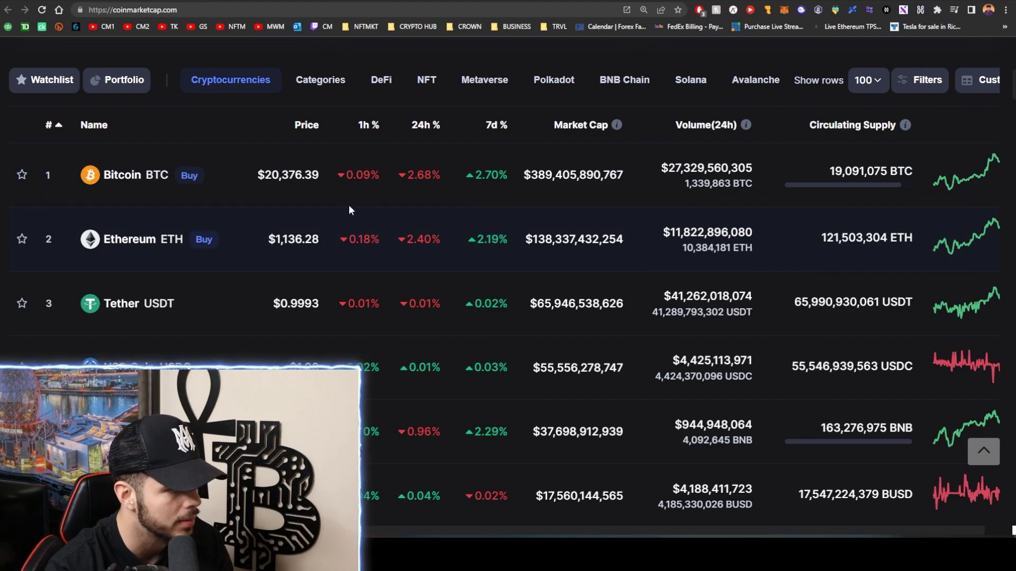
mouse_move(300, 180)
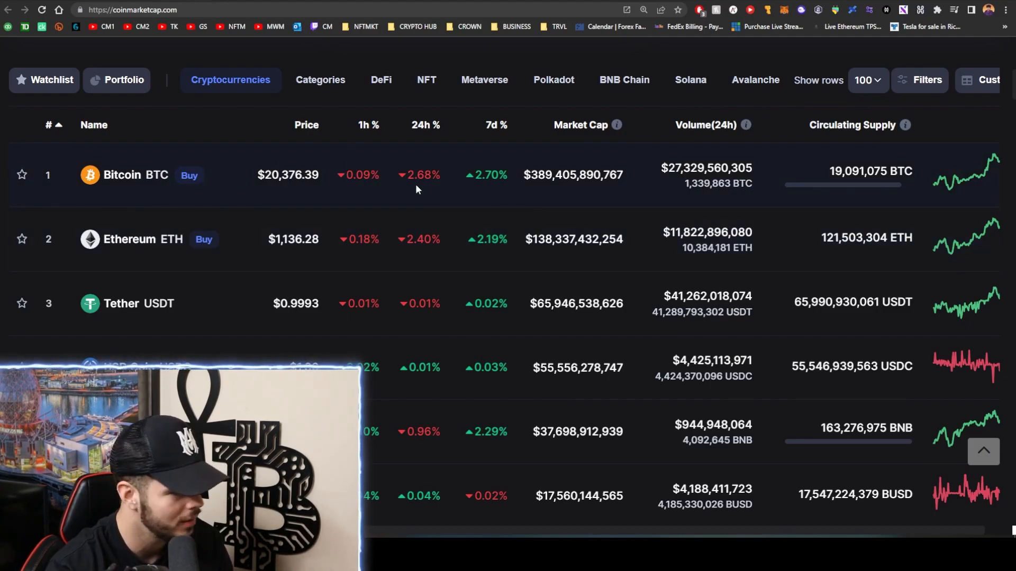
mouse_move(540, 269)
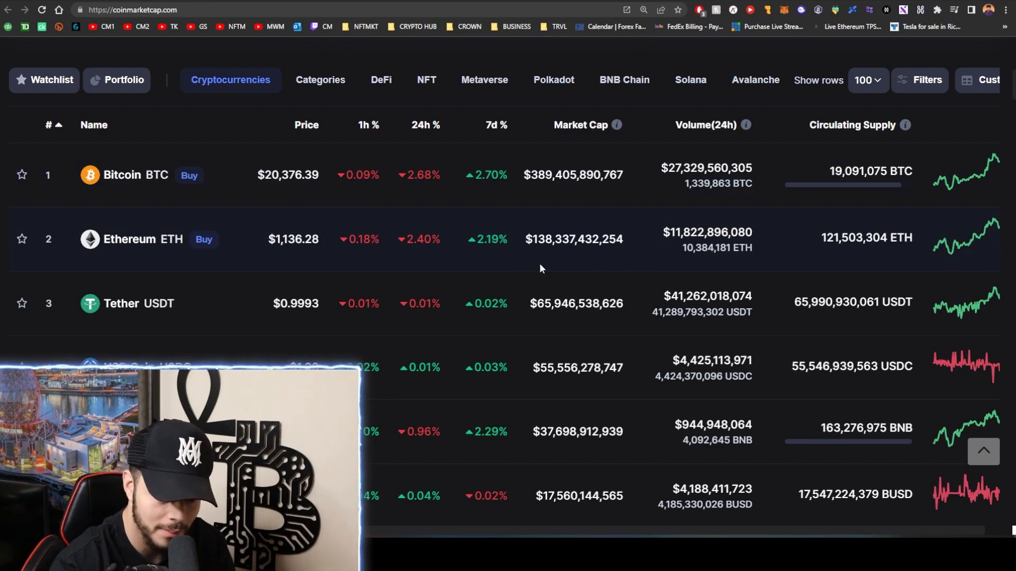
mouse_move(510, 47)
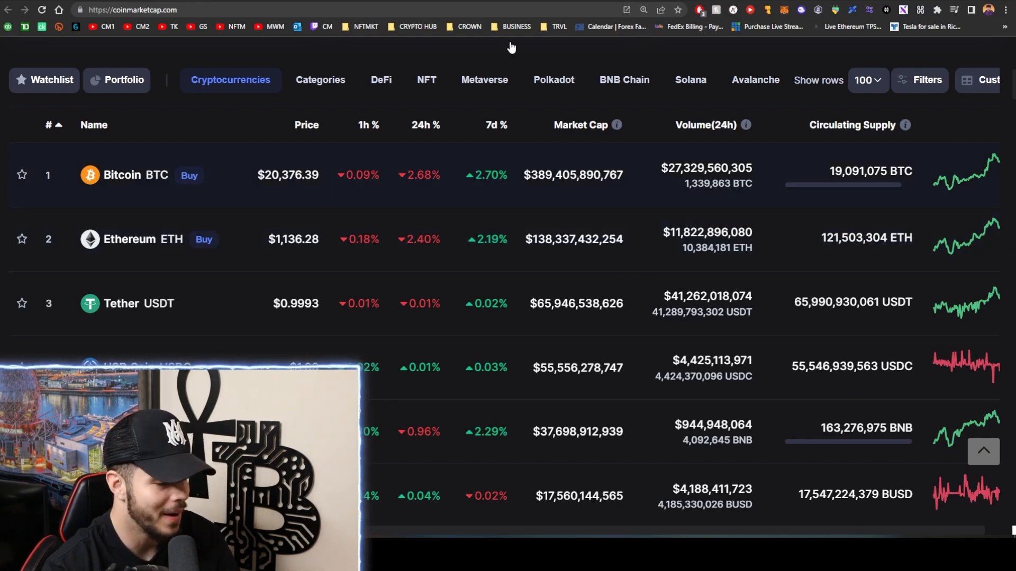
left_click(488, 9)
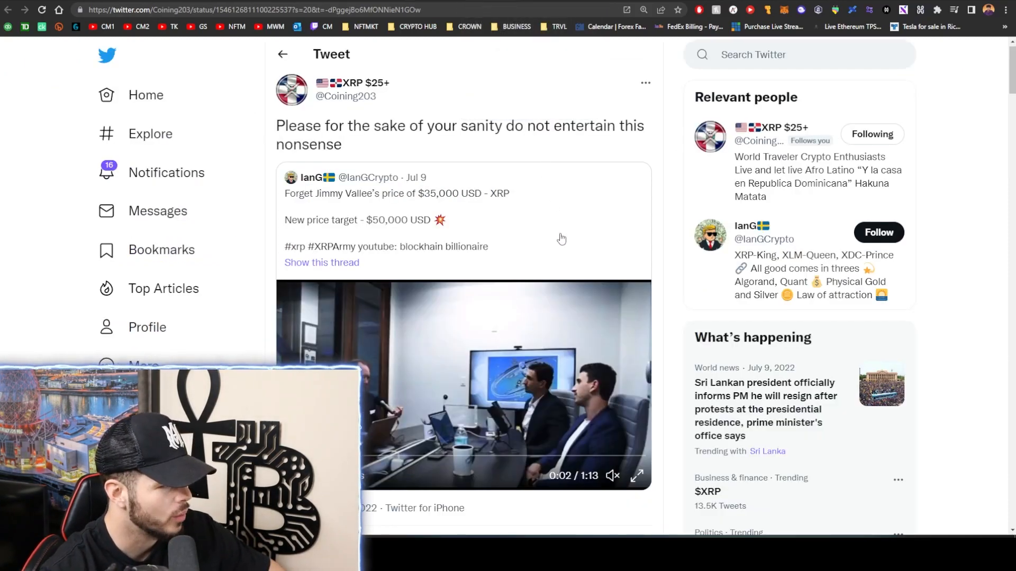
mouse_move(966, 197)
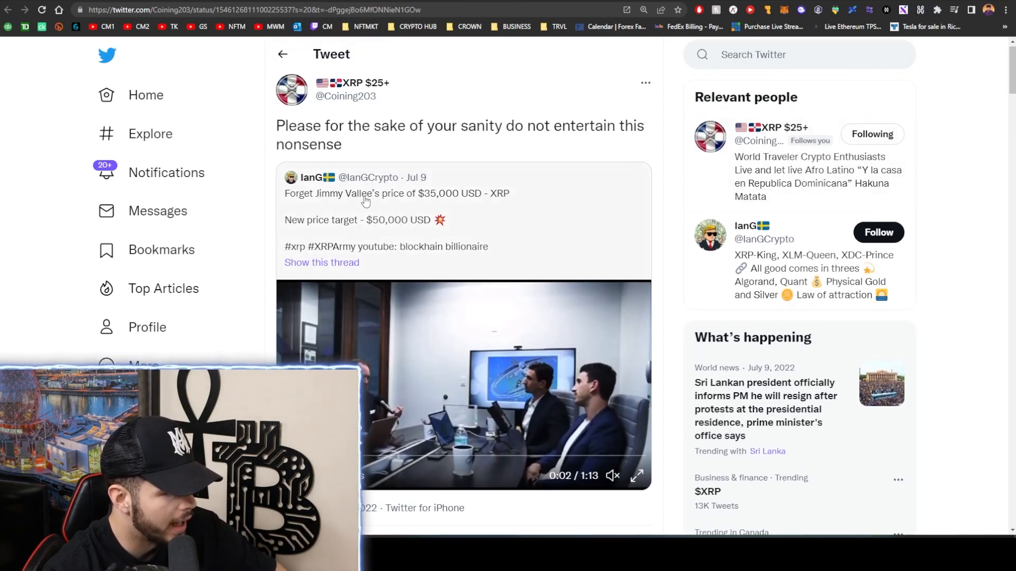
mouse_move(459, 224)
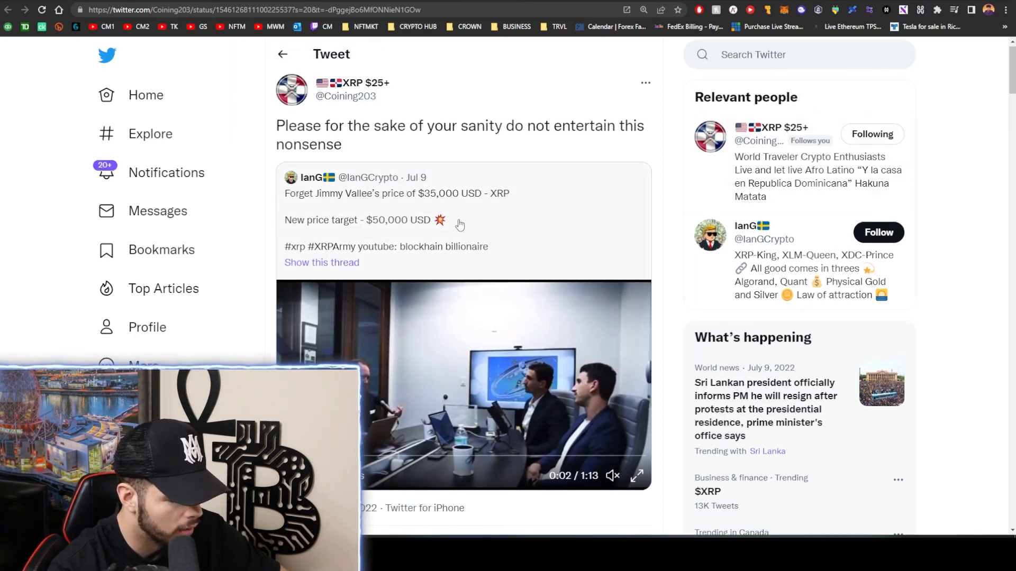
mouse_move(468, 211)
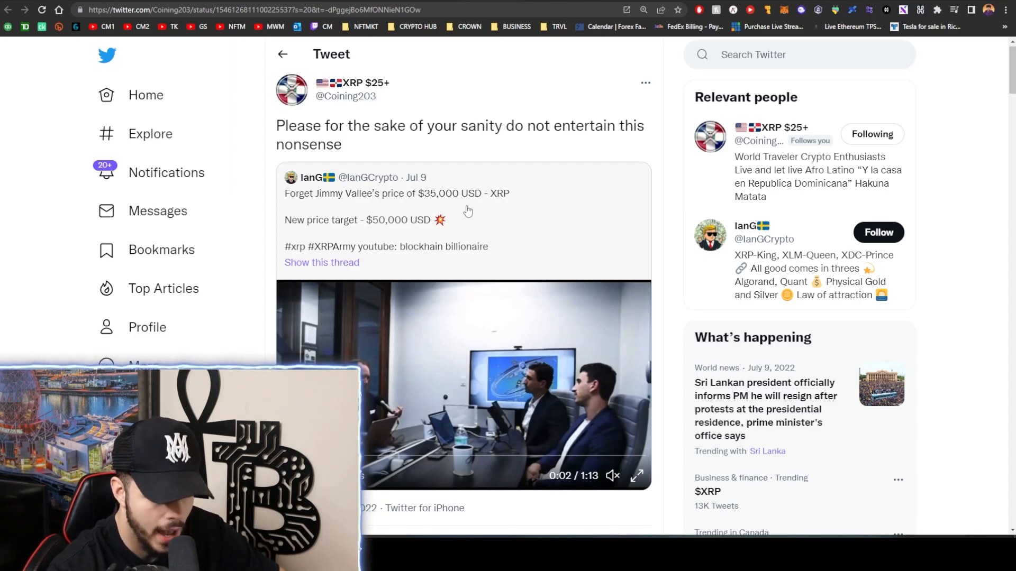
mouse_move(454, 254)
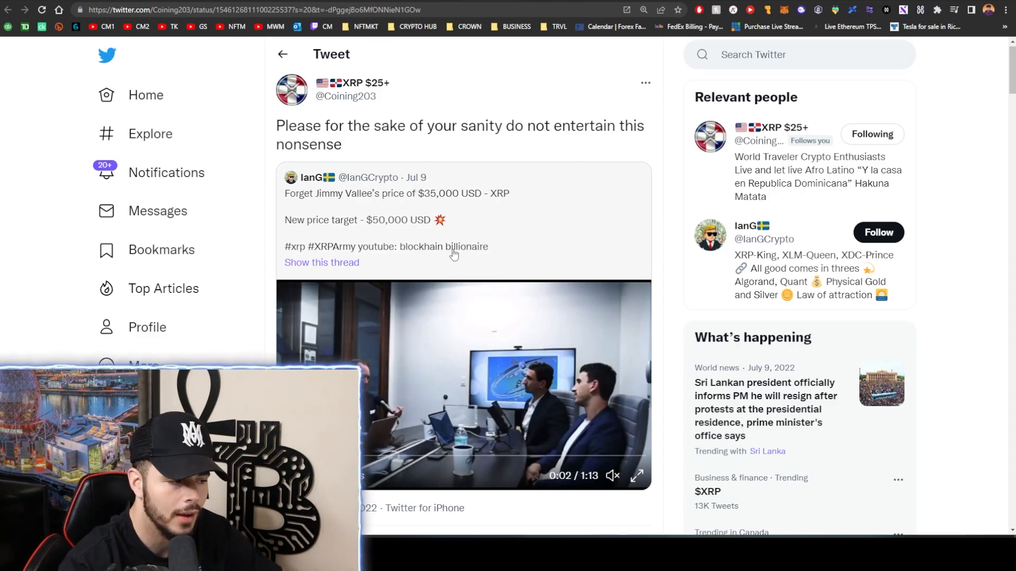
mouse_move(483, 254)
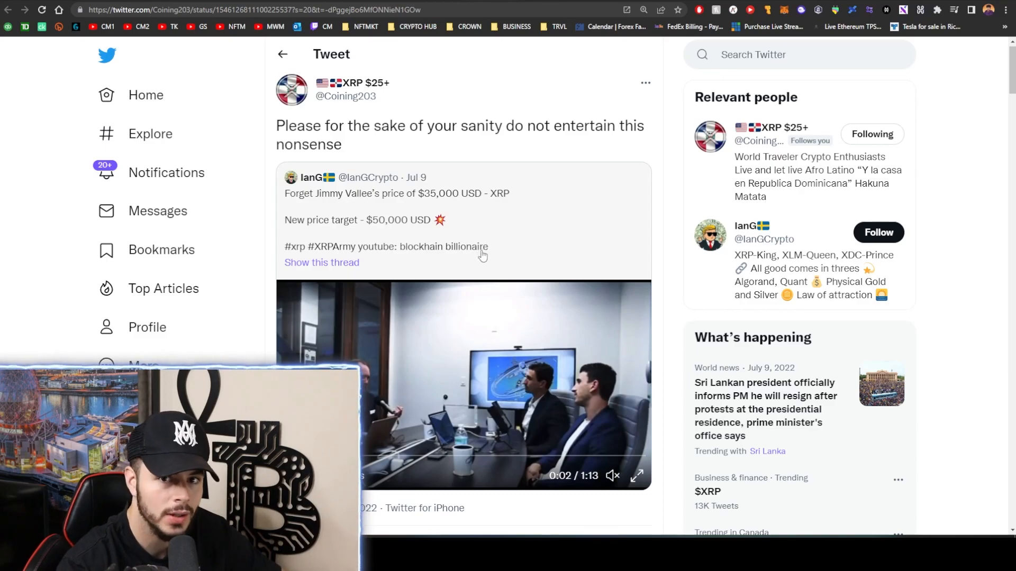
mouse_move(497, 335)
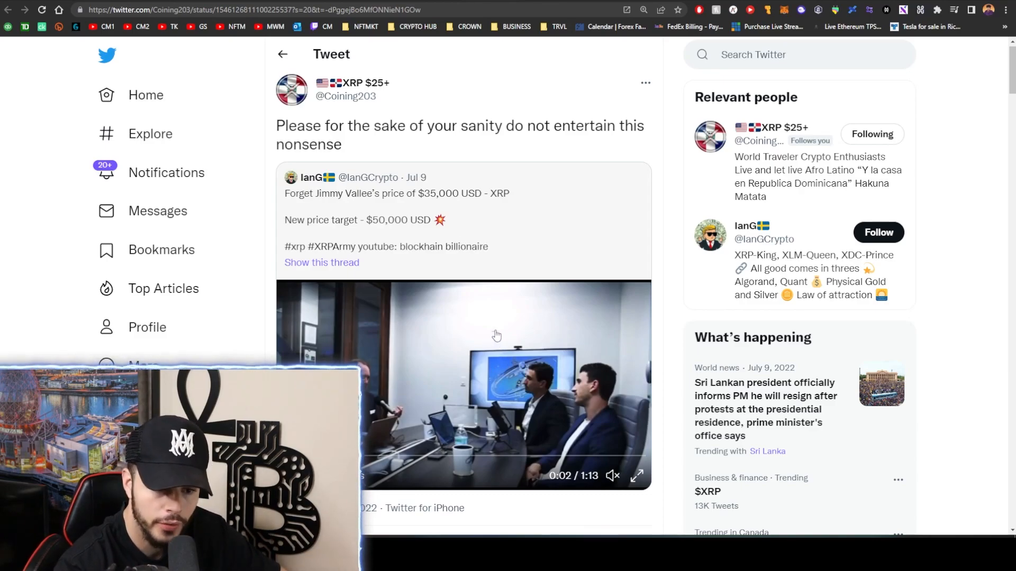
mouse_move(487, 314)
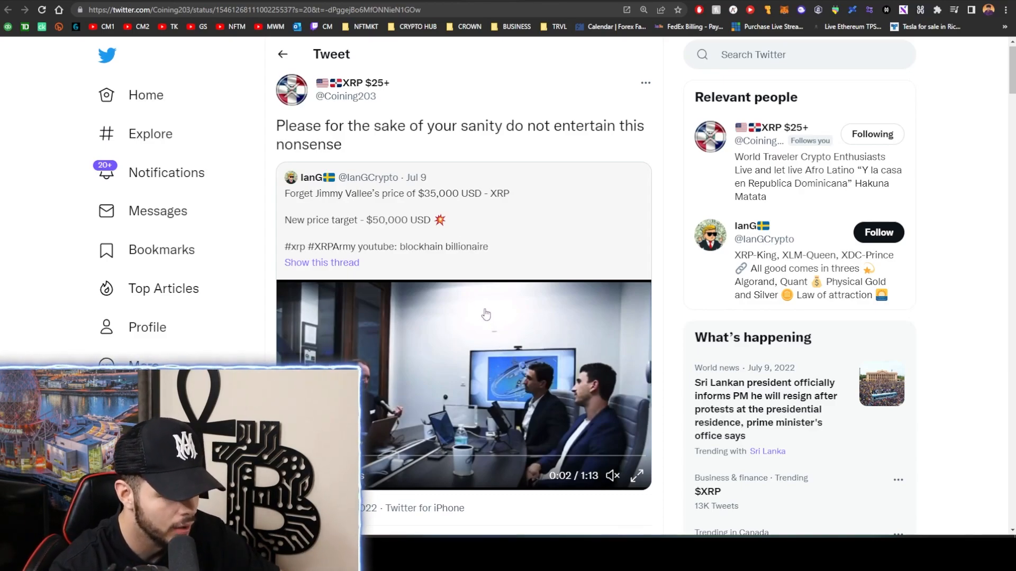
mouse_move(497, 318)
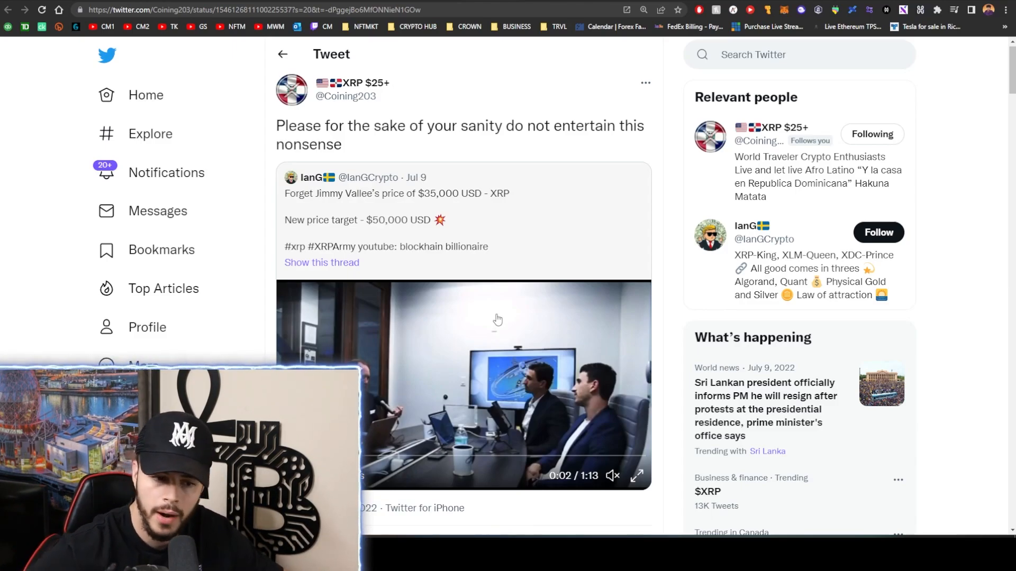
mouse_move(419, 214)
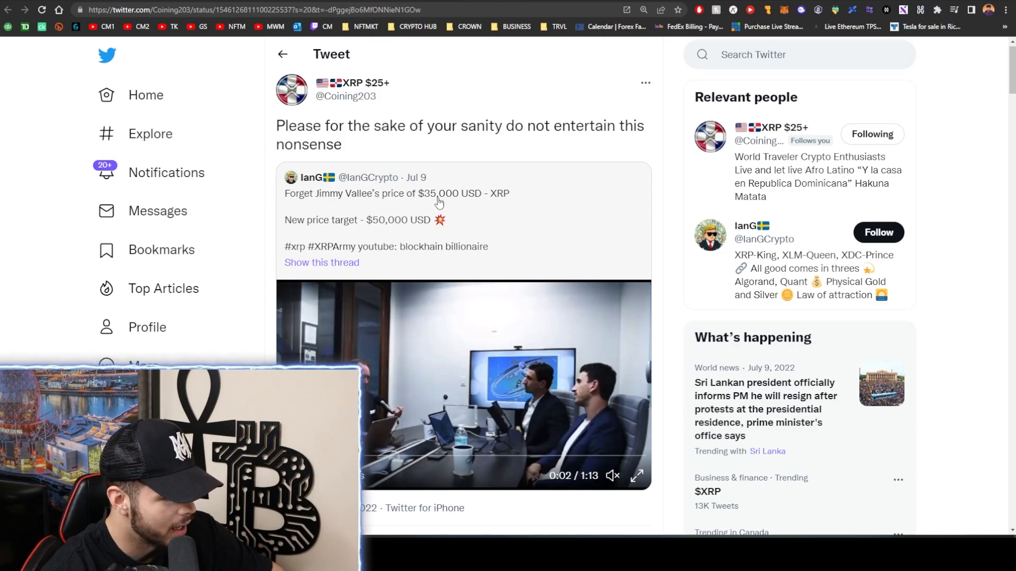
mouse_move(372, 400)
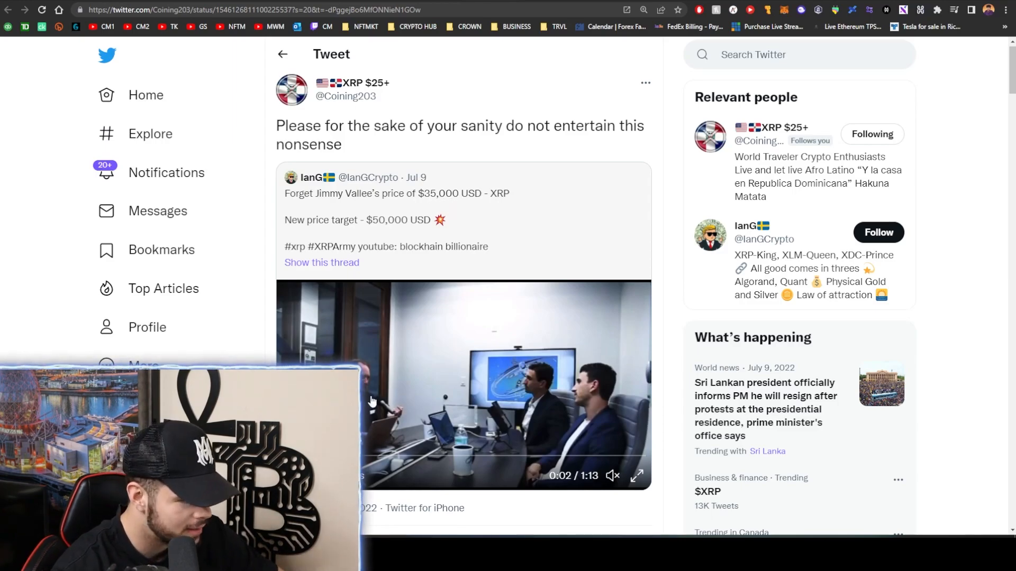
Scroll through the replies under the $50,000 XRP price-target quote tweet and back to the post
scroll("down", 3)
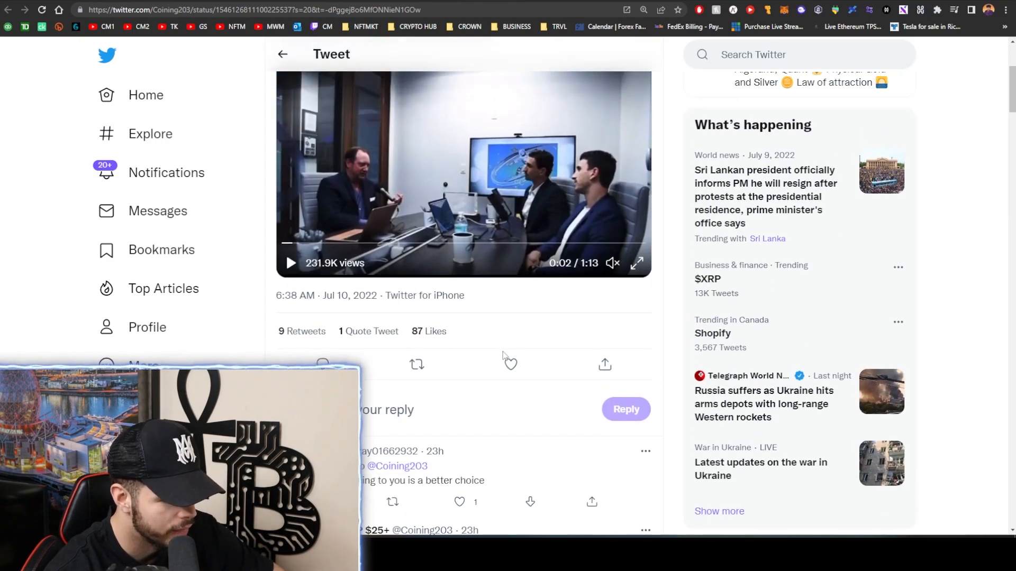
scroll("up", 3)
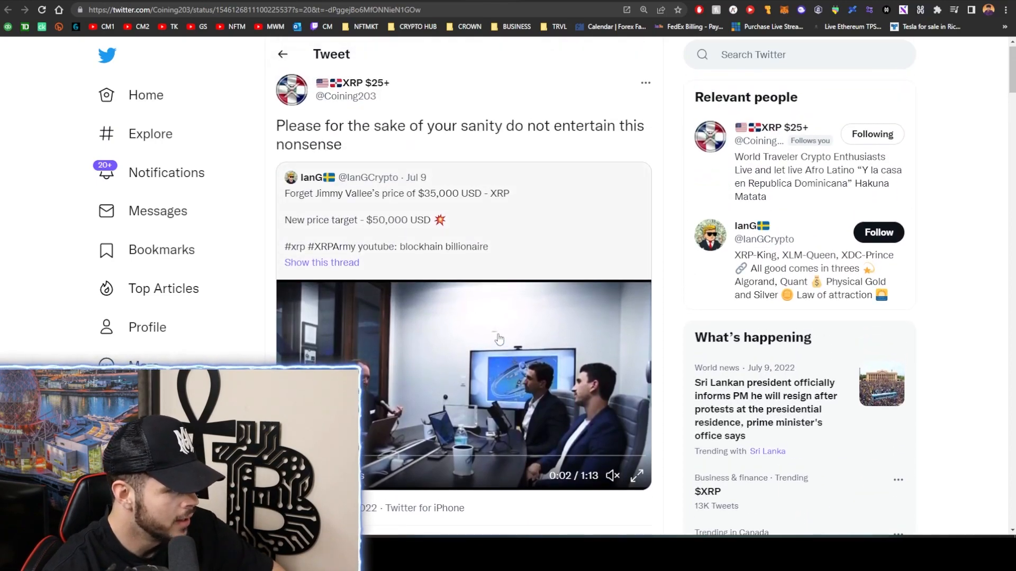
mouse_move(302, 223)
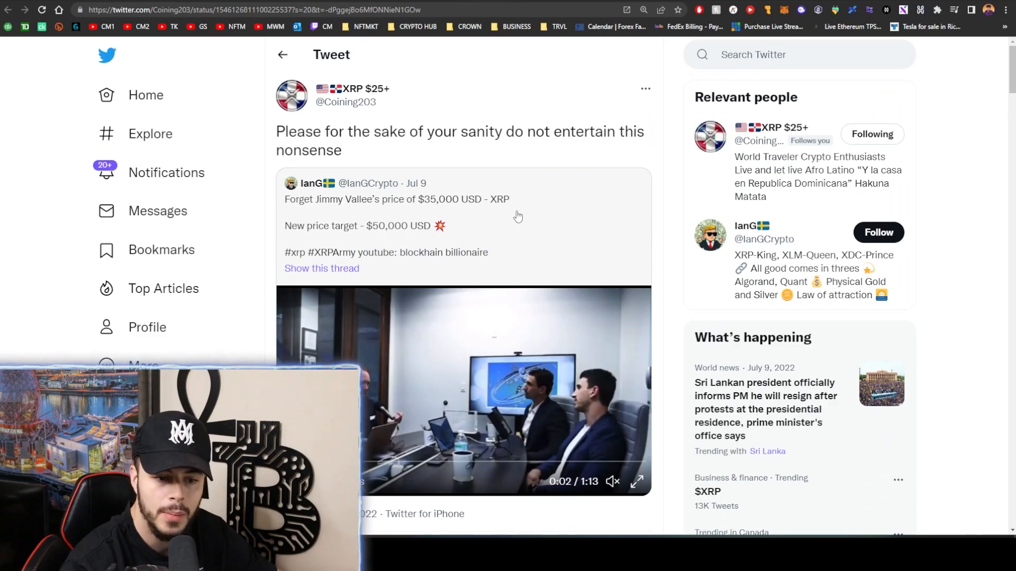
scroll("down", 3)
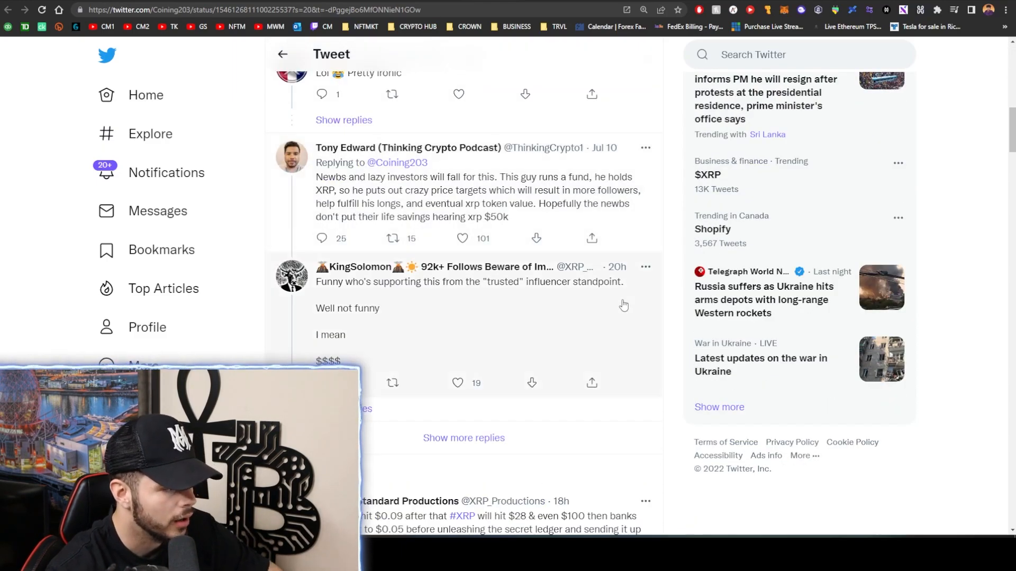
mouse_move(676, 334)
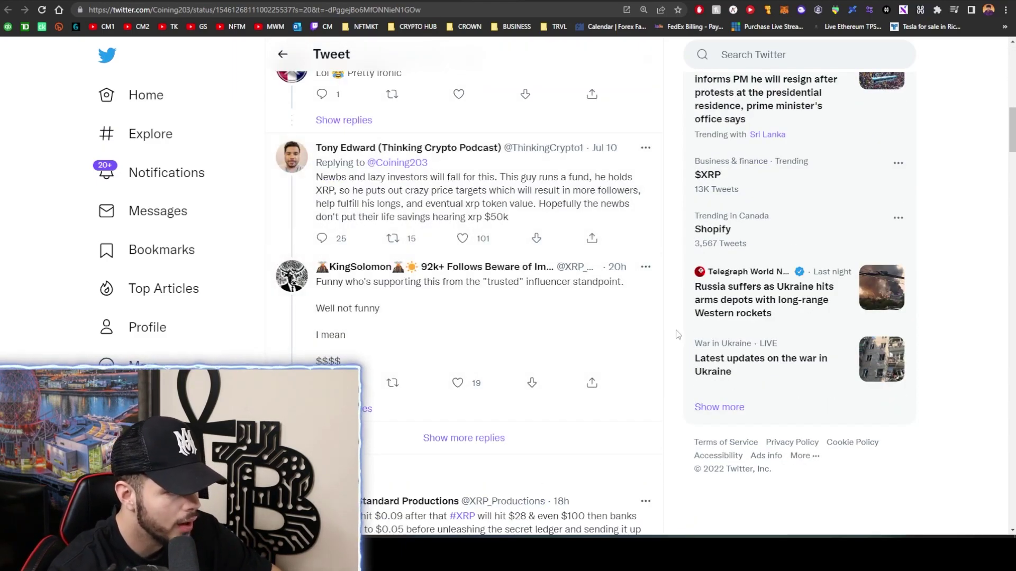
scroll("up", 3)
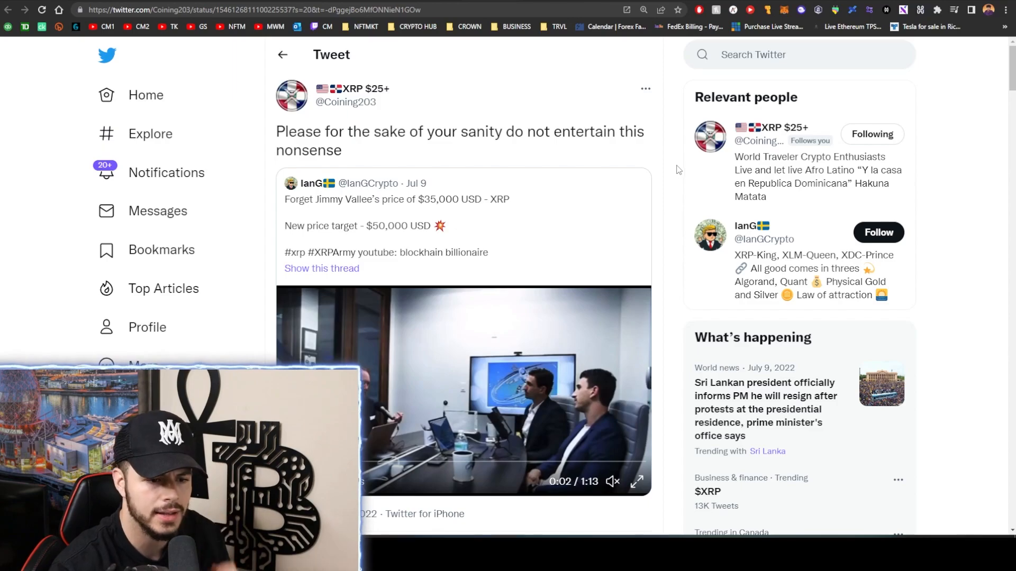
scroll("down", 3)
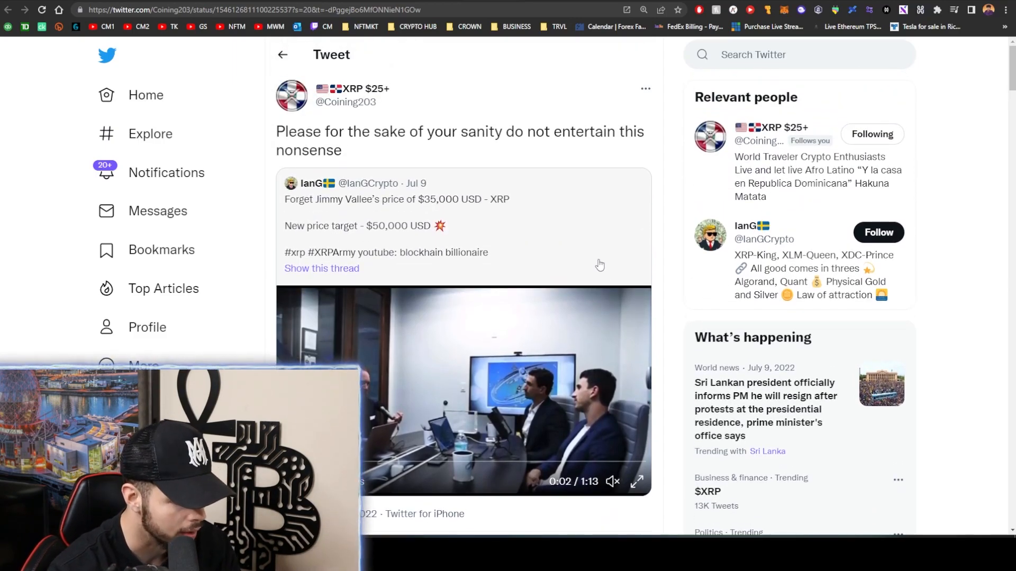
scroll("down", 3)
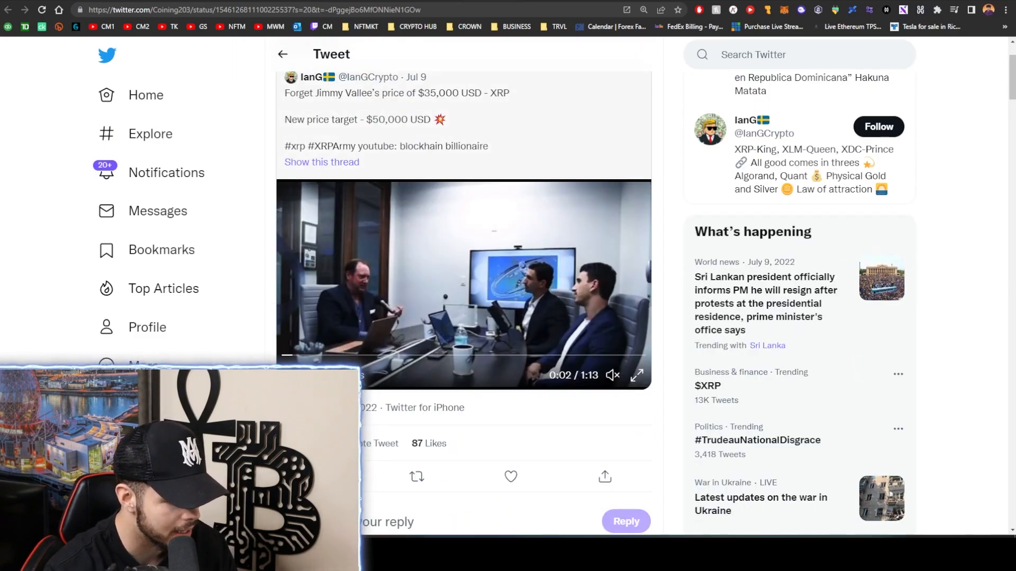
mouse_move(670, 349)
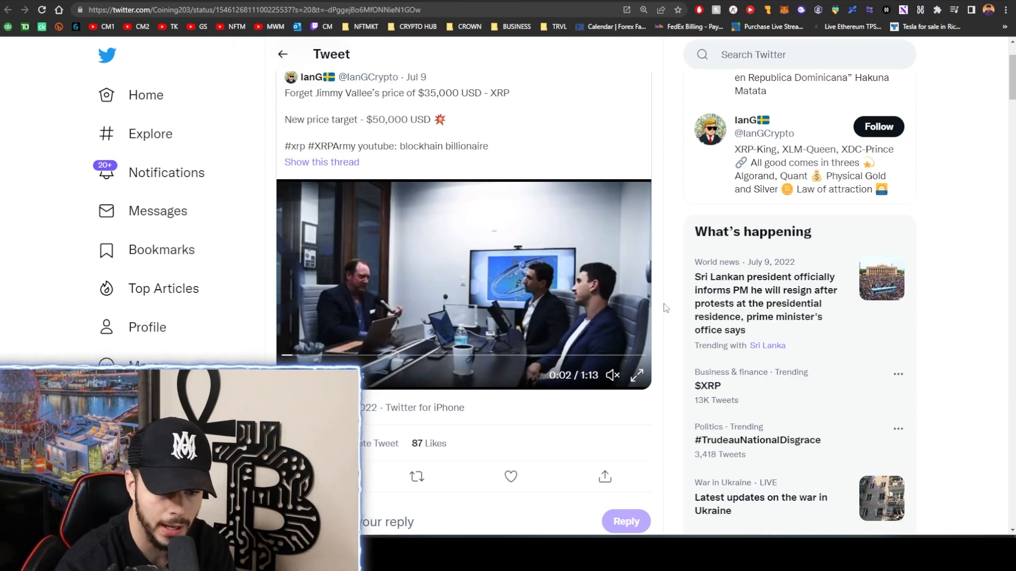
mouse_move(345, 290)
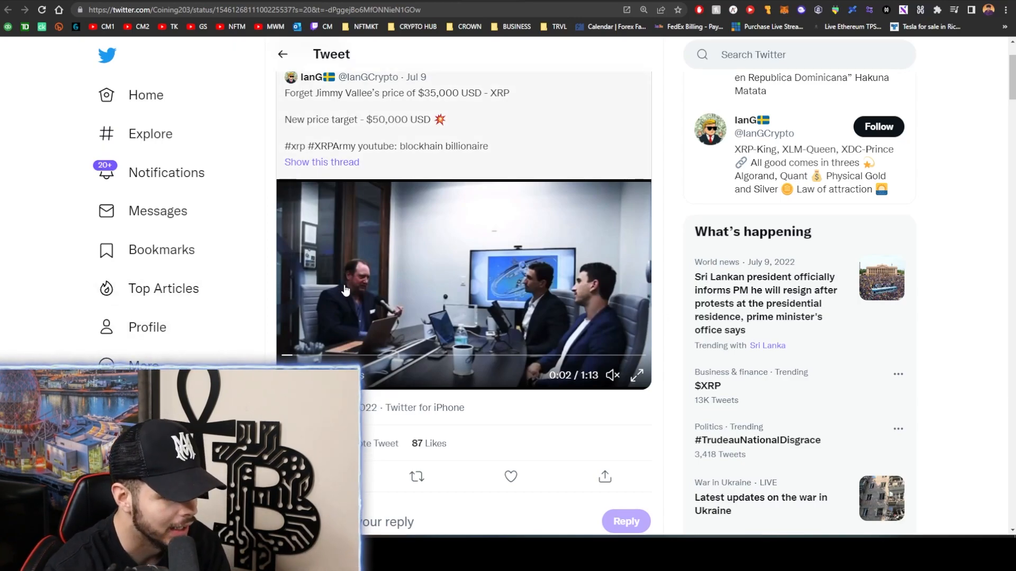
mouse_move(620, 241)
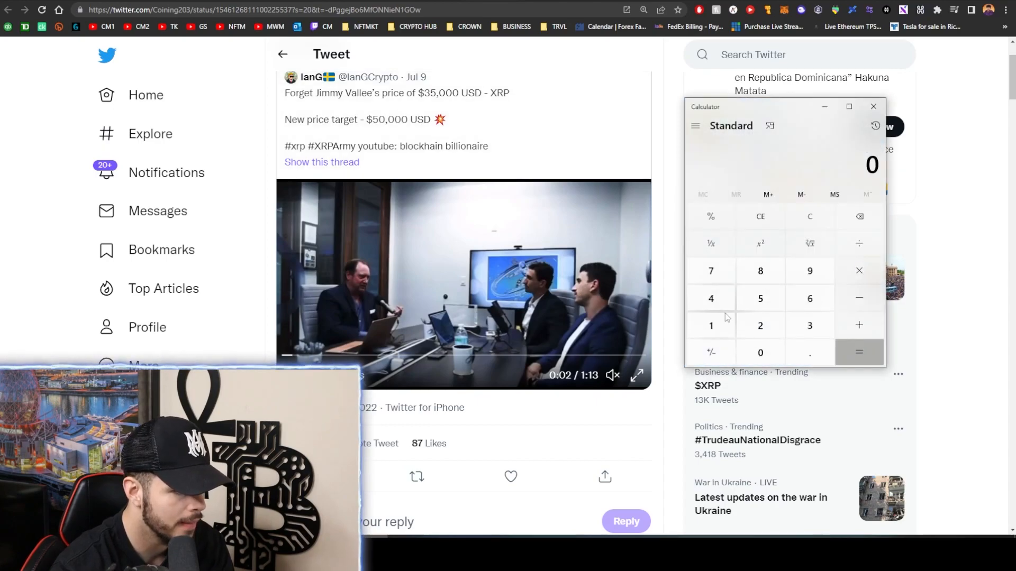
Multiply 500 by 50,000 to get 25,000,000, then close the calculator back to the tweet
left_click(859, 269)
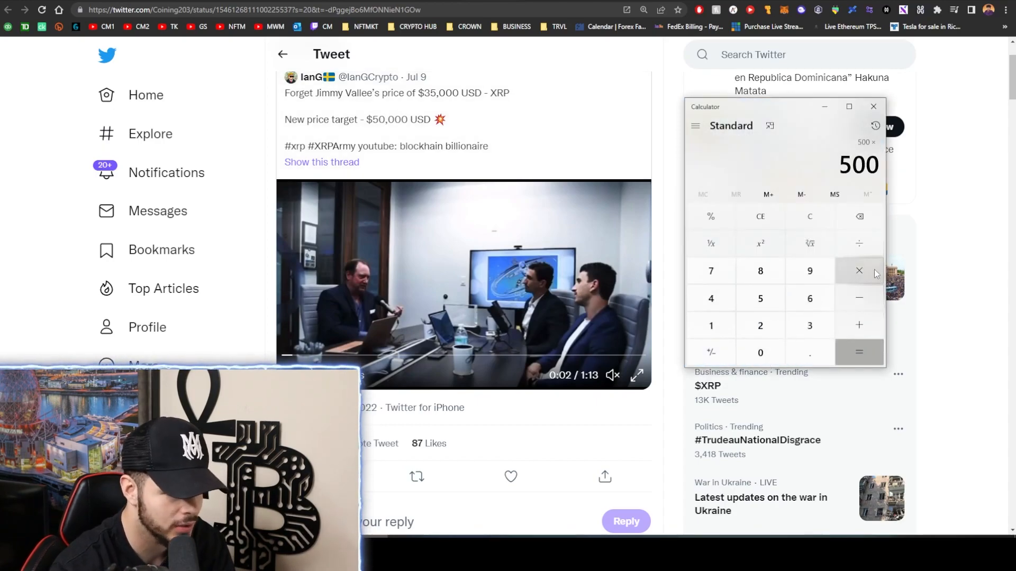
left_click(759, 352)
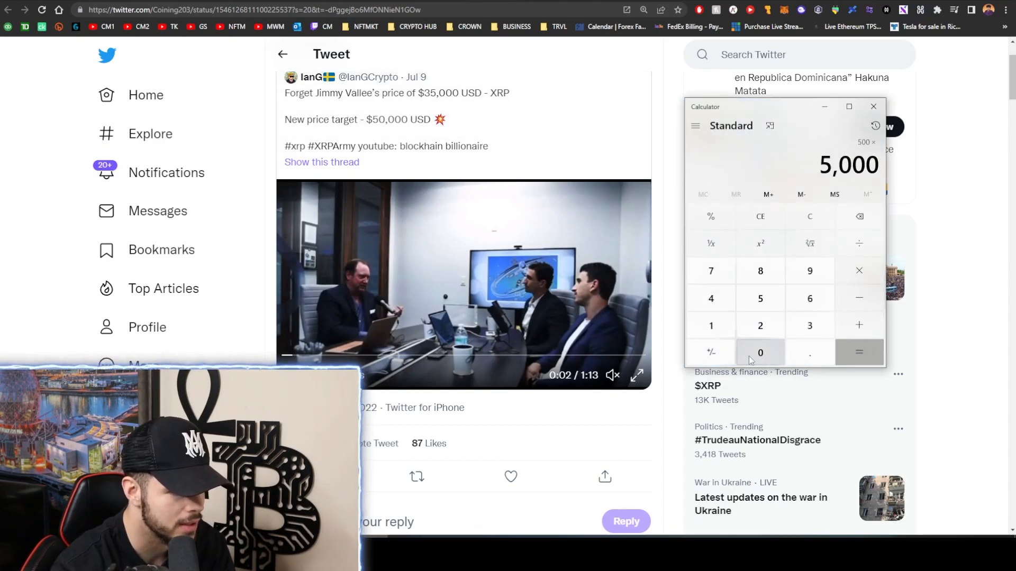
left_click(858, 352)
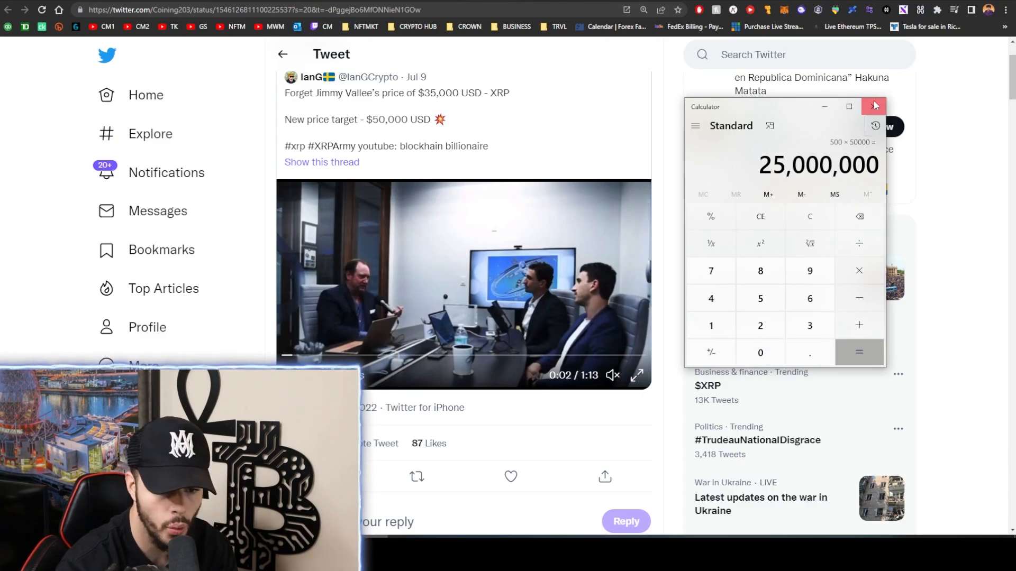
left_click(873, 105)
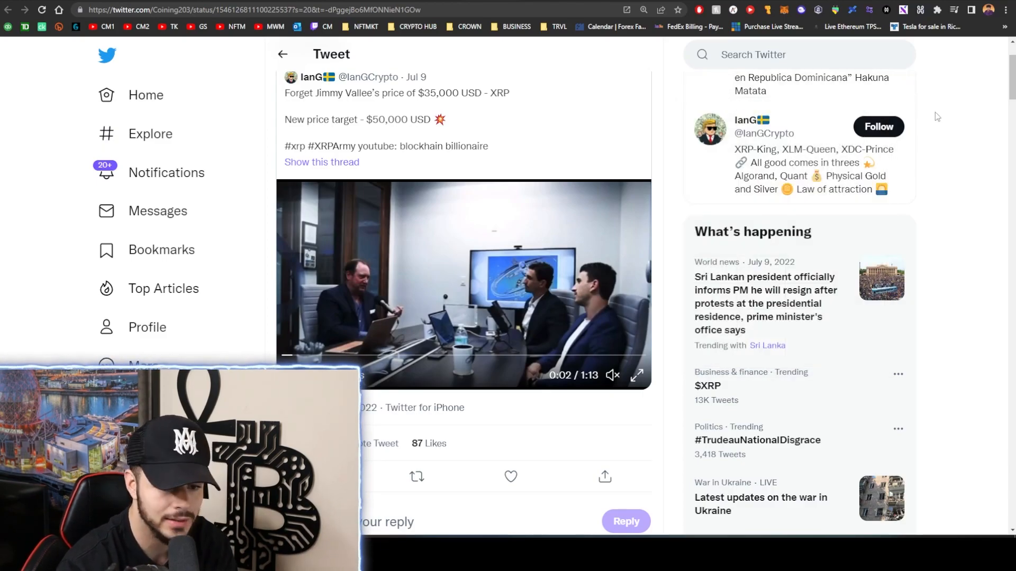
mouse_move(944, 137)
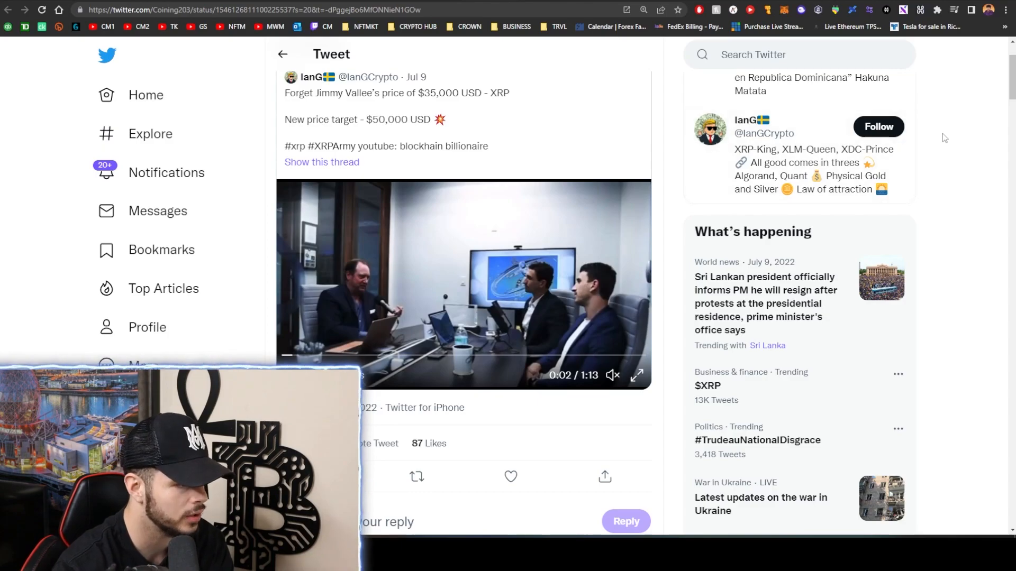
mouse_move(943, 154)
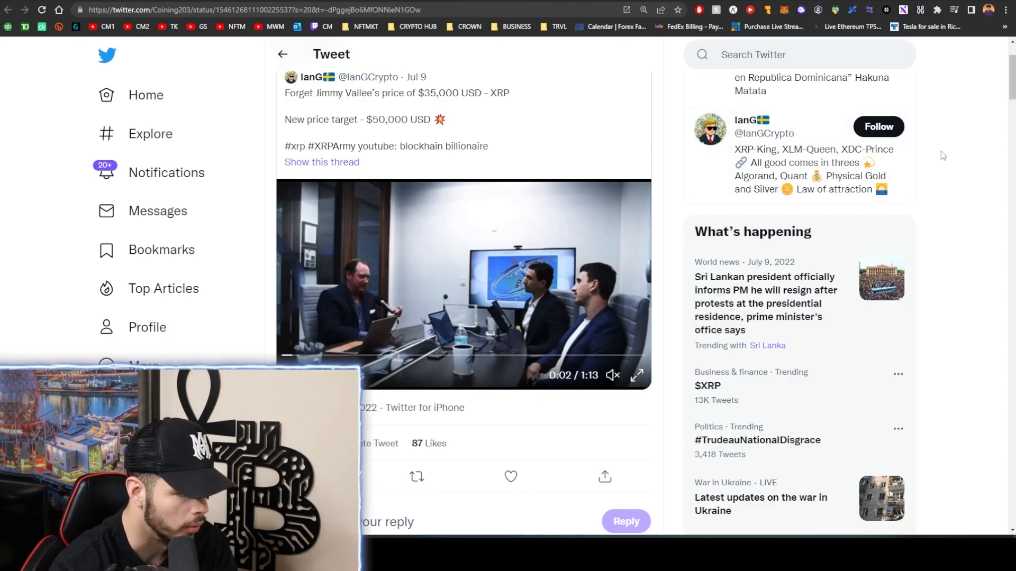
scroll("up", 3)
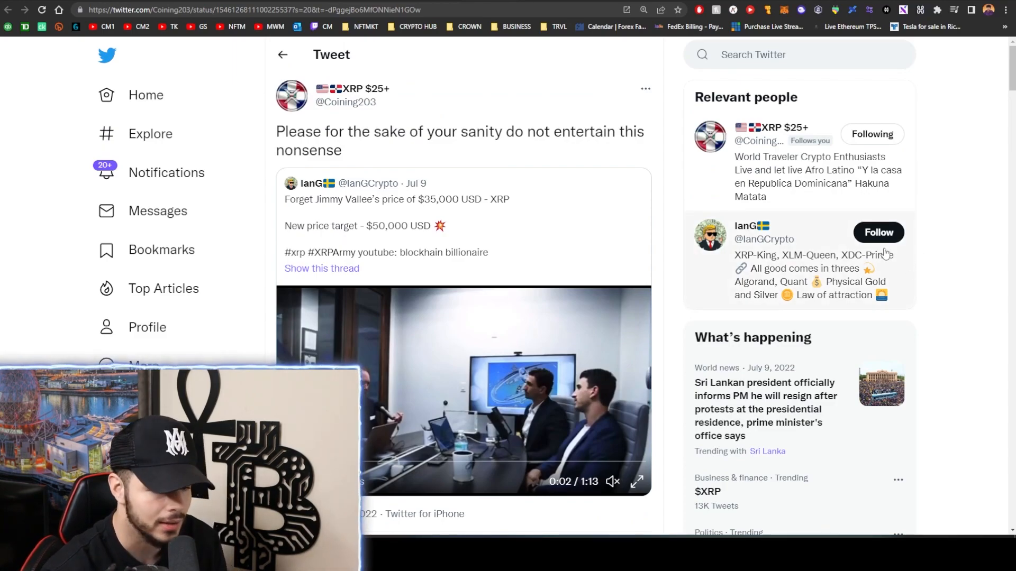
mouse_move(621, 257)
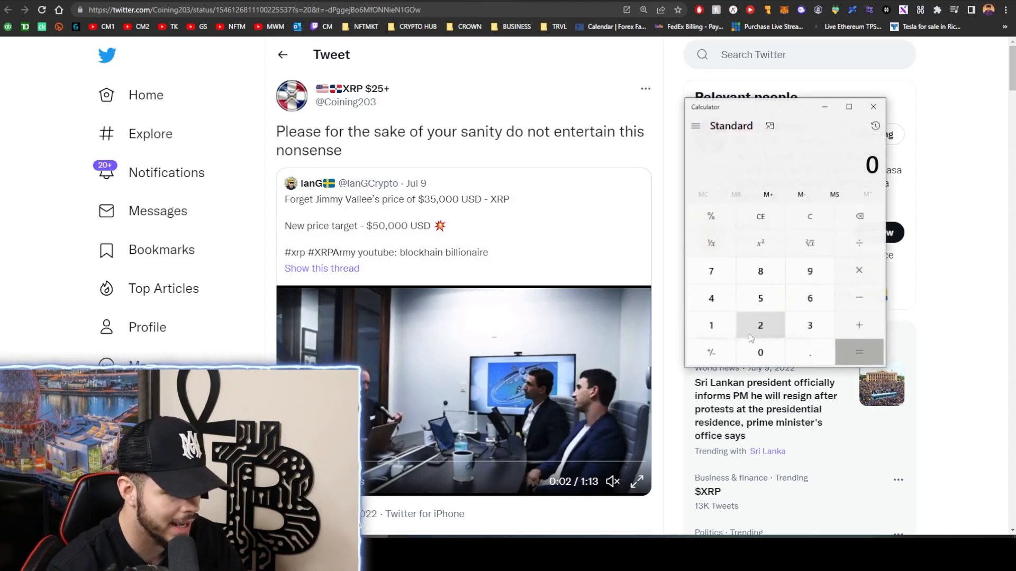
Redo 500 × 50,000 in the calculator, giving 25,000,000
left_click(858, 270)
type("500")
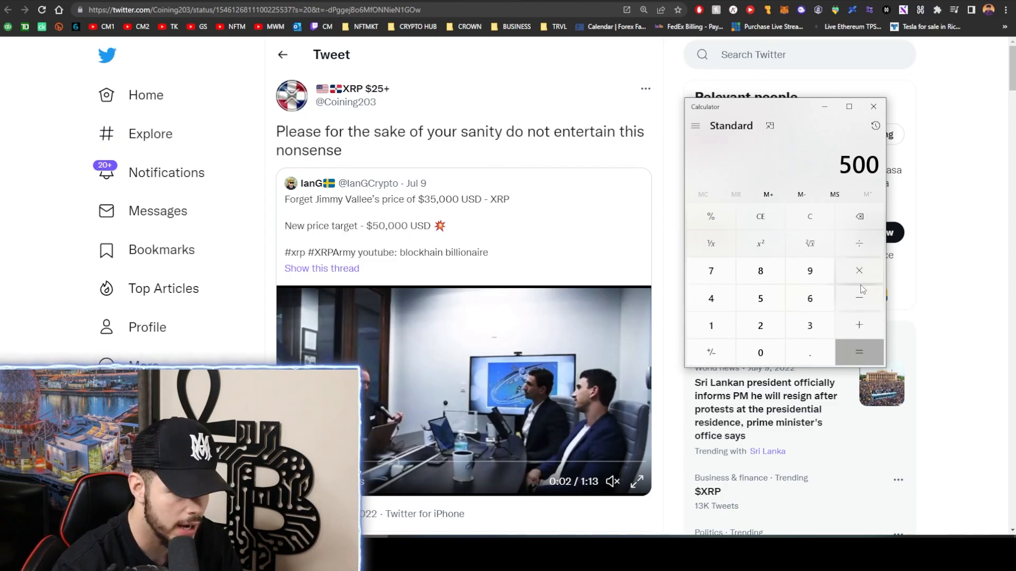
left_click(860, 270)
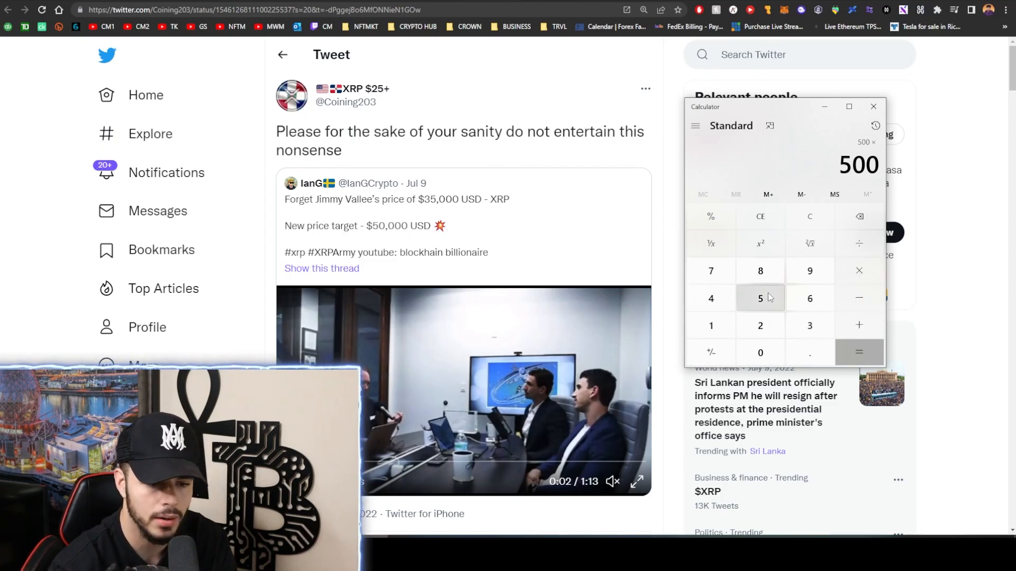
left_click(759, 353)
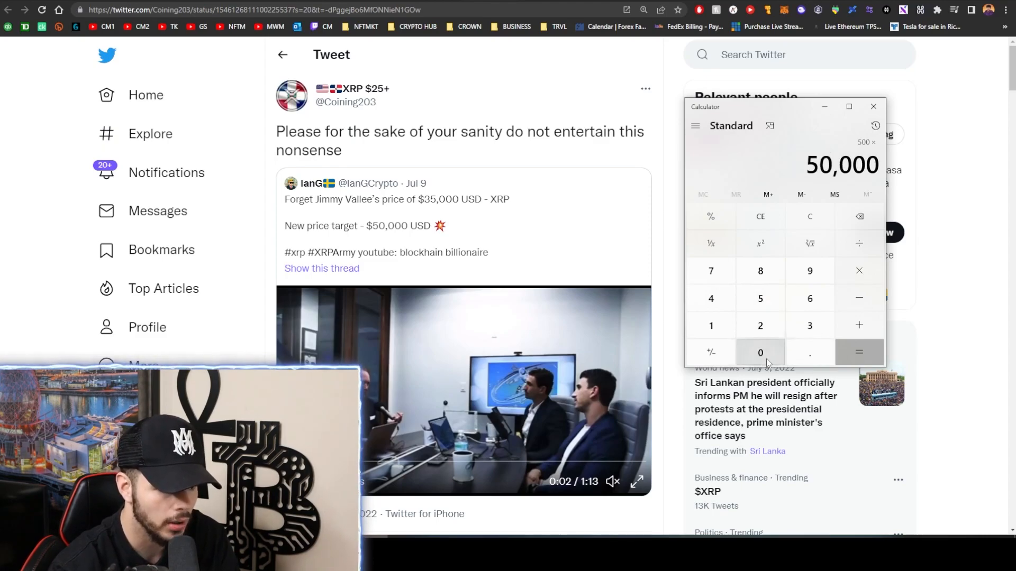
left_click(858, 351)
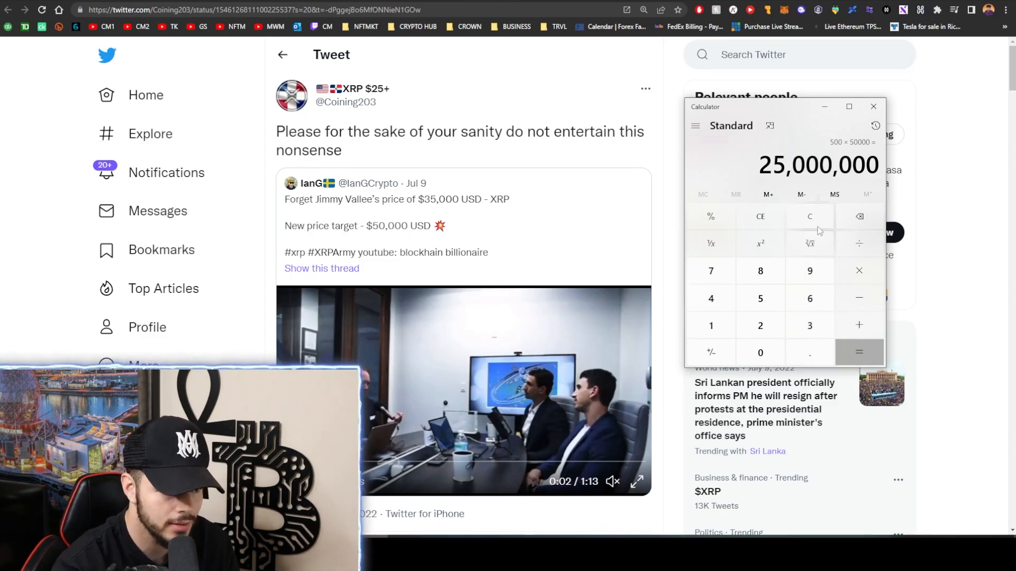
Clear and compute 10,000 × 50,000 = 500,000,000, then close the calculator
left_click(809, 216)
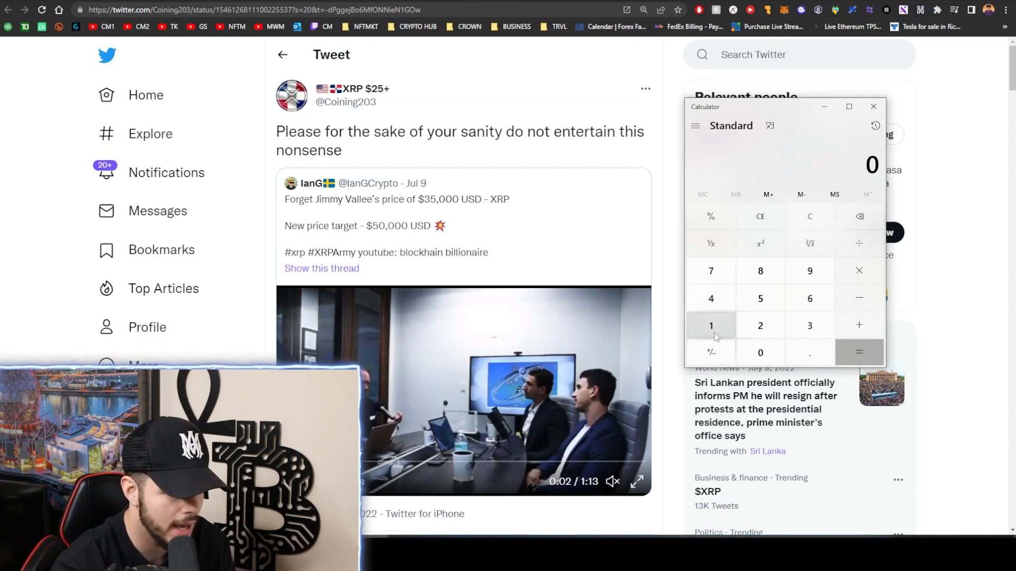
left_click(760, 299)
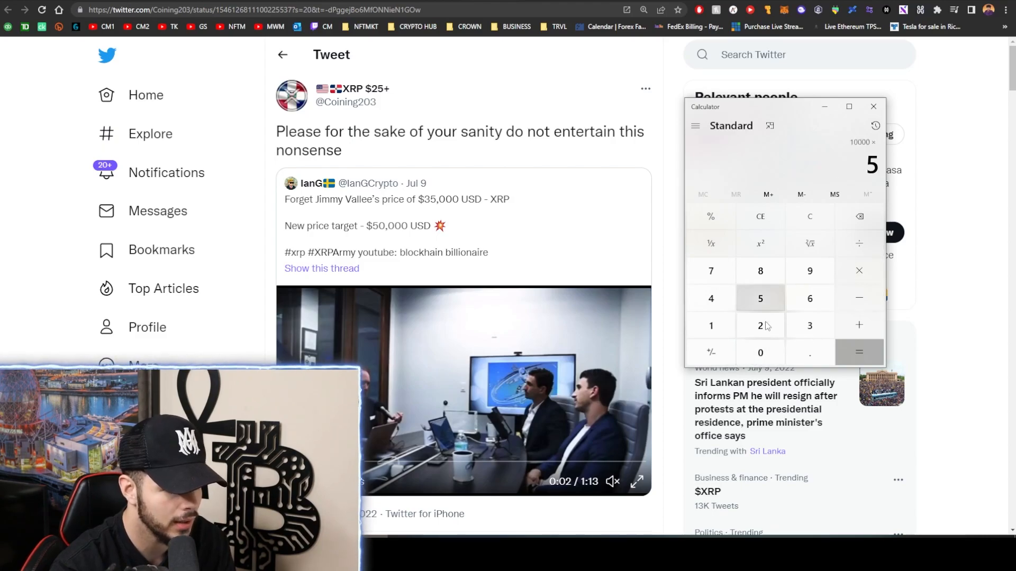
left_click(859, 351)
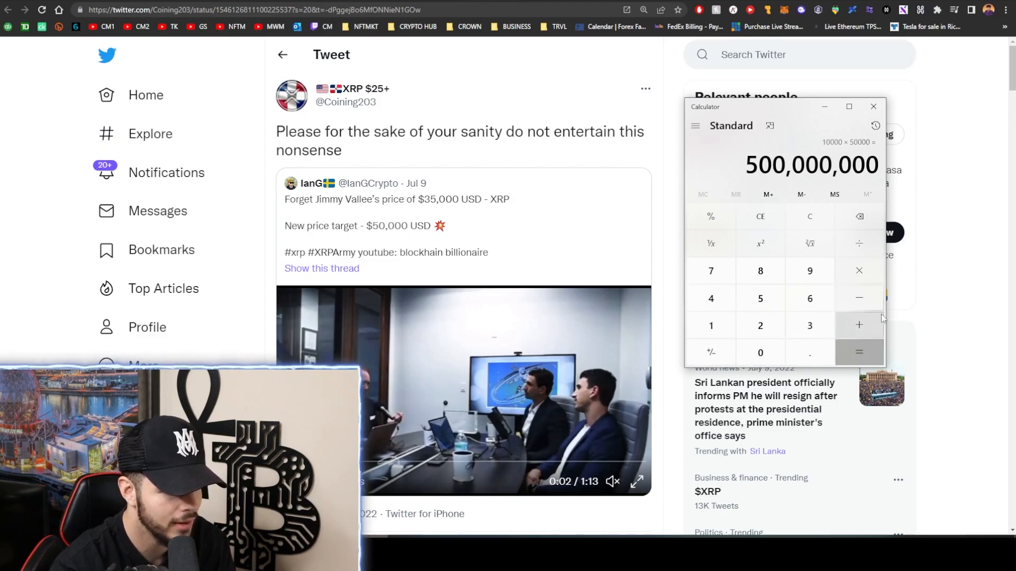
left_click(873, 106)
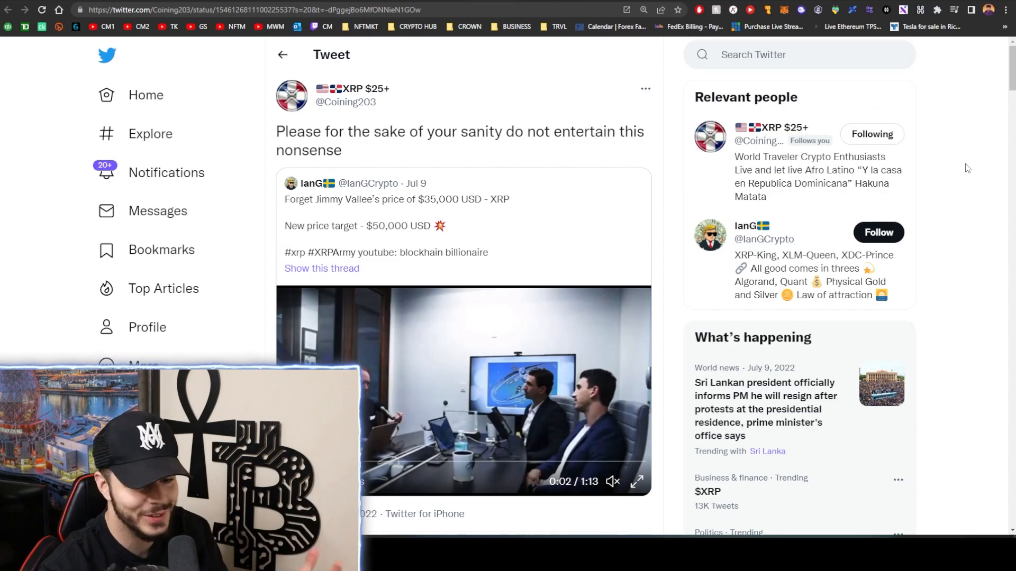
mouse_move(944, 163)
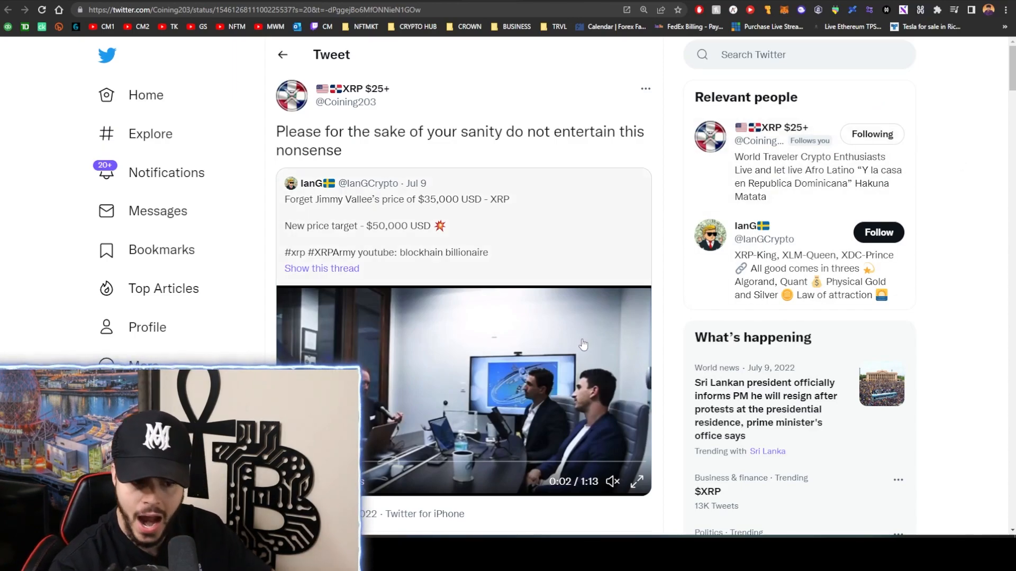
mouse_move(463, 407)
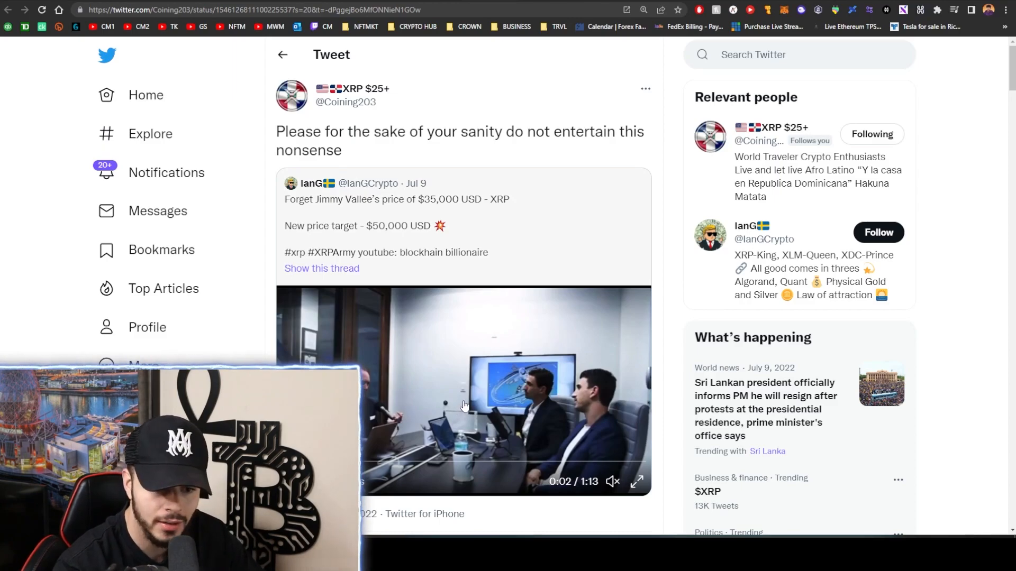
mouse_move(492, 386)
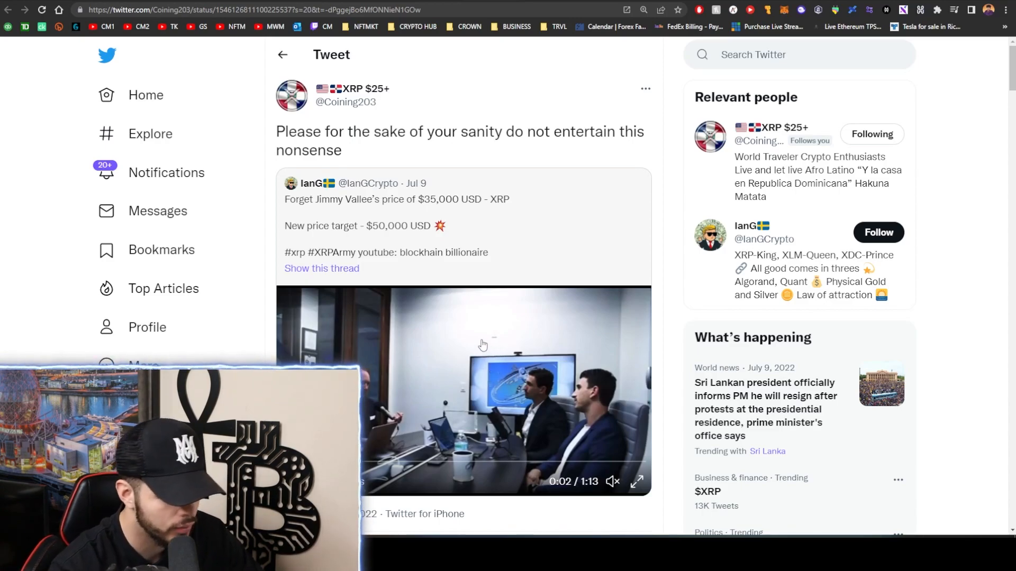
mouse_move(493, 354)
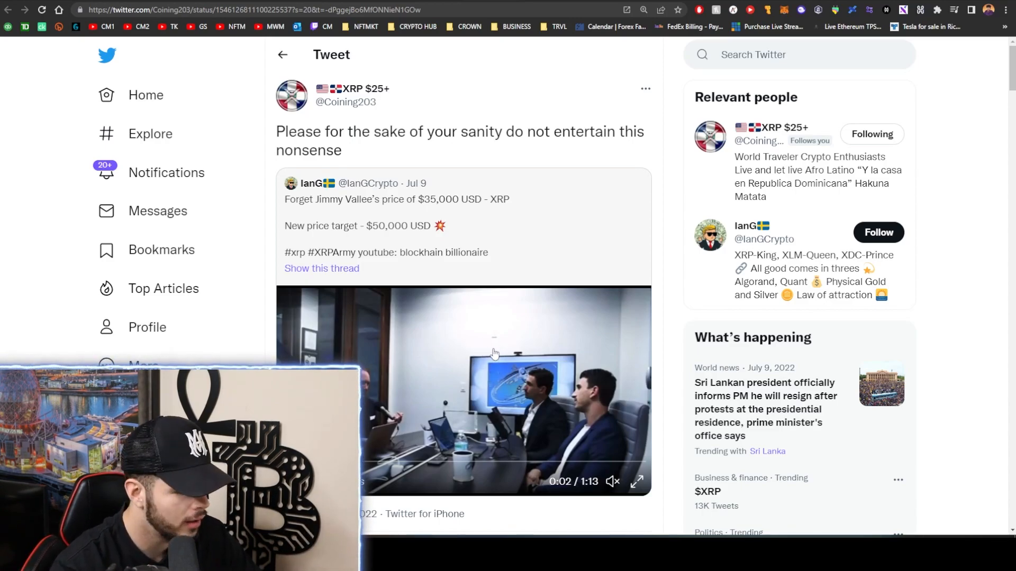
mouse_move(523, 349)
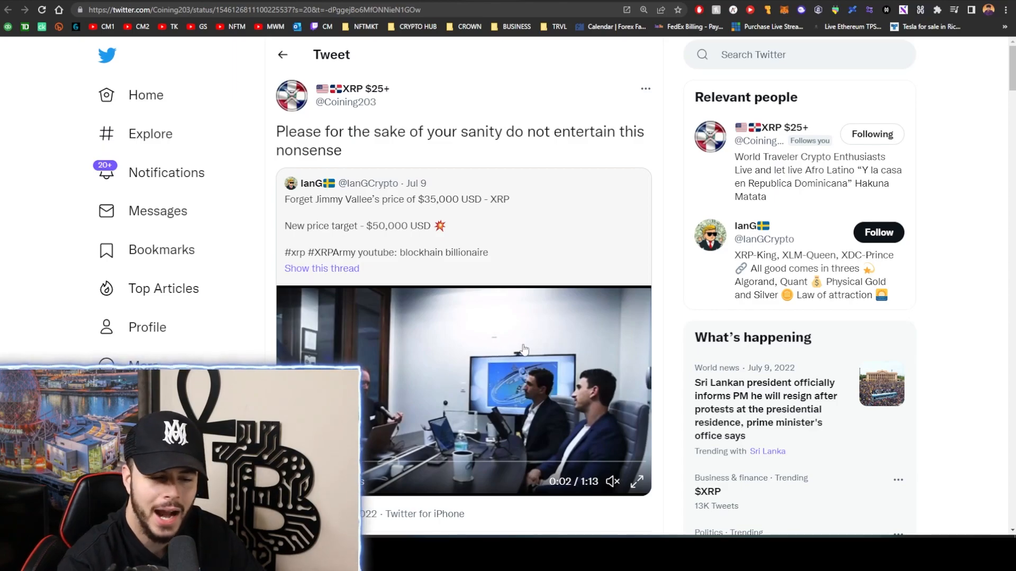
mouse_move(267, 212)
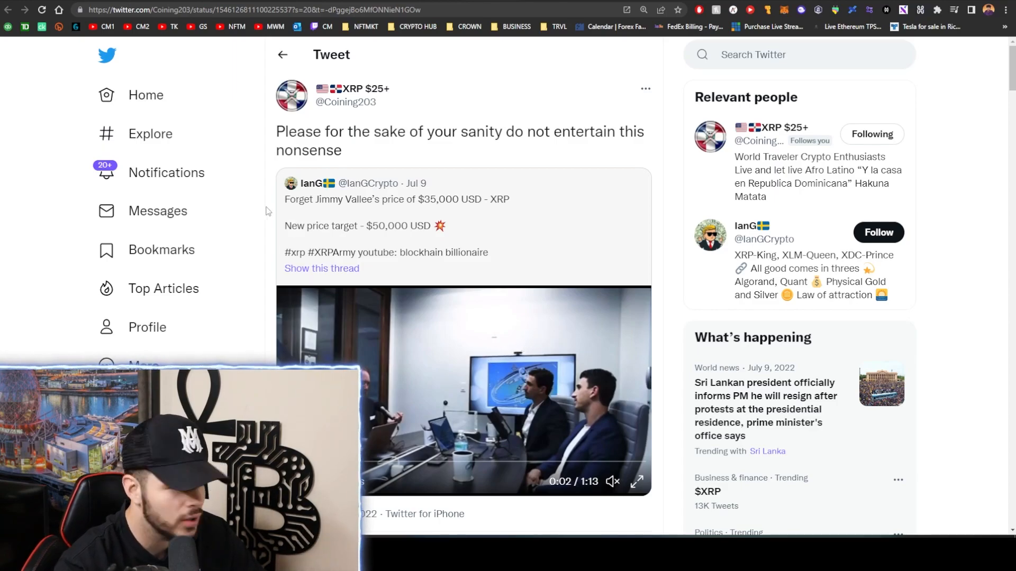
mouse_move(572, 215)
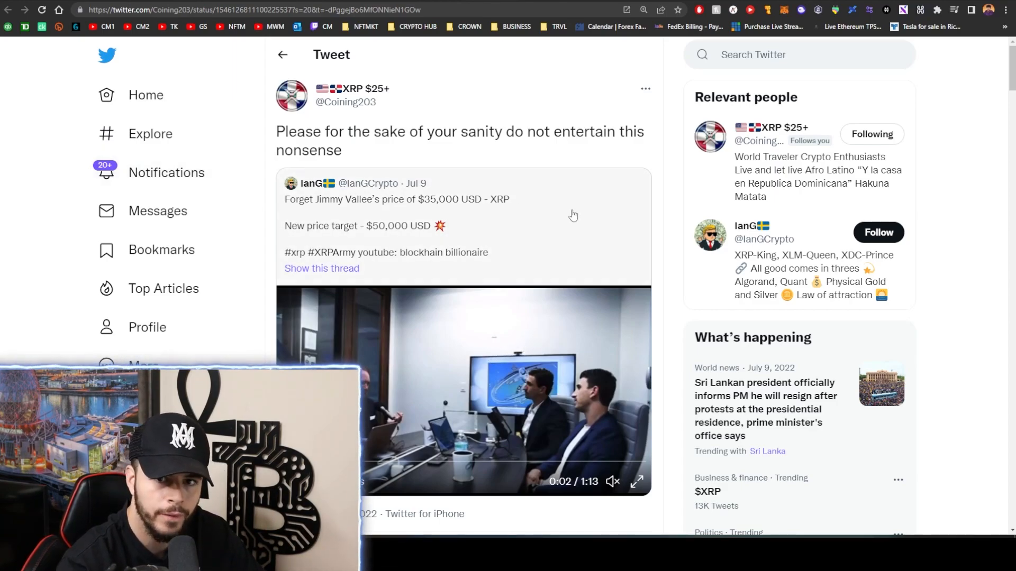
mouse_move(581, 210)
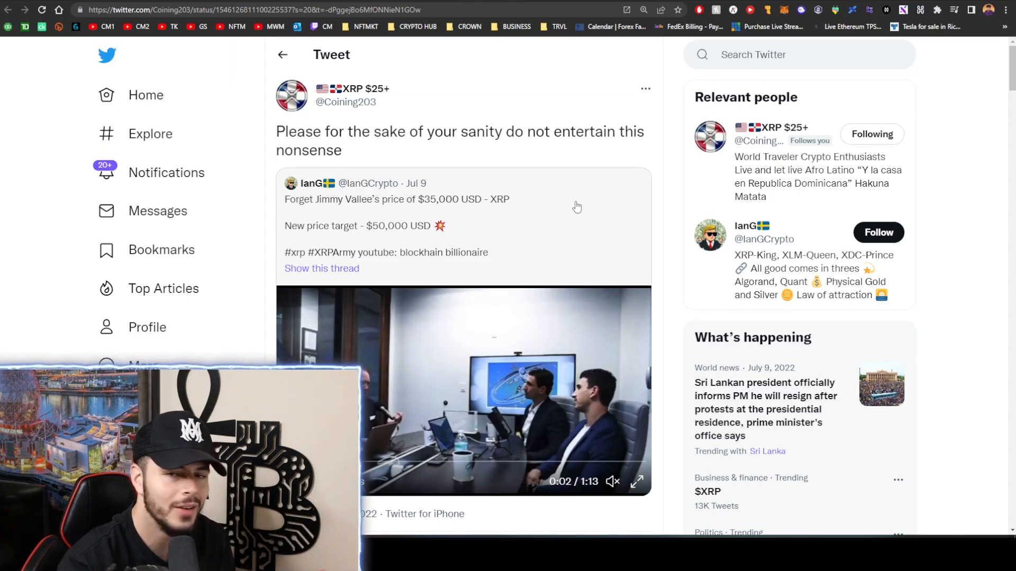
scroll("down", 3)
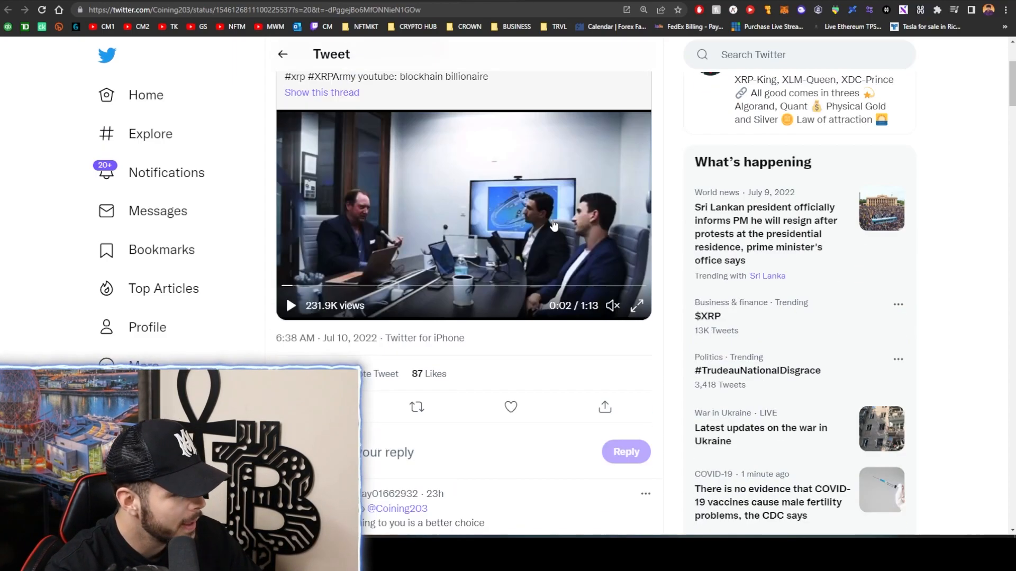
scroll("up", 3)
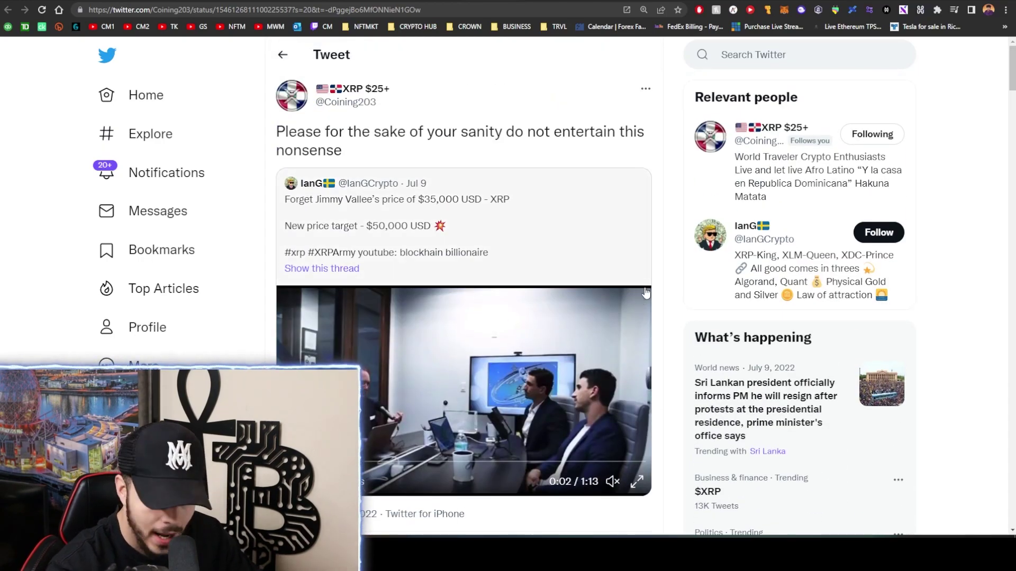
mouse_move(641, 300)
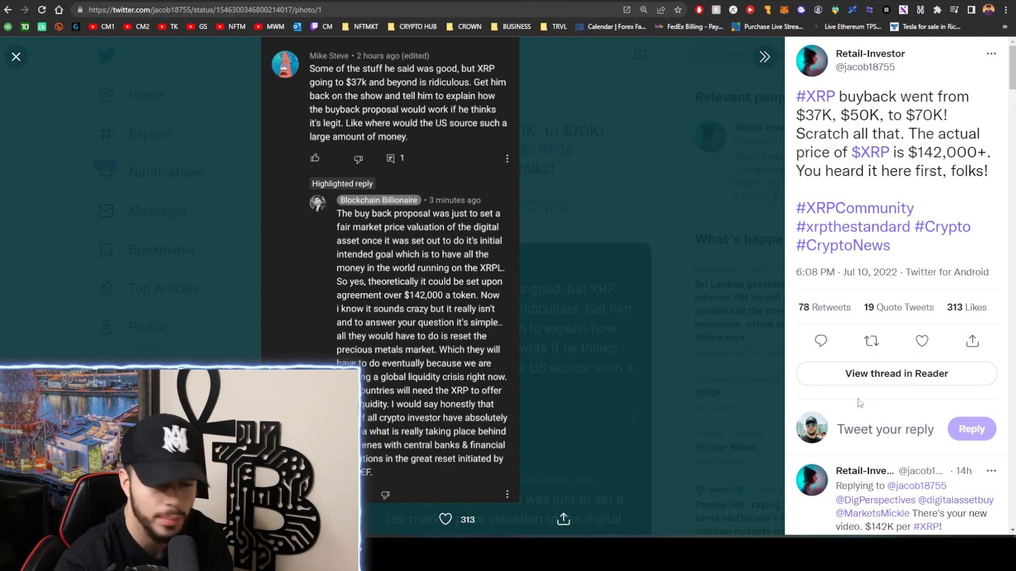
mouse_move(385, 337)
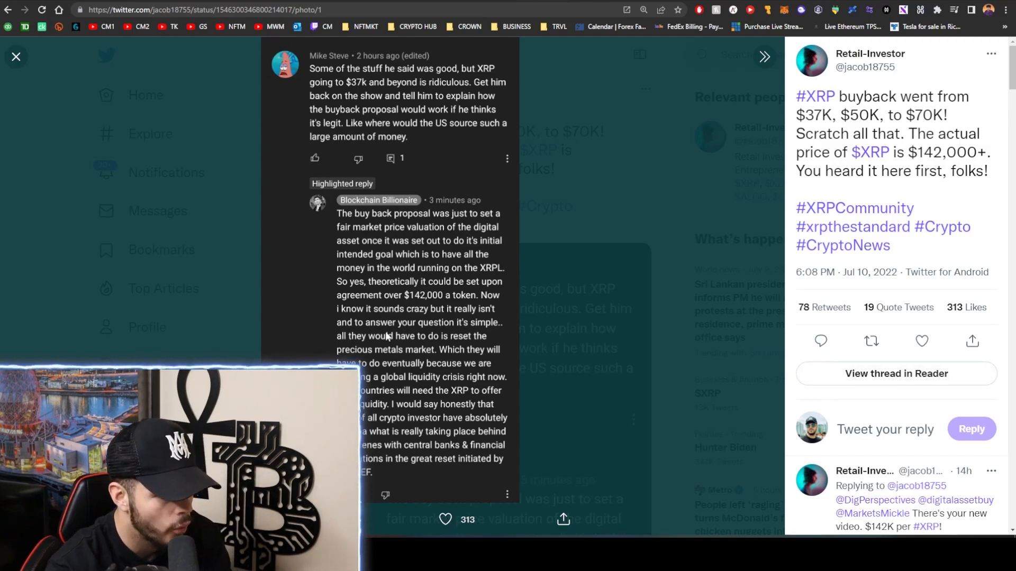
left_click(15, 56)
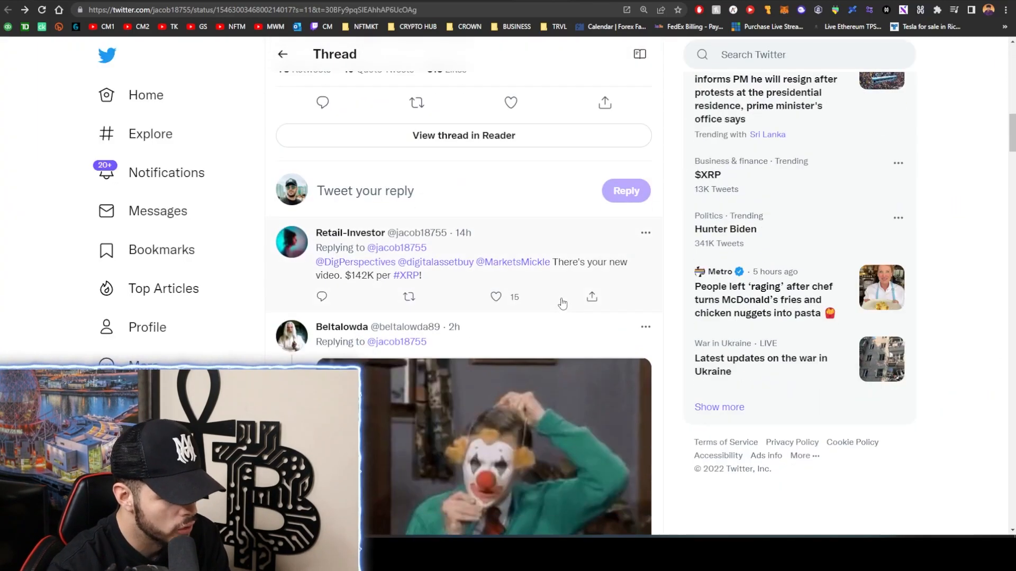
scroll("up", 3)
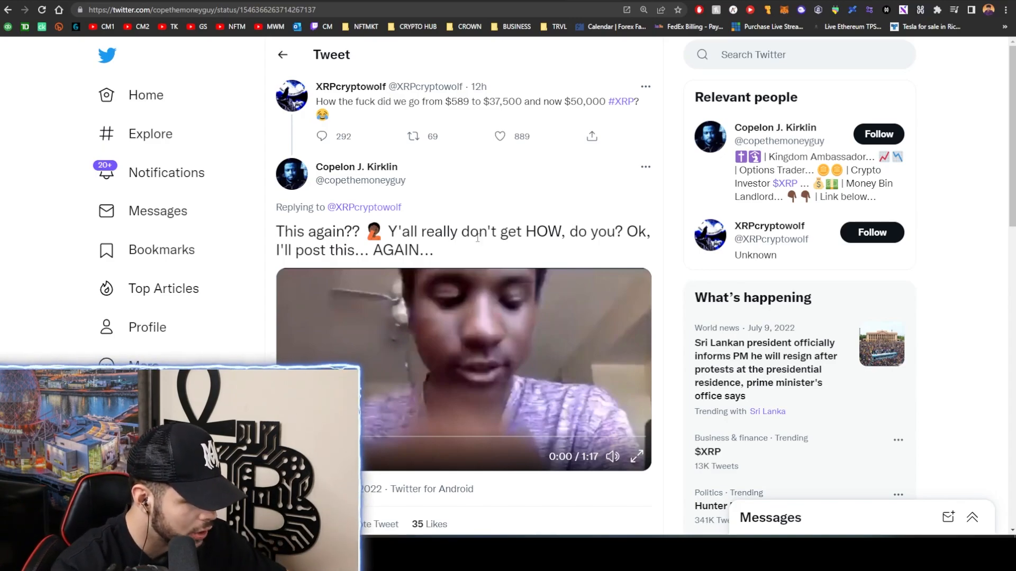
mouse_move(447, 394)
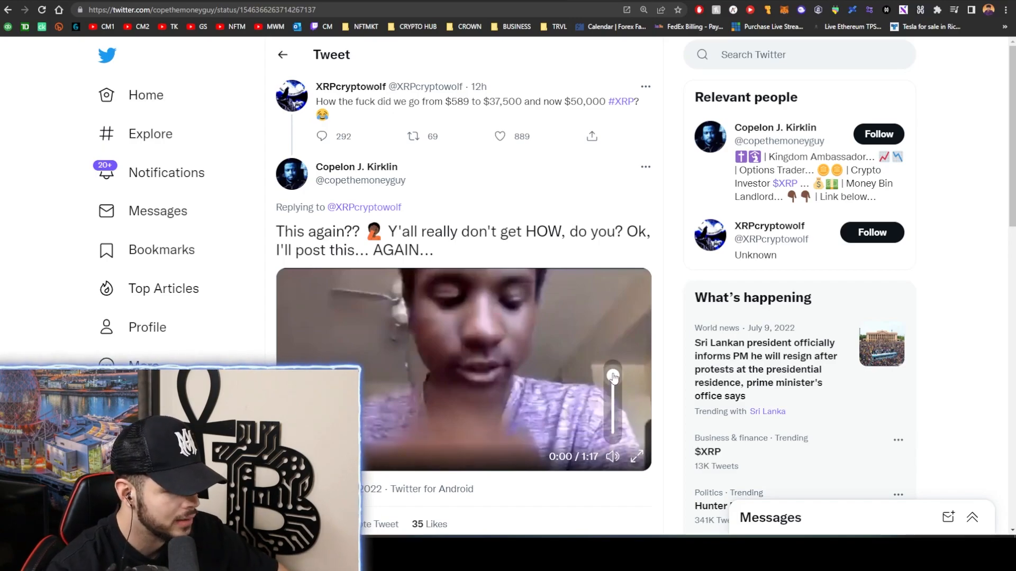
left_click(636, 457)
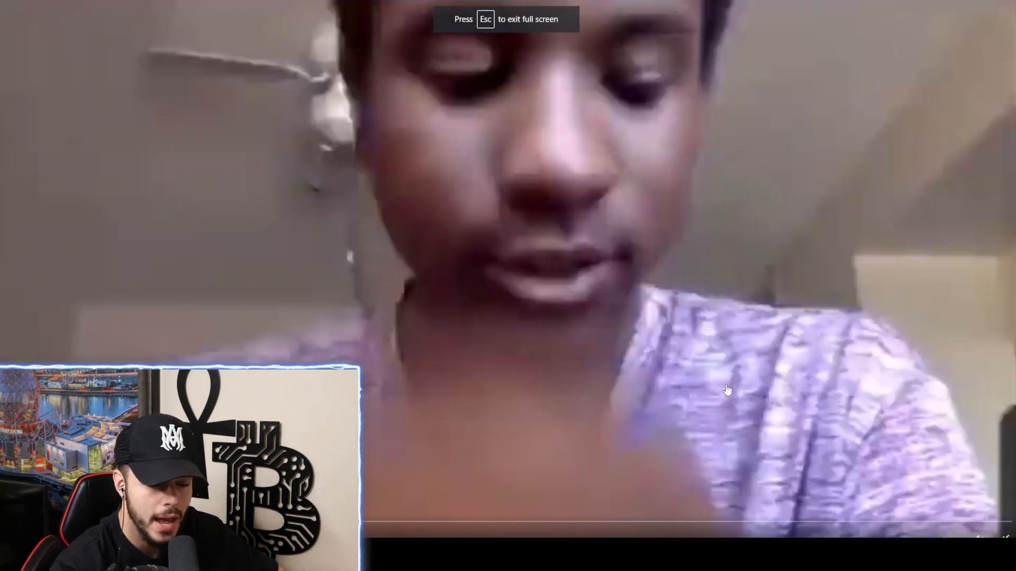